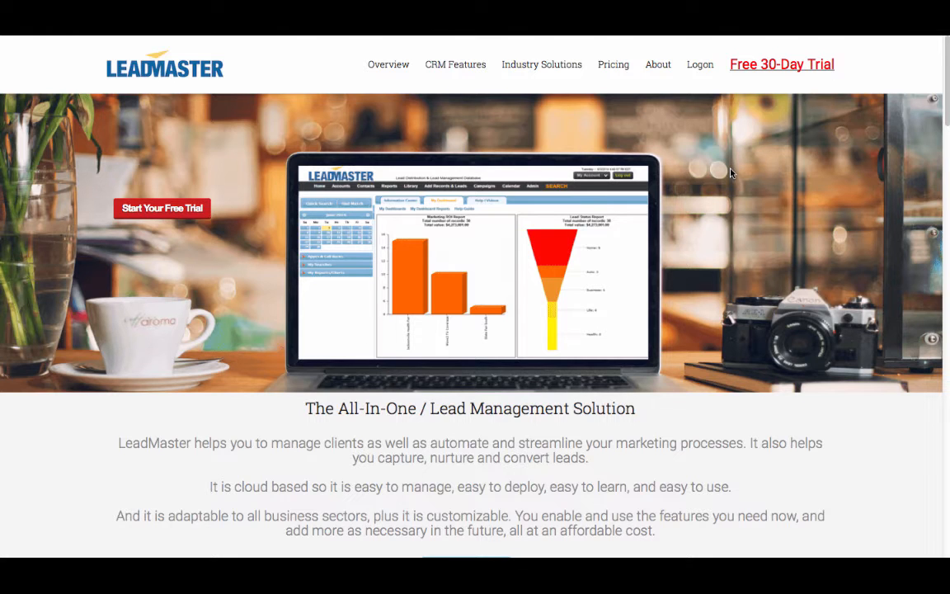
- Open the LeadMaster Support page from the About menu's Resources list
left_click(657, 64)
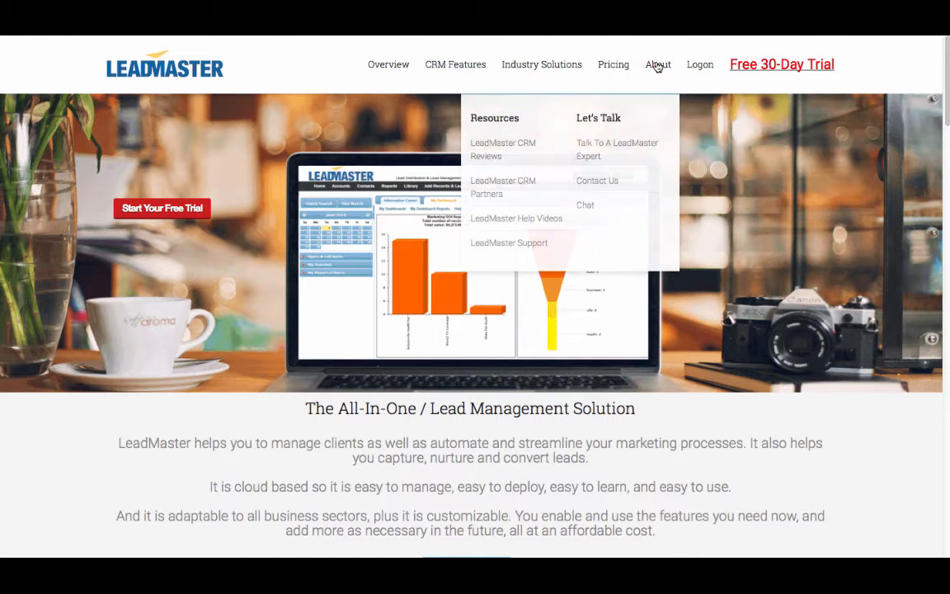
mouse_move(520, 247)
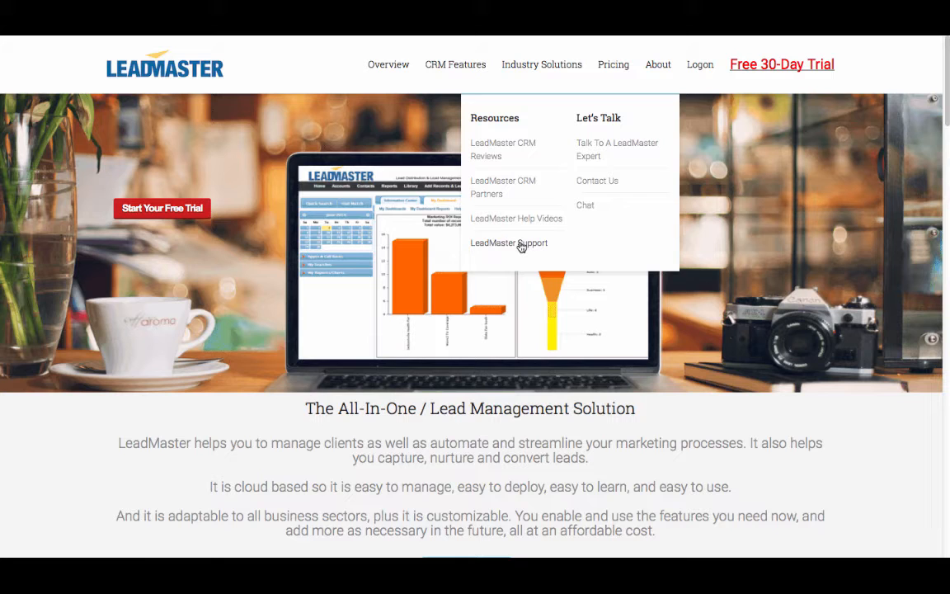
mouse_move(509, 242)
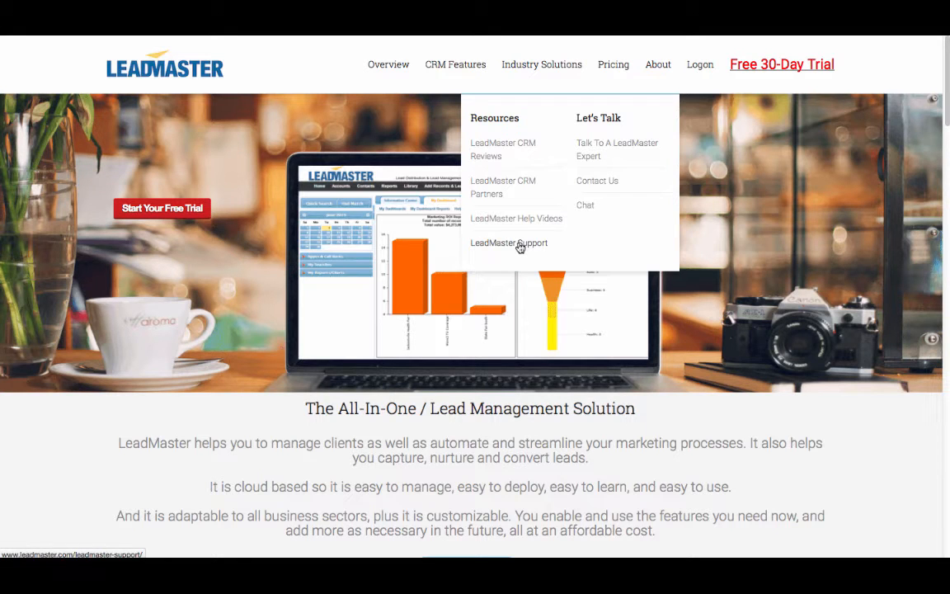
left_click(509, 242)
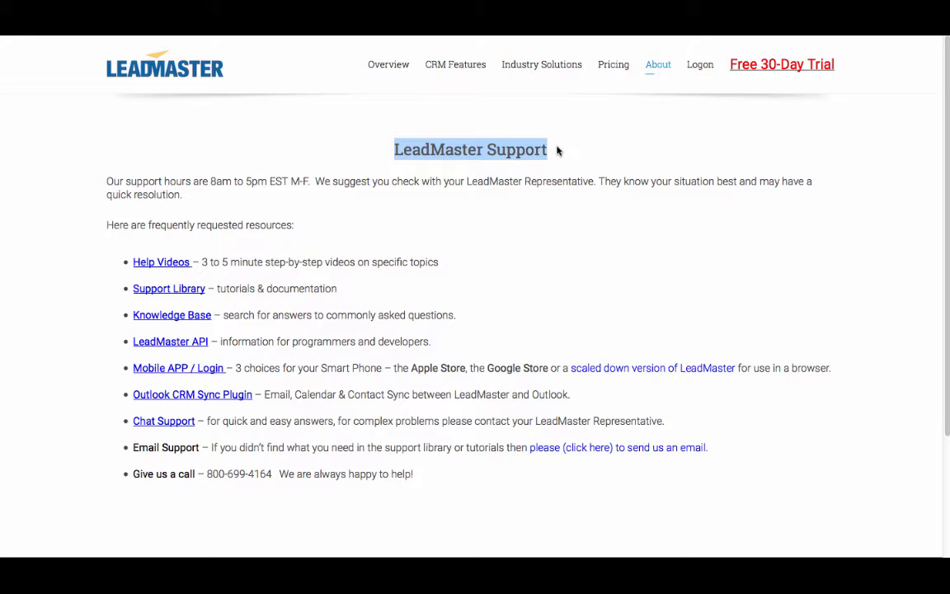
mouse_move(193, 394)
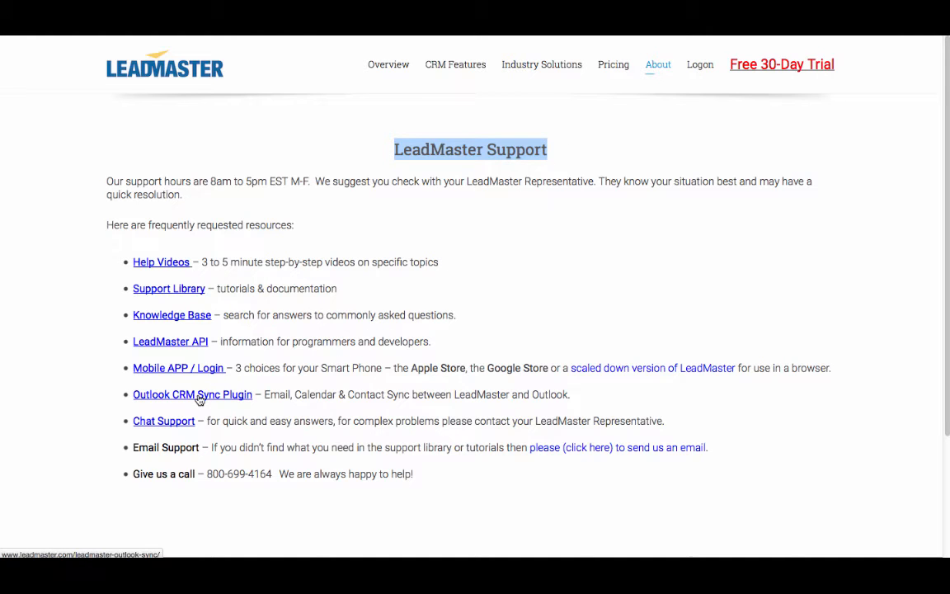
- Read the Outlook CRM Sync Plugin page, highlighting its heading and antivirus note, and scroll the troubleshooting notes
left_click(193, 394)
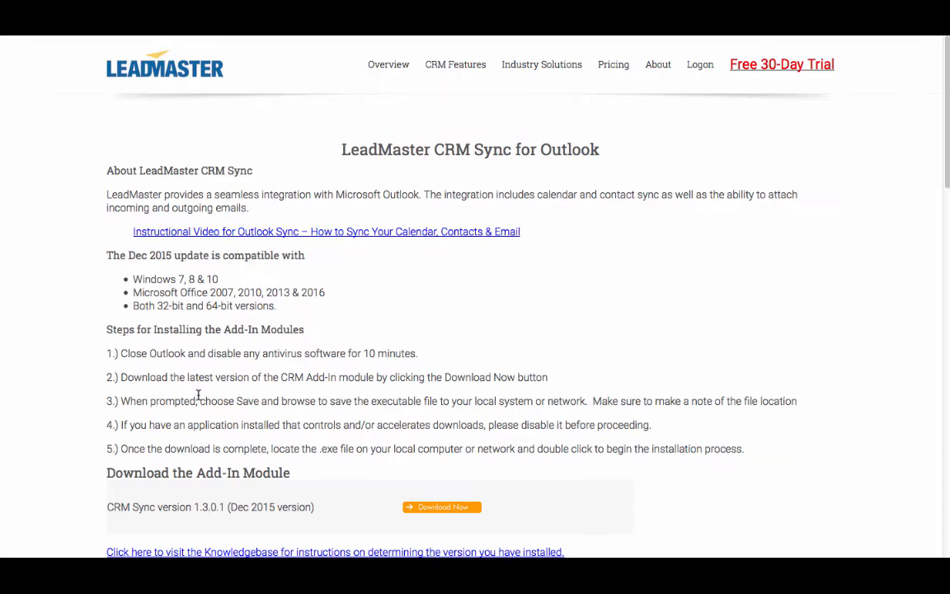
triple_click(470, 149)
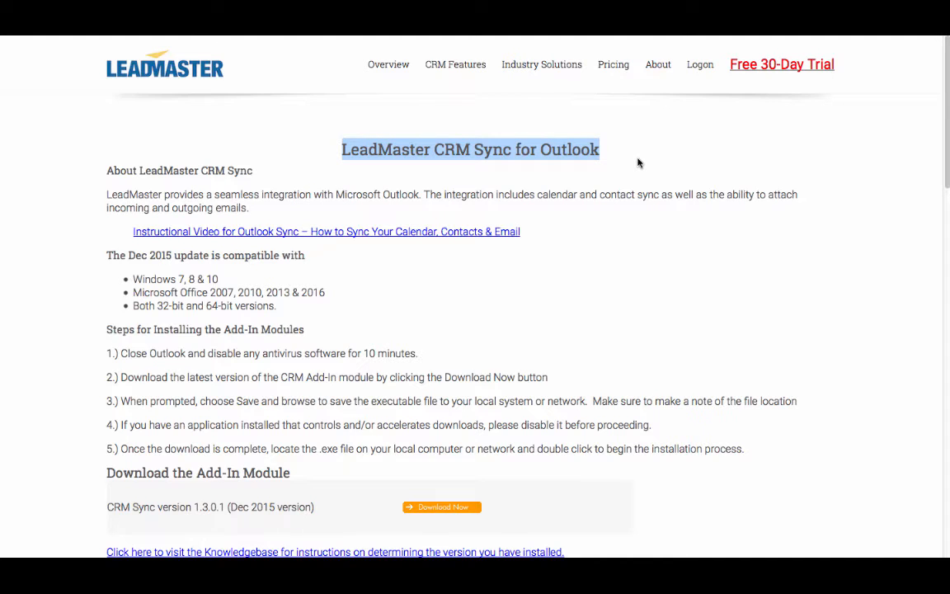
mouse_move(317, 477)
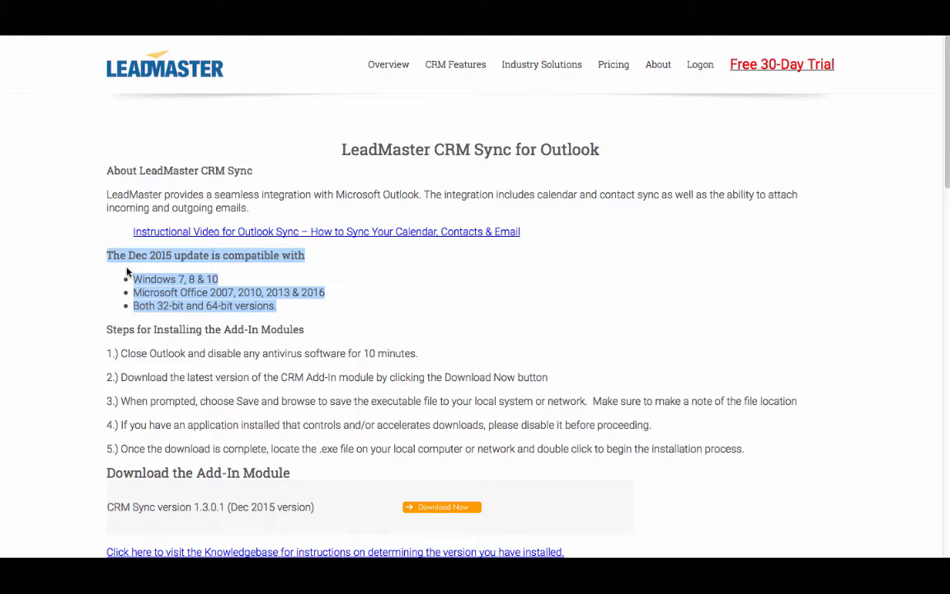
mouse_move(223, 278)
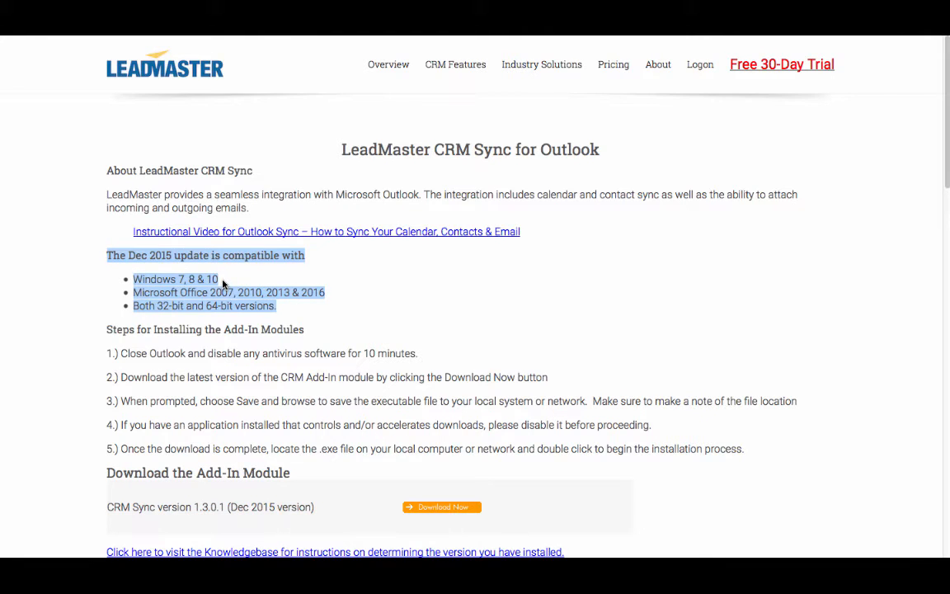
mouse_move(147, 292)
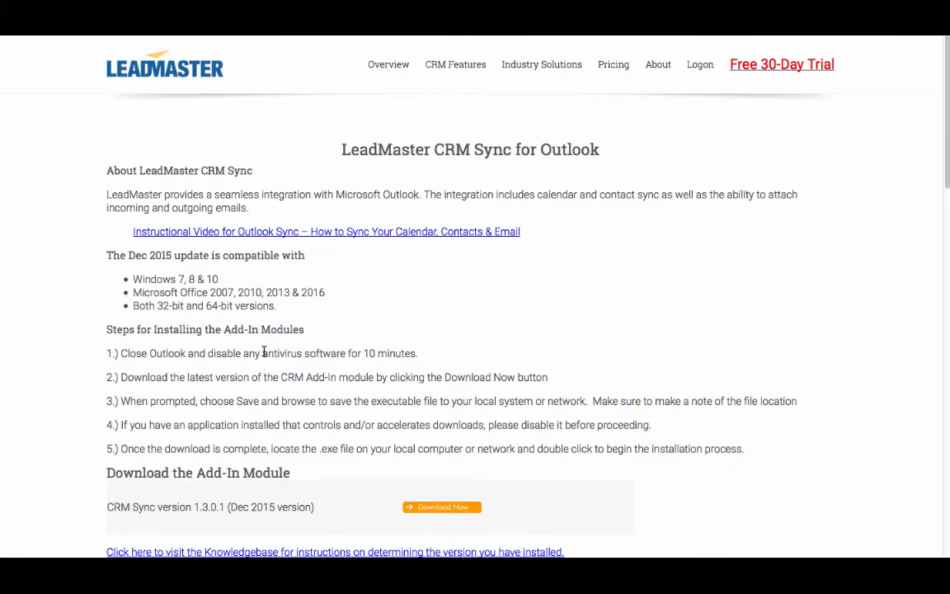
double_click(221, 353)
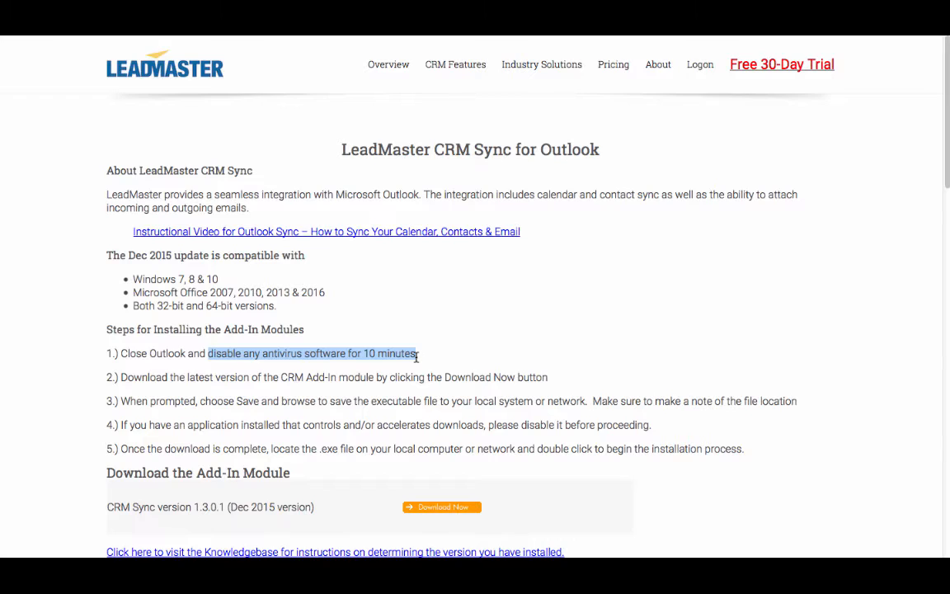
scroll("down", 3)
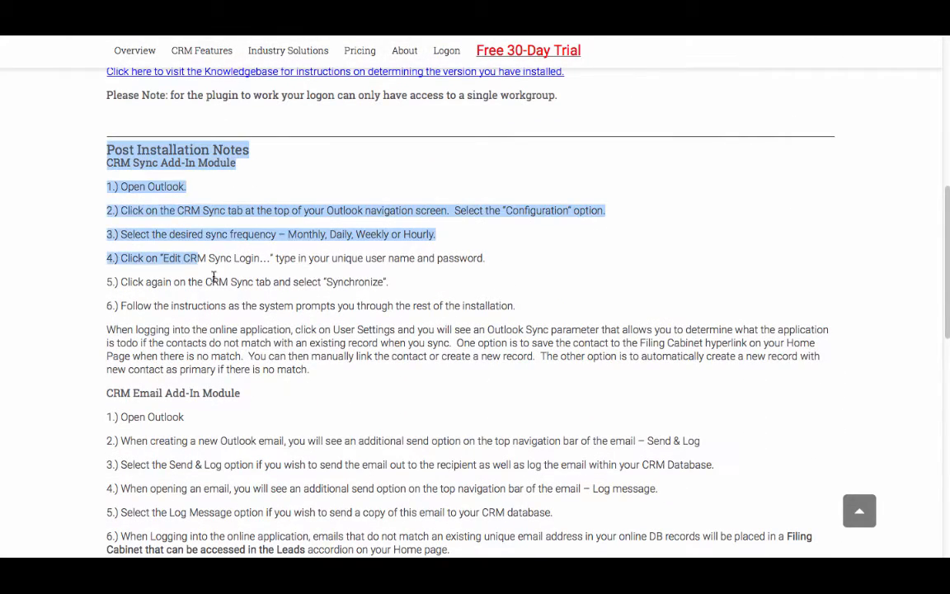
scroll("down", 3)
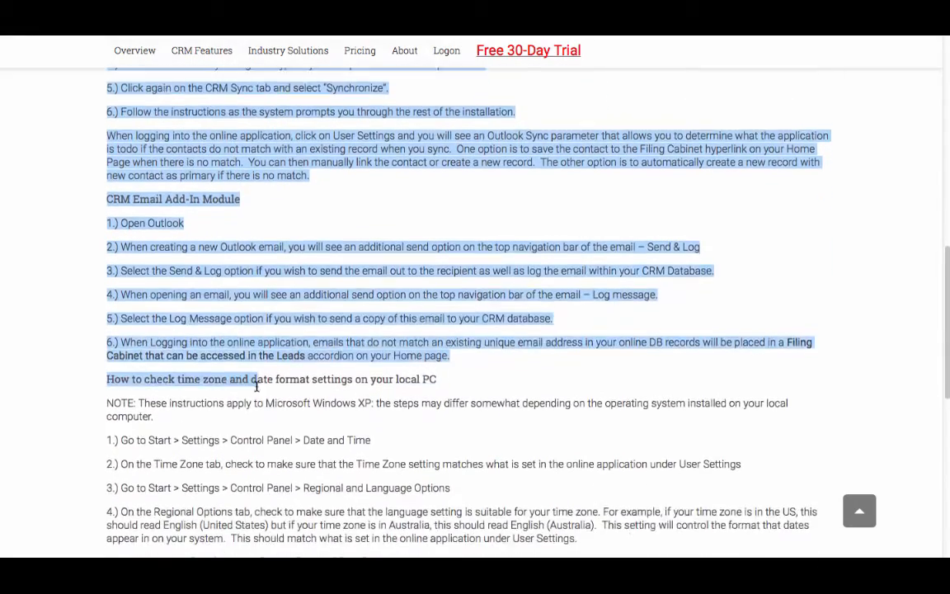
scroll("down", 3)
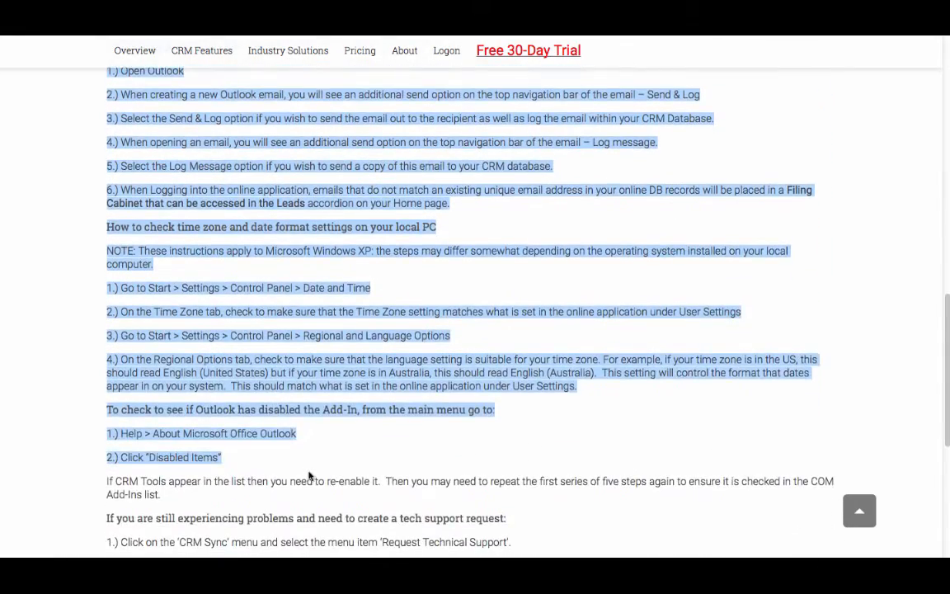
left_click(264, 58)
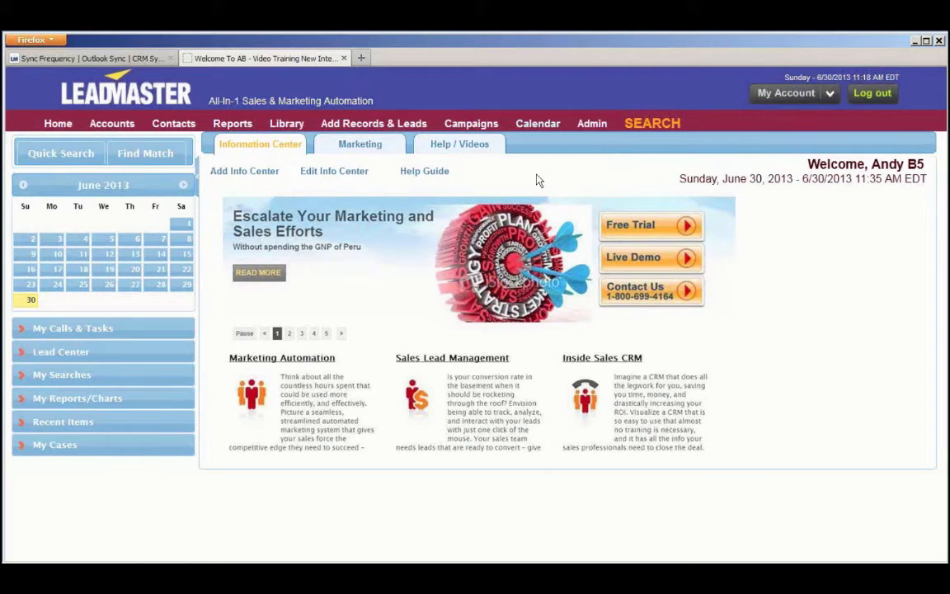
- In Logon Management, confirm the logon's Outlook Sync Access privilege under Offline/Mobile Access
left_click(591, 123)
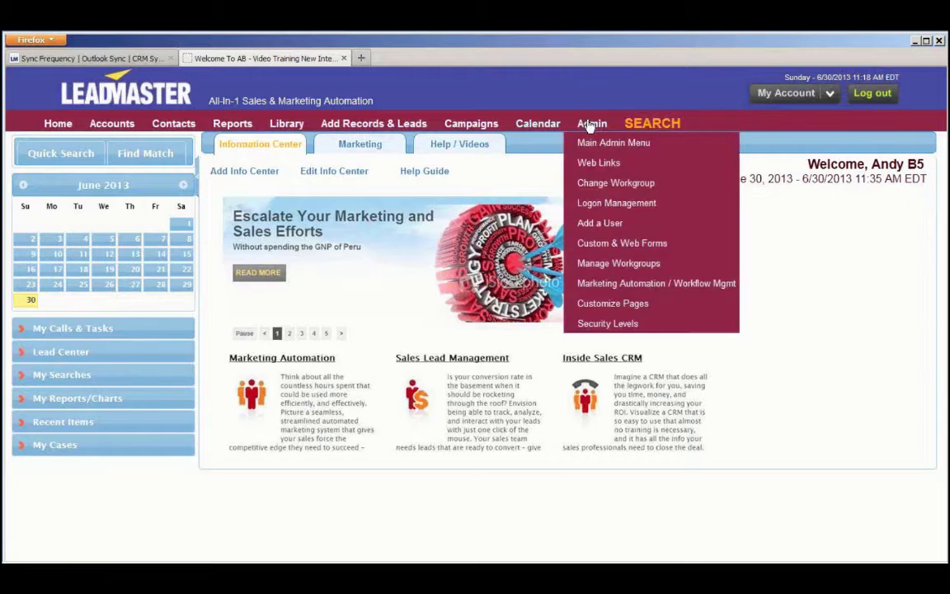
left_click(614, 142)
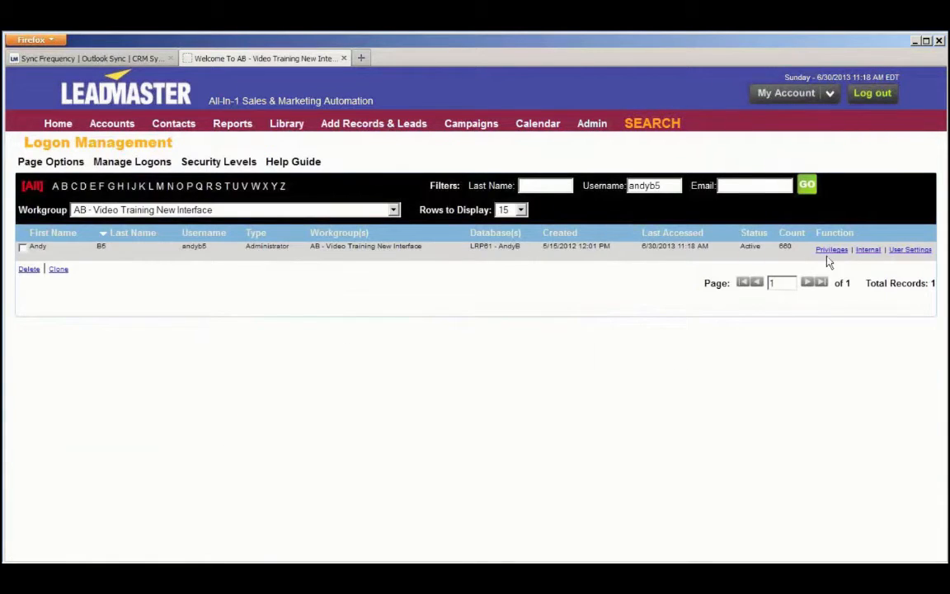
left_click(831, 249)
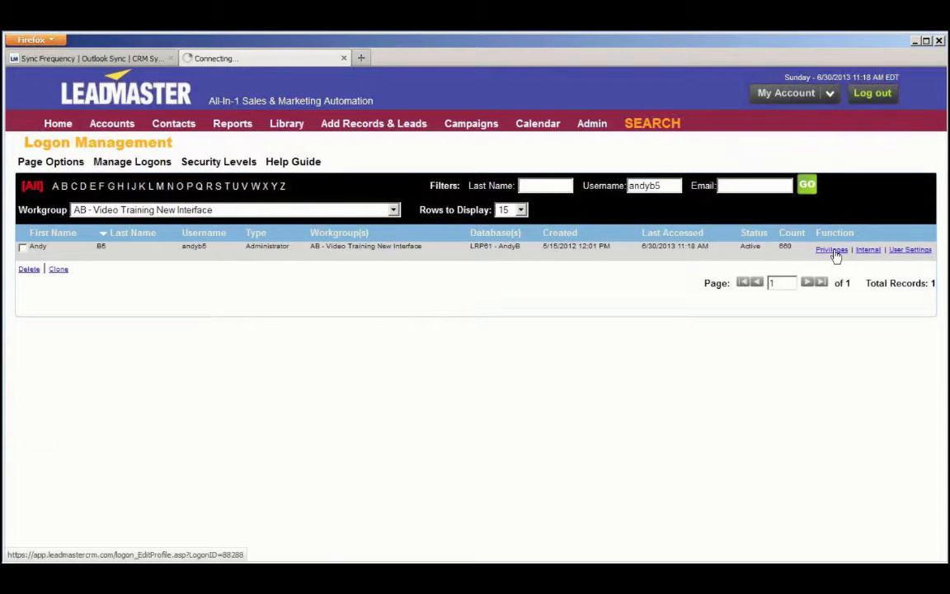
left_click(831, 249)
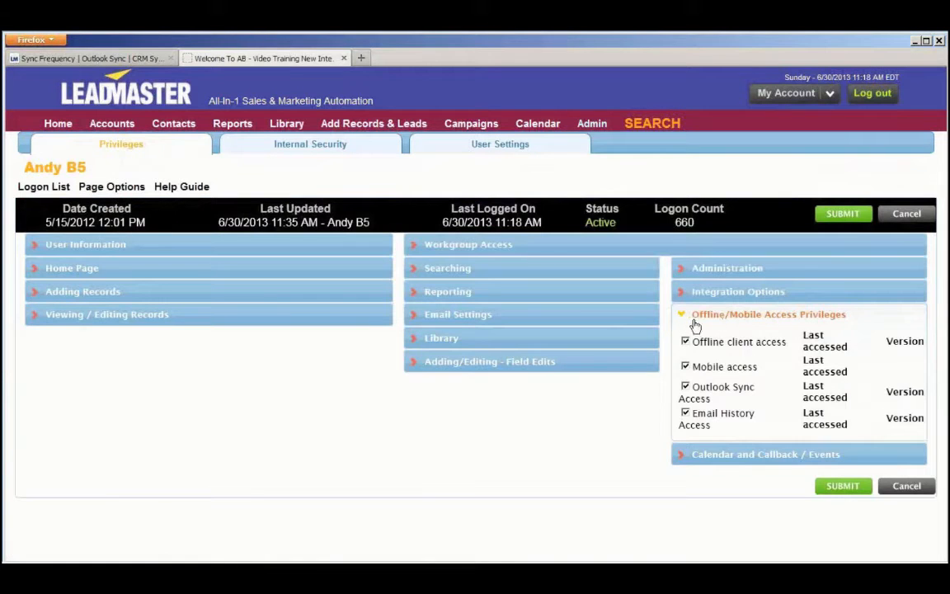
mouse_move(790, 378)
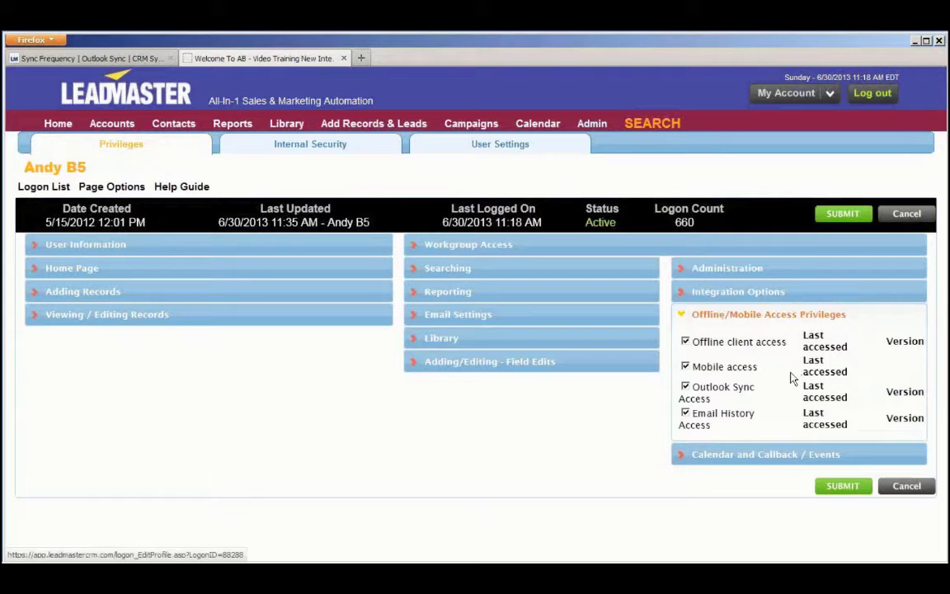
mouse_move(698, 388)
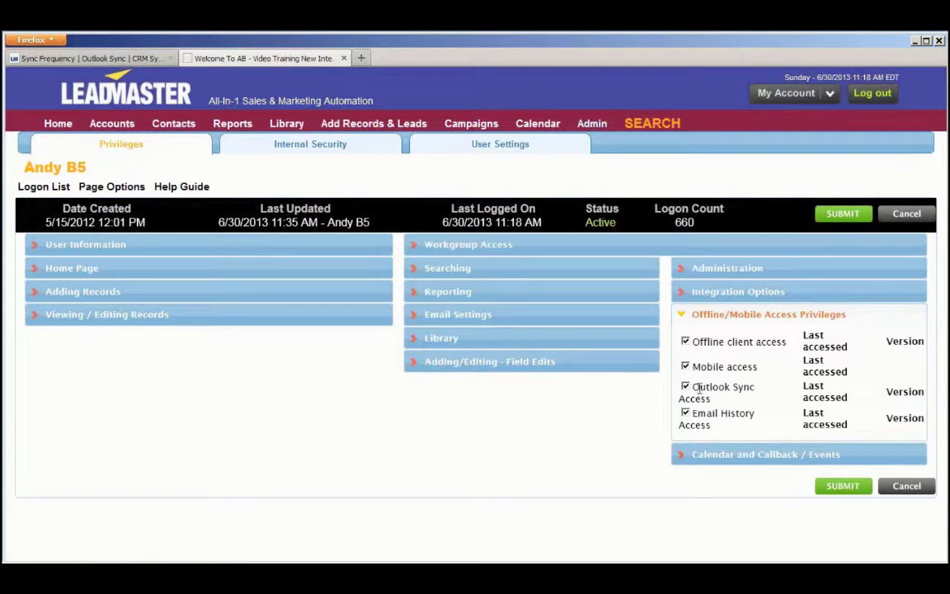
double_click(721, 392)
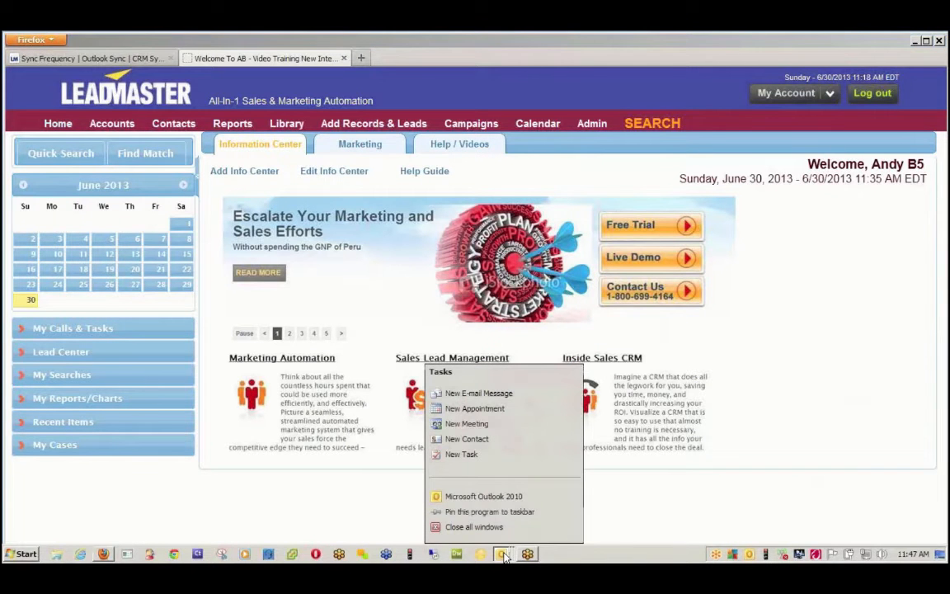
mouse_move(483, 495)
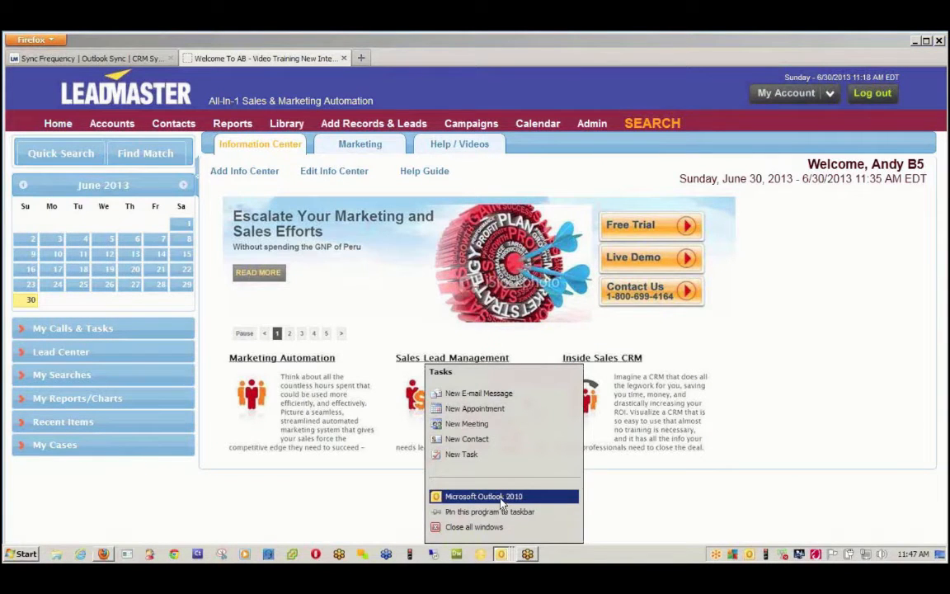
- Launch Microsoft Outlook 2010 and show the CRMtool tab's Synchronize and Configuration commands
left_click(483, 495)
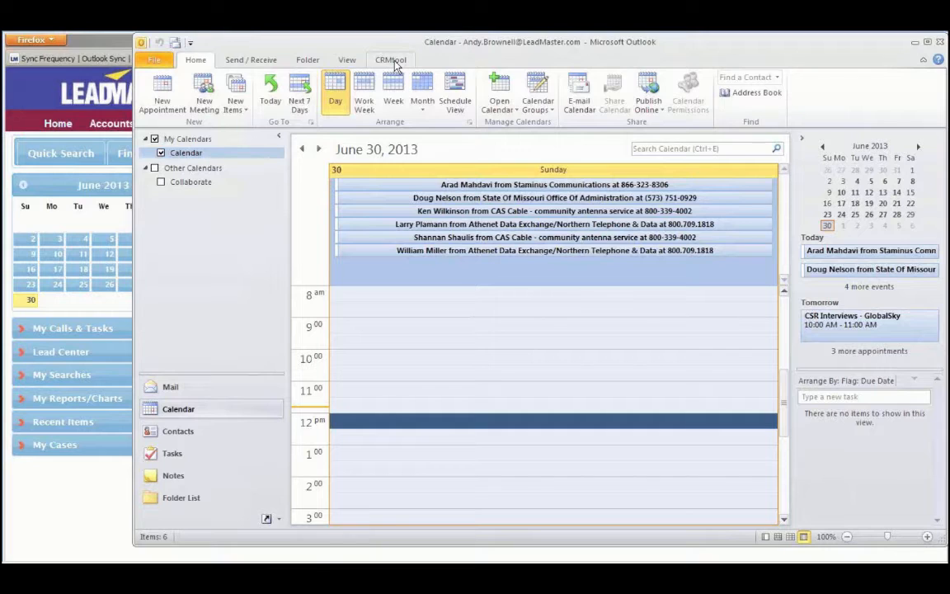
left_click(390, 59)
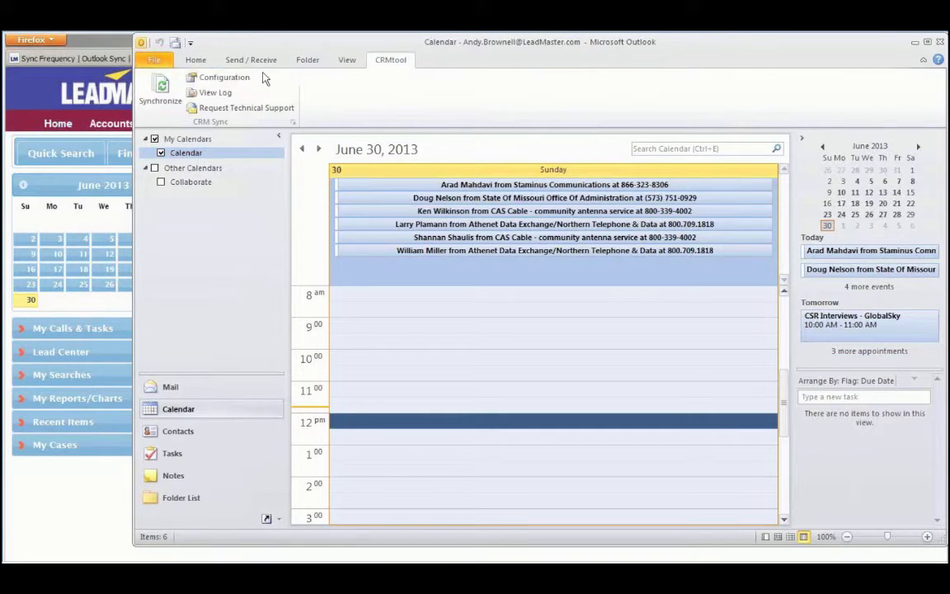
mouse_move(222, 77)
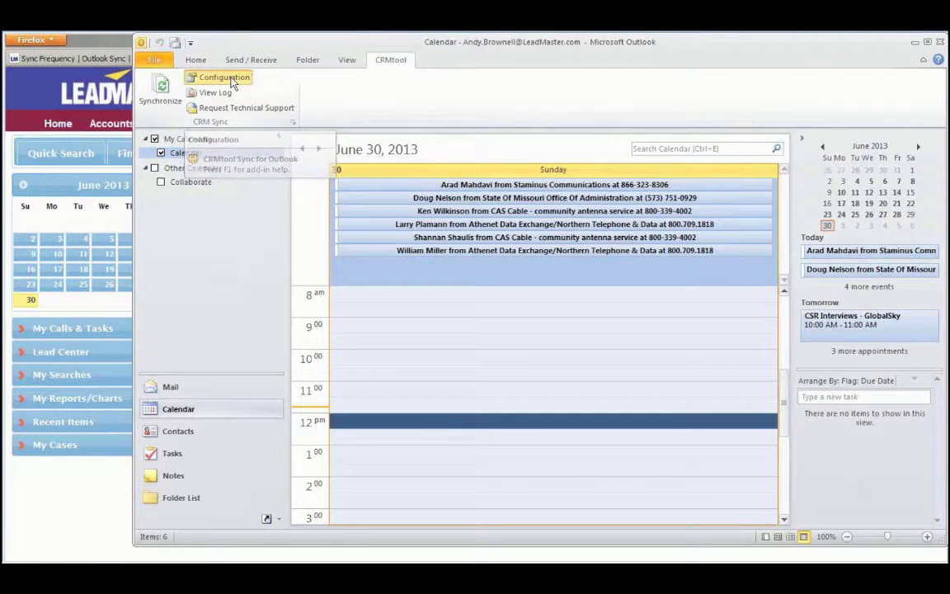
- Verify the CRM Sync login succeeds, then accept the CRM Sync Configuration settings
left_click(224, 76)
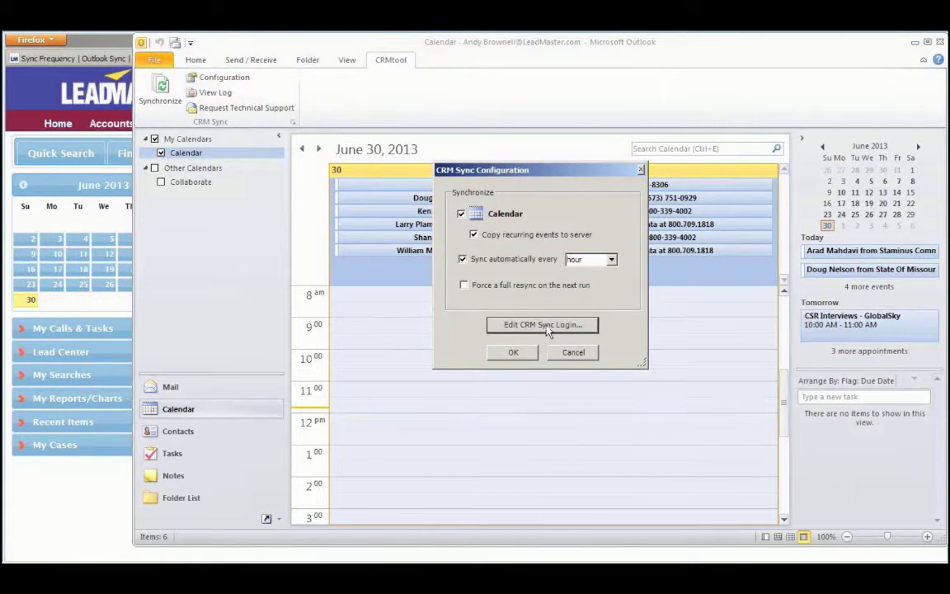
mouse_move(551, 216)
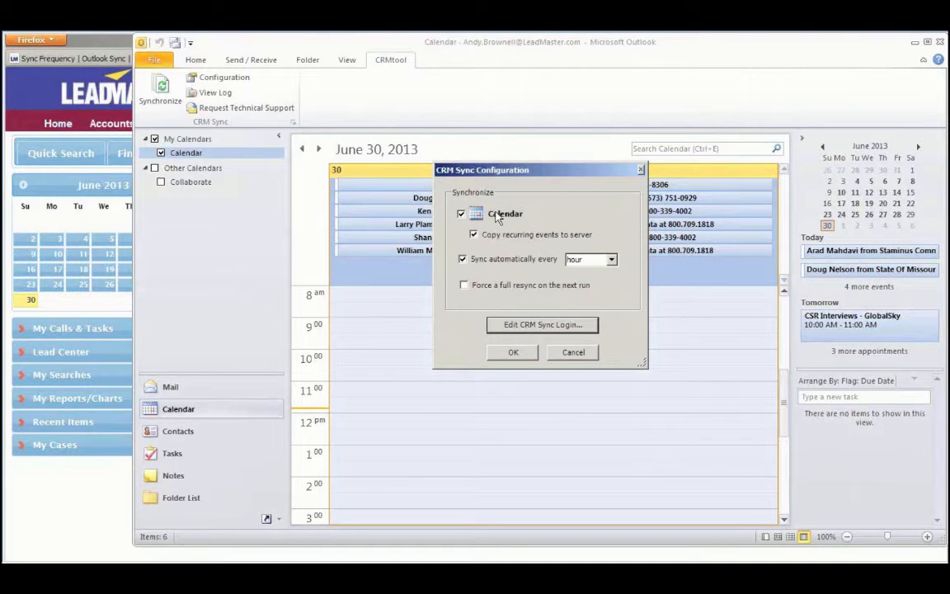
mouse_move(544, 335)
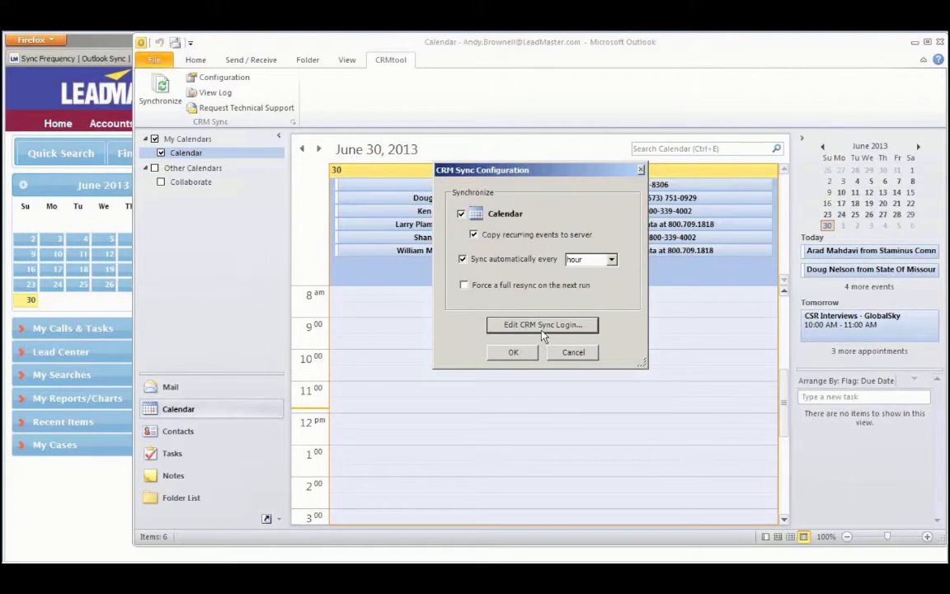
left_click(542, 324)
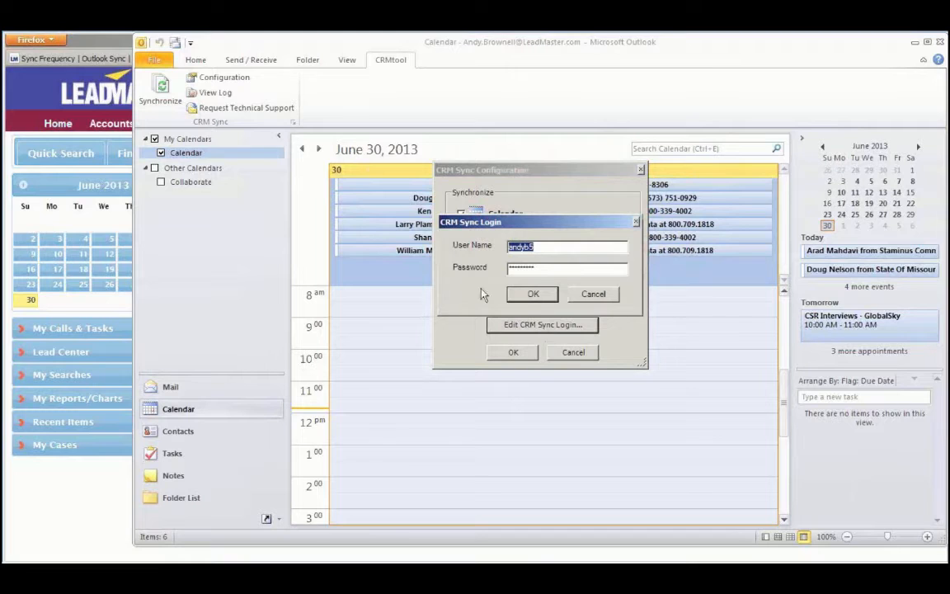
left_click(532, 294)
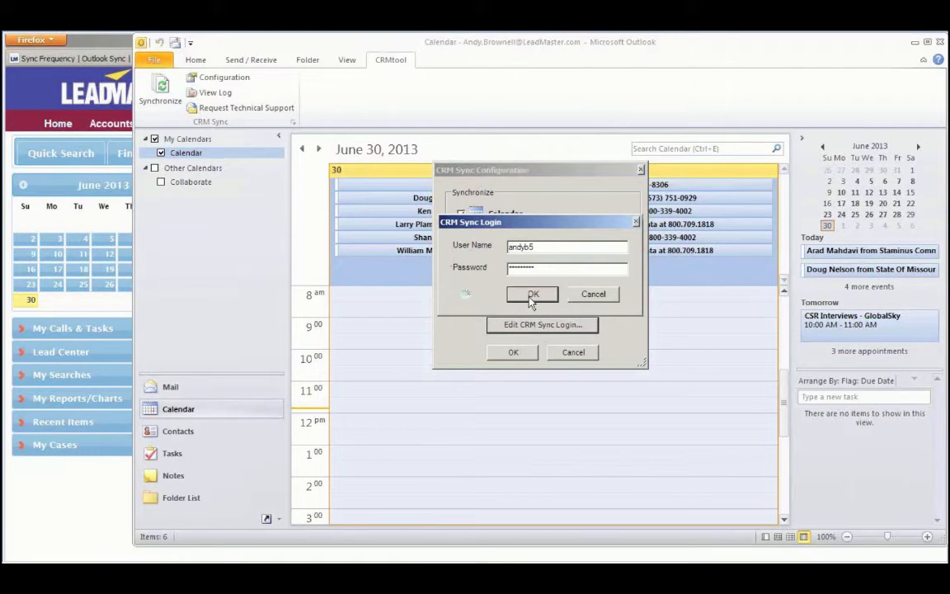
left_click(533, 294)
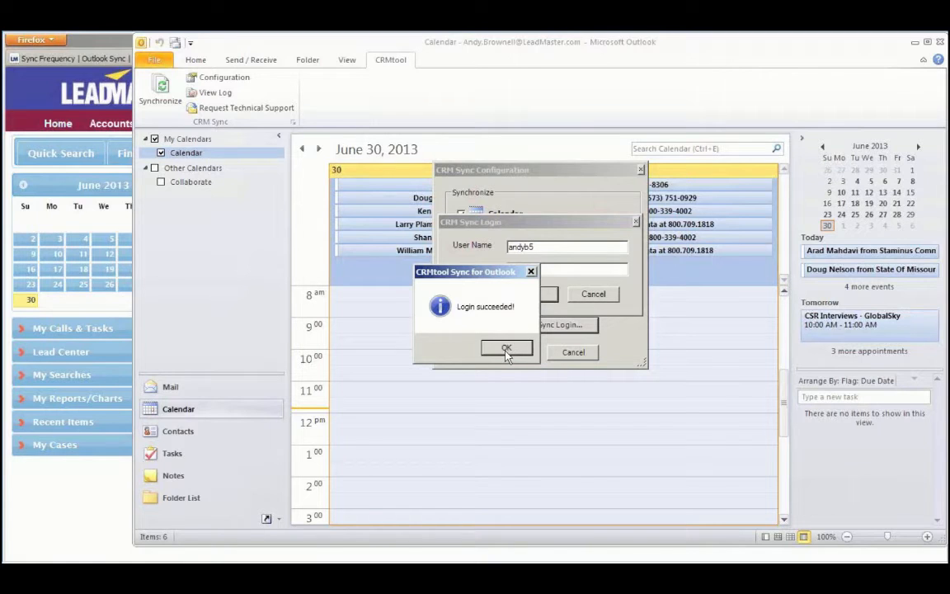
left_click(506, 347)
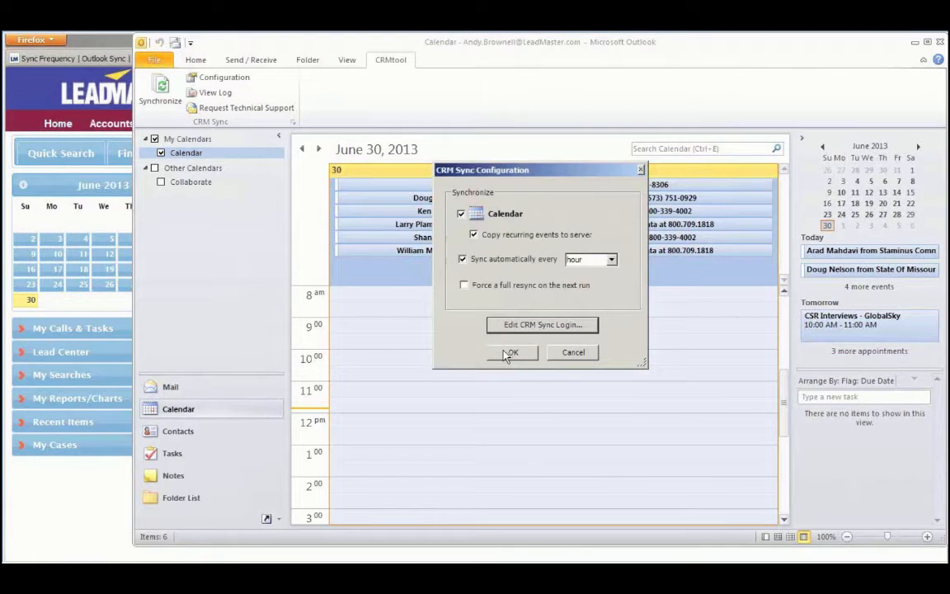
mouse_move(510, 357)
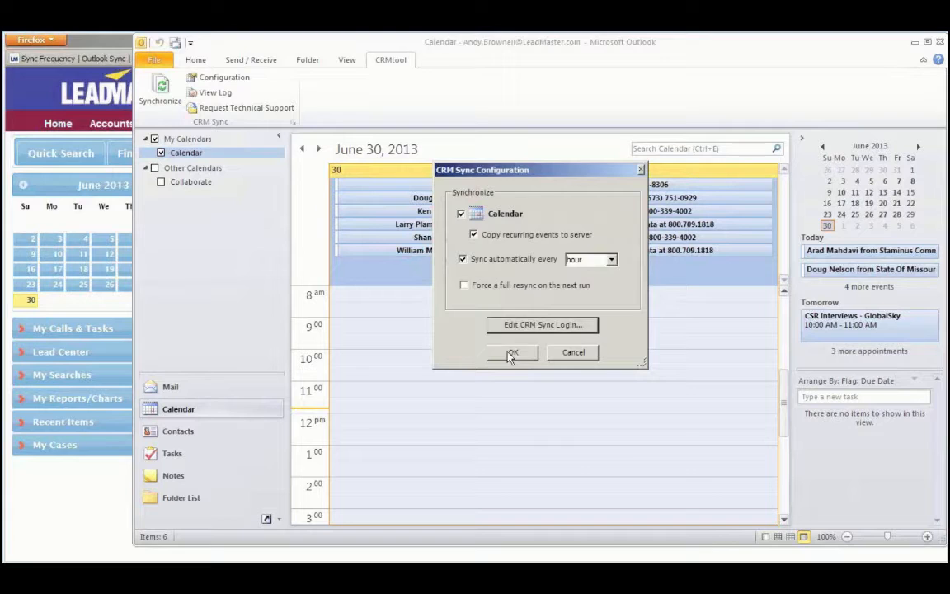
left_click(511, 352)
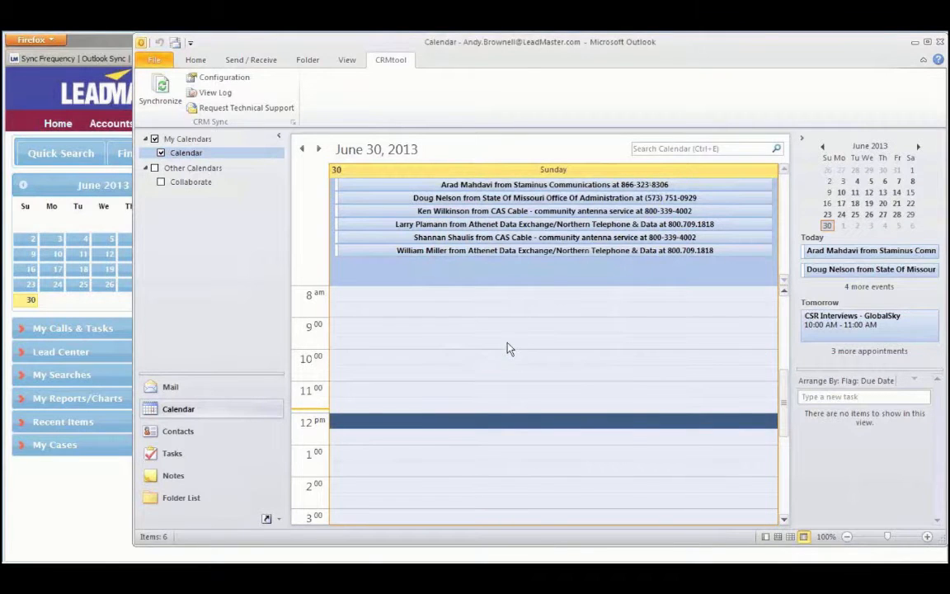
- Scroll the June 30 day view to the 2:00 PM 'Entered on Outlook' appointment
scroll("down", 3)
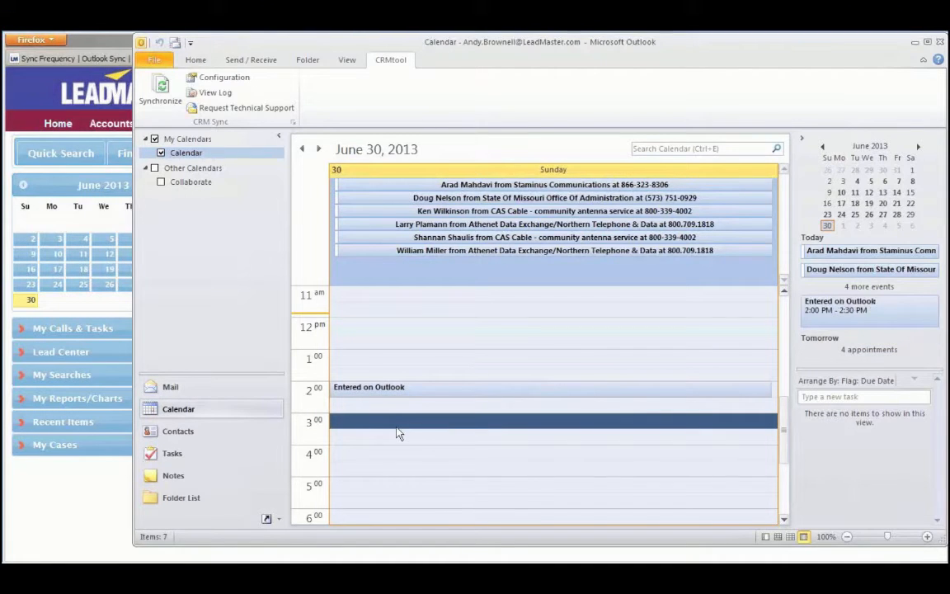
mouse_move(55, 503)
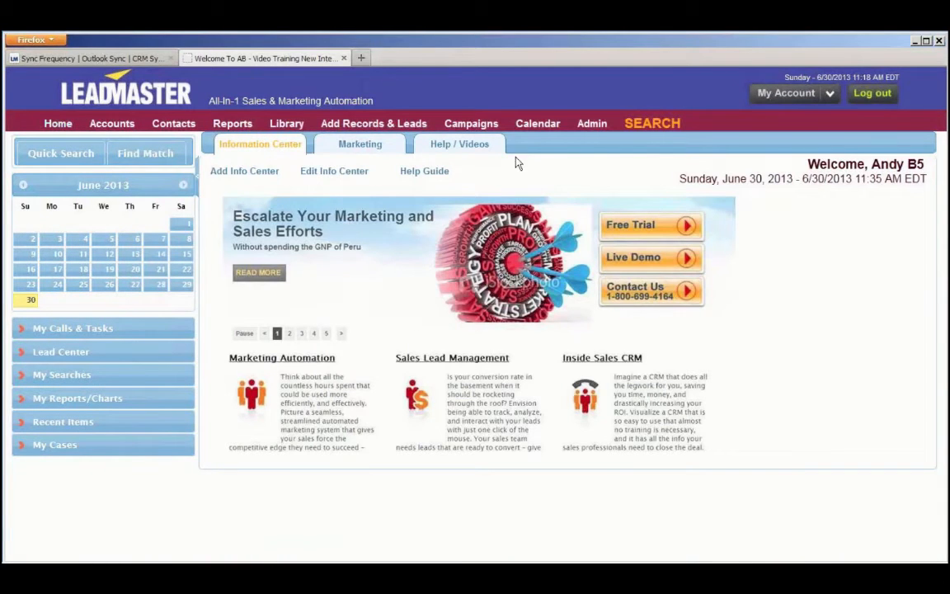
- Add an Appointment titled 'Entered on LeadMaster' at 4:00 PM in My Calendar
left_click(537, 123)
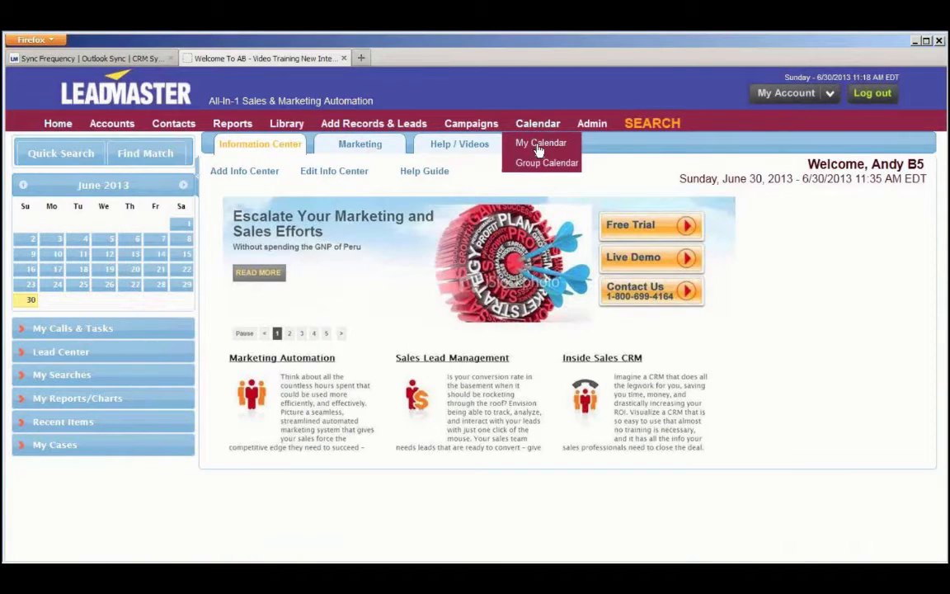
left_click(540, 143)
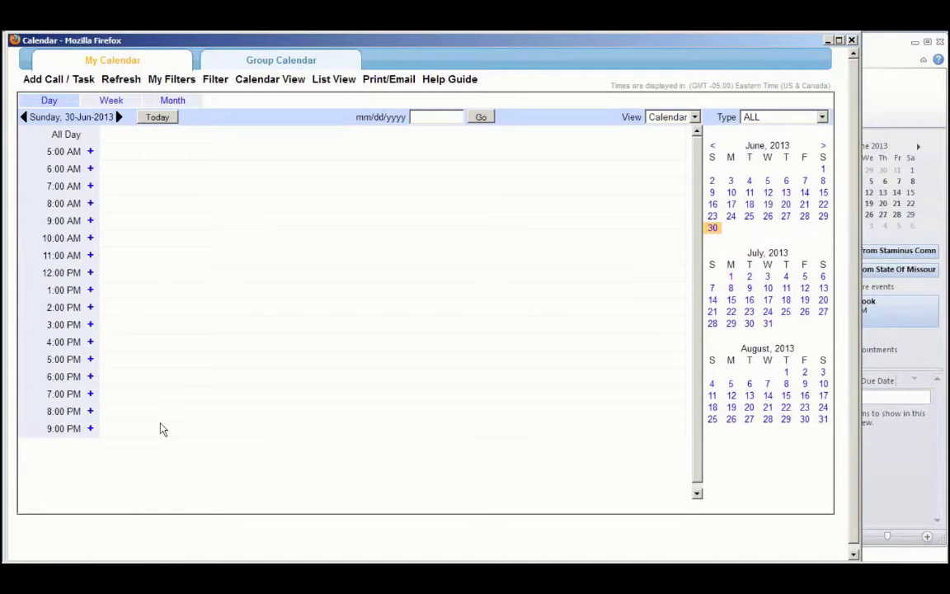
mouse_move(98, 365)
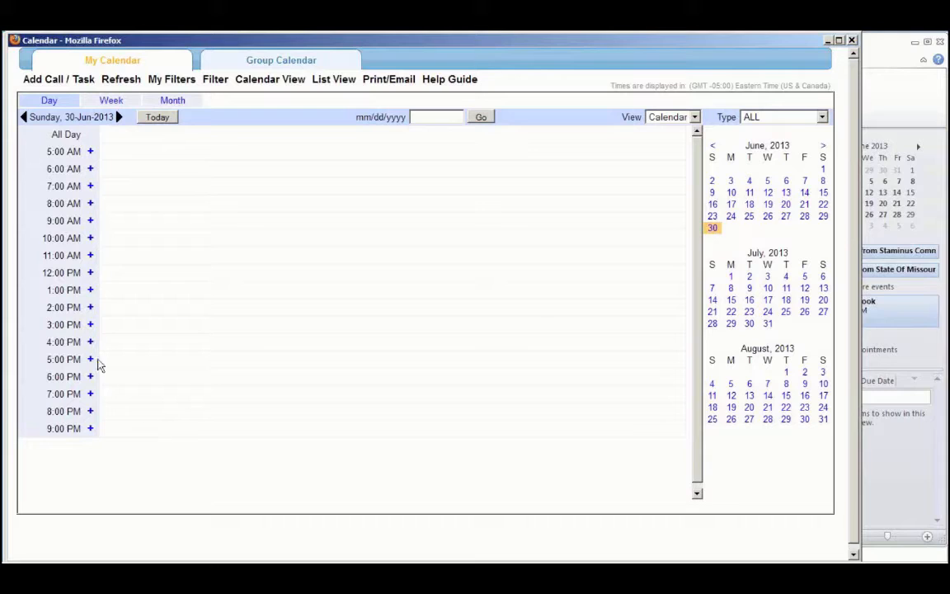
mouse_move(90, 341)
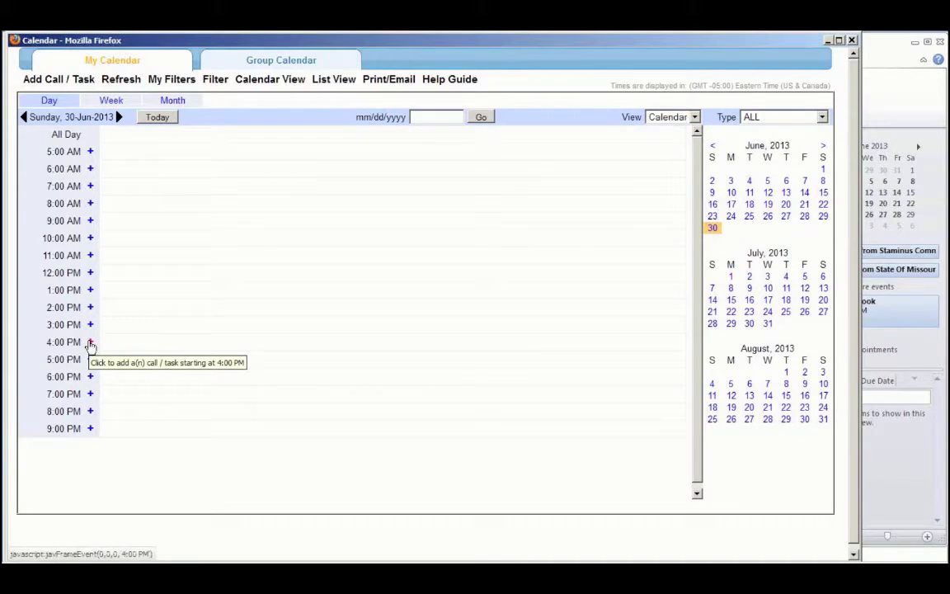
mouse_move(91, 343)
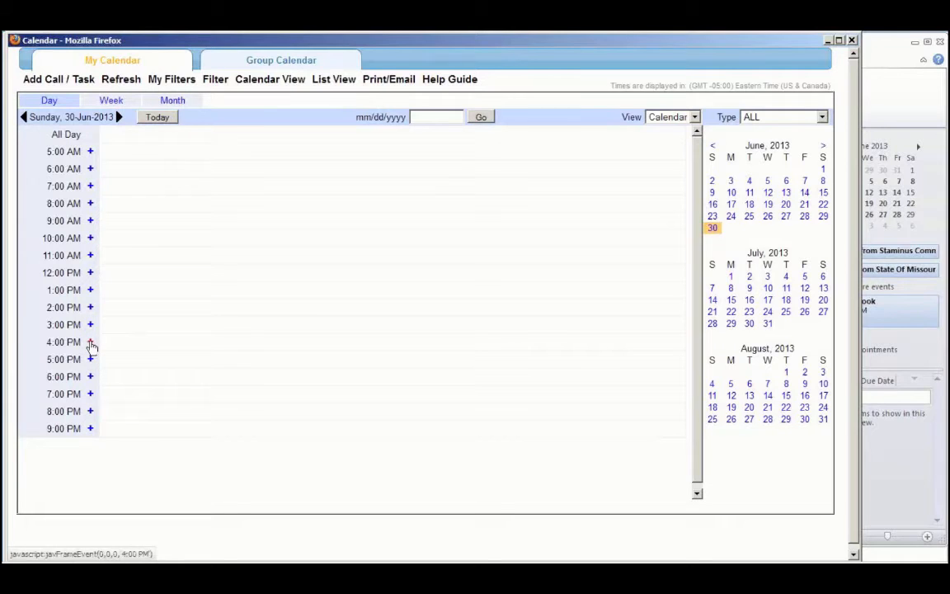
left_click(90, 341)
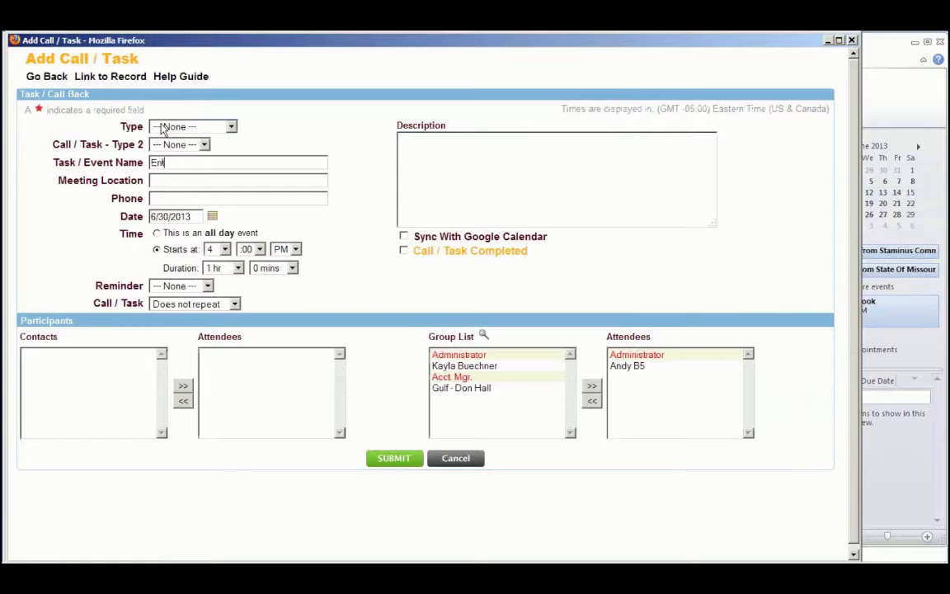
type("ntered on LeadMast")
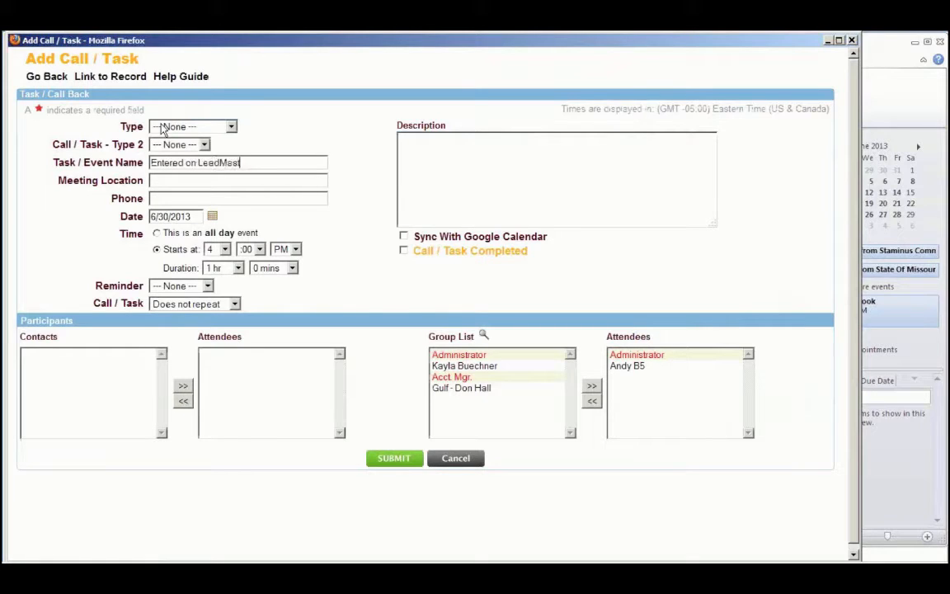
left_click(191, 127)
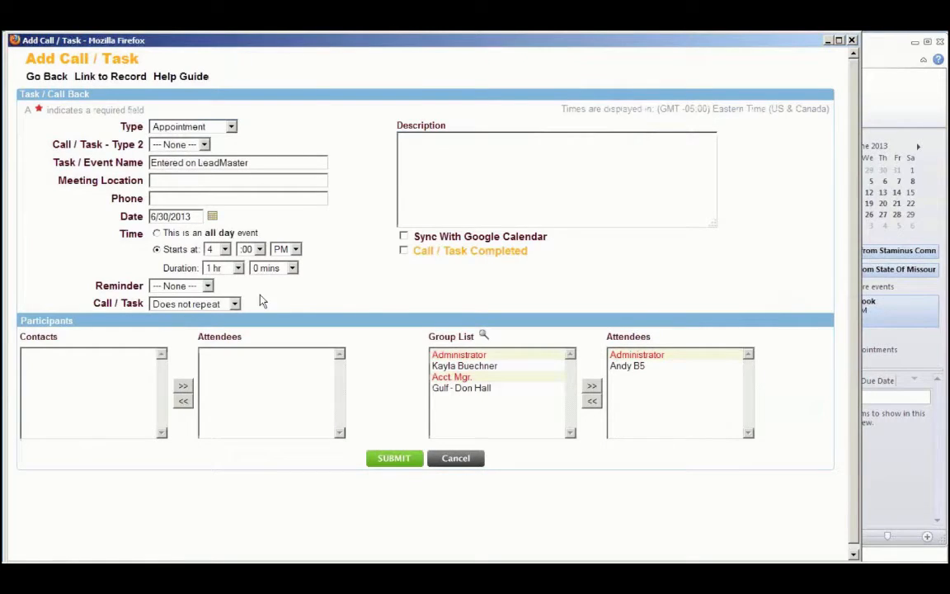
left_click(393, 458)
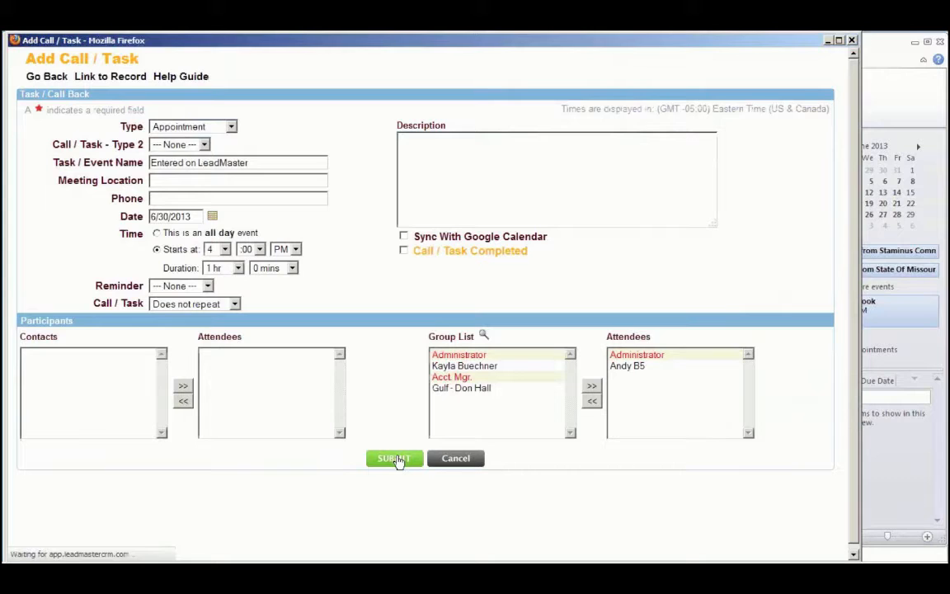
left_click(394, 457)
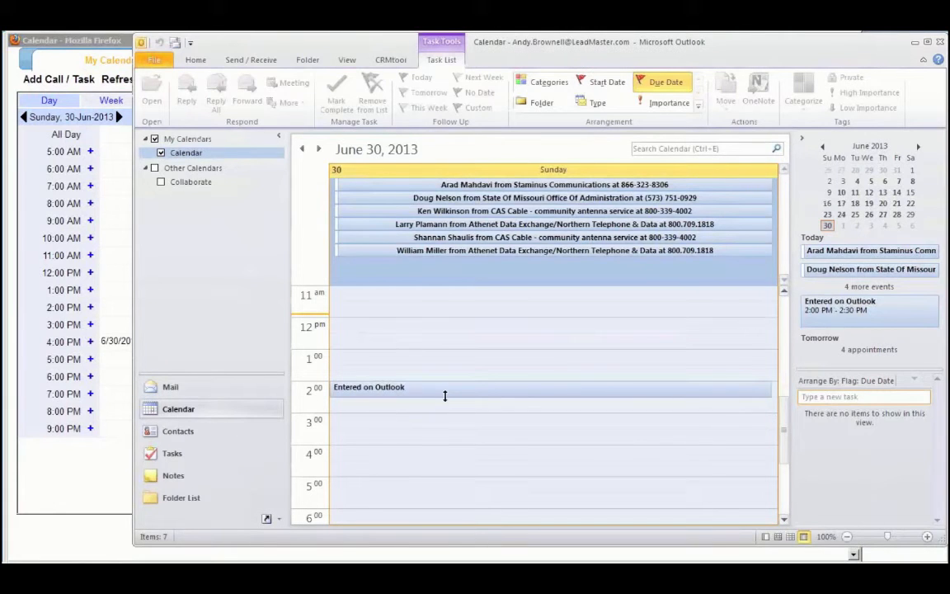
- Run CRMtool Synchronize to bring 'Entered on LeadMaster' into Outlook at 4:00–5:00 PM
left_click(390, 60)
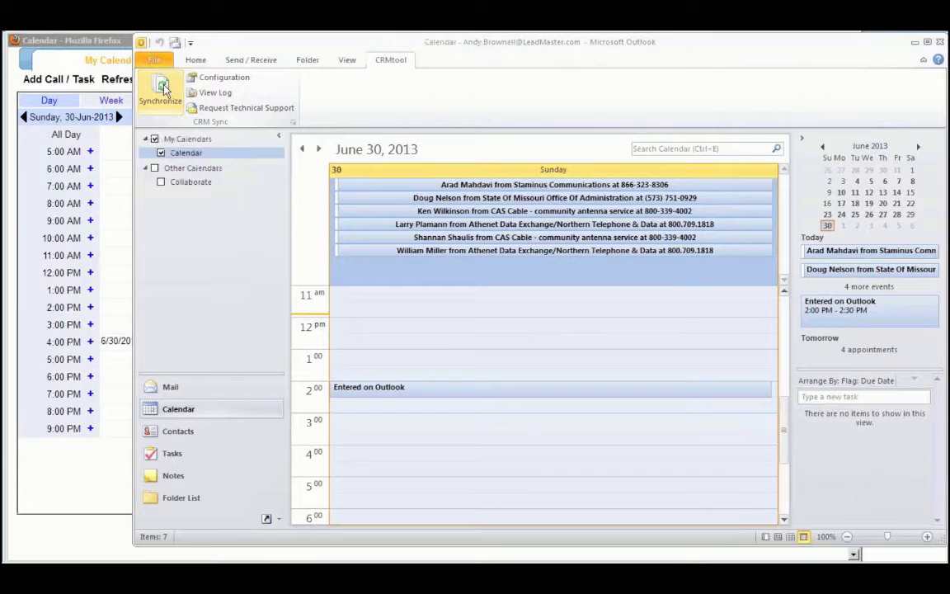
left_click(160, 92)
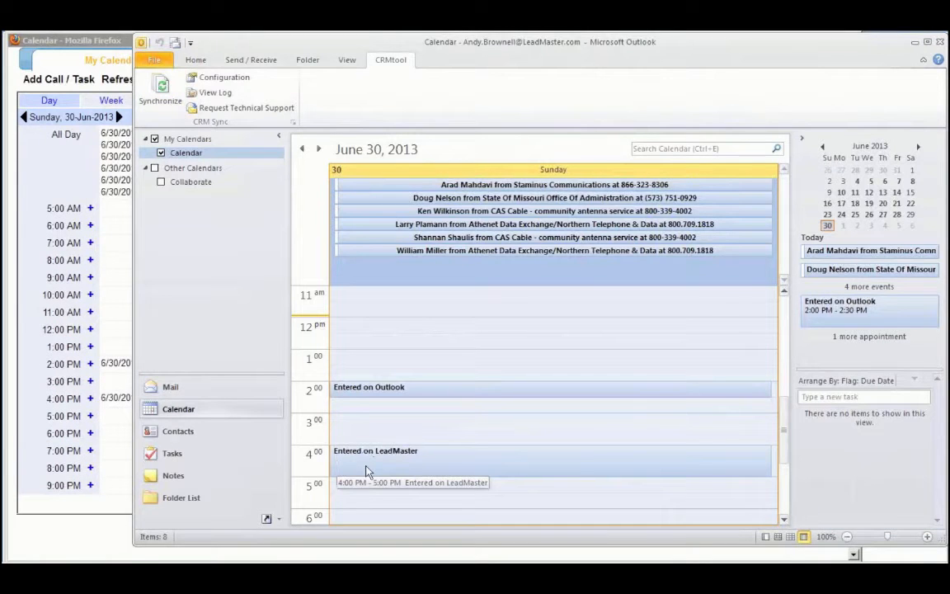
mouse_move(392, 501)
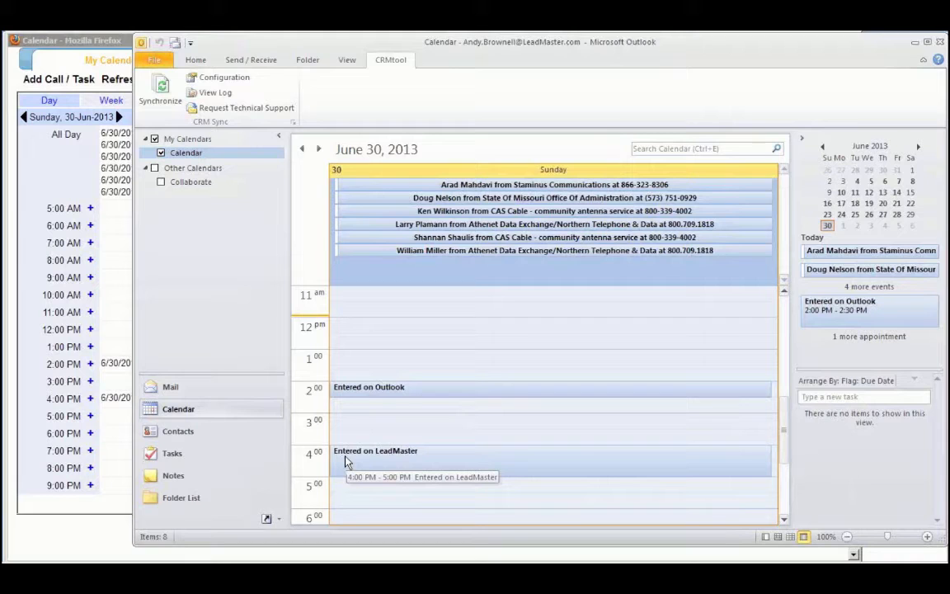
mouse_move(445, 457)
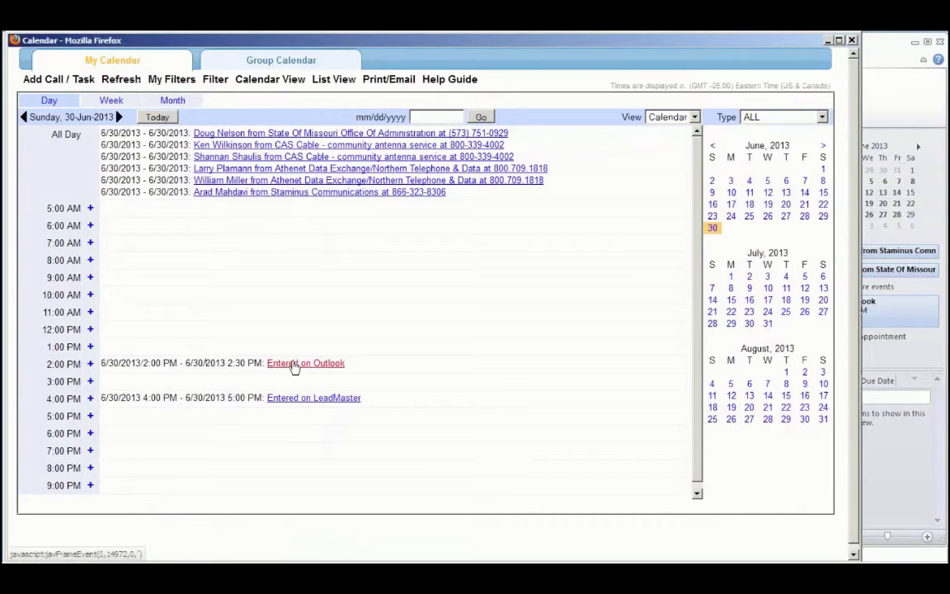
mouse_move(283, 435)
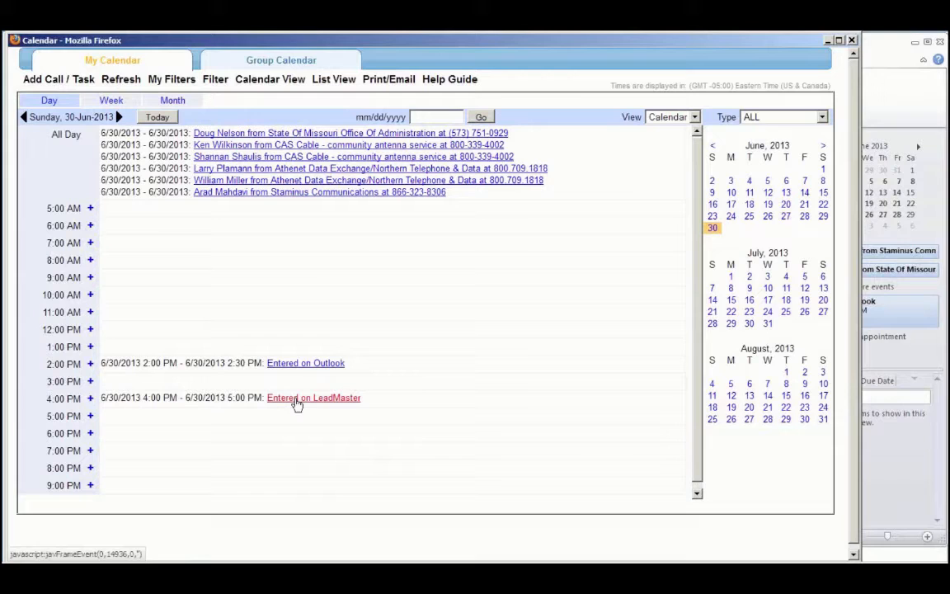
mouse_move(294, 367)
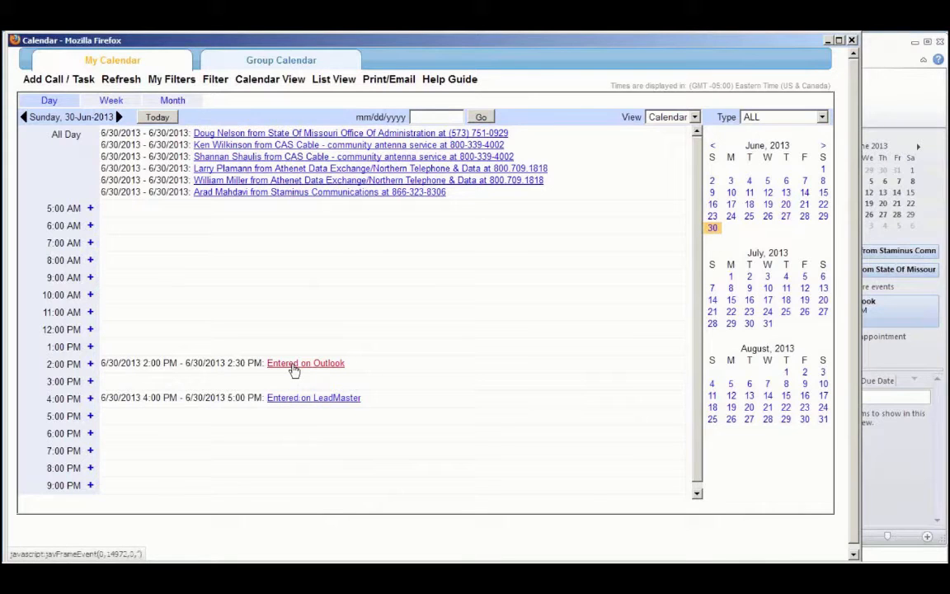
- Change the 'Entered on Outlook' appointment's start hour to 6:00 PM
left_click(305, 363)
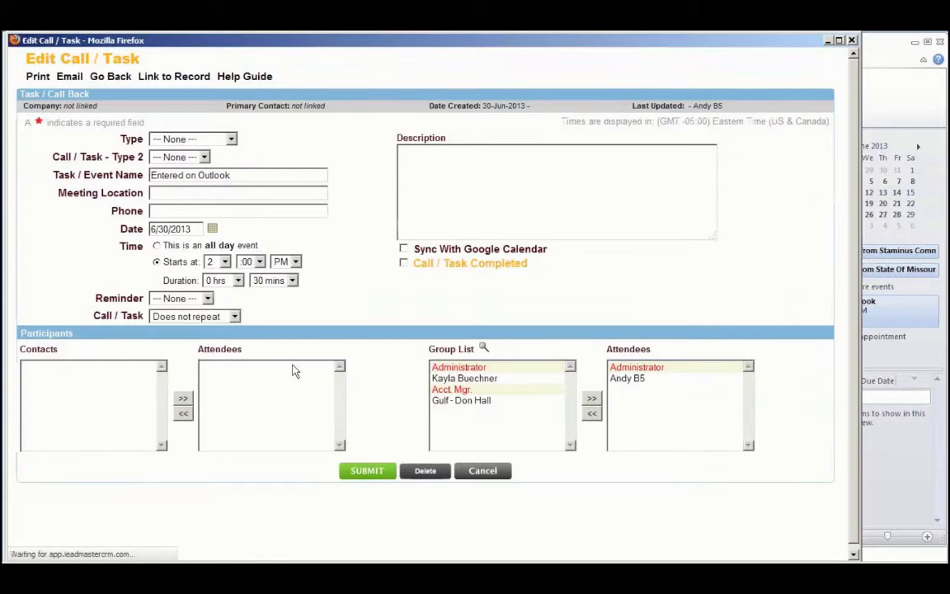
left_click(228, 261)
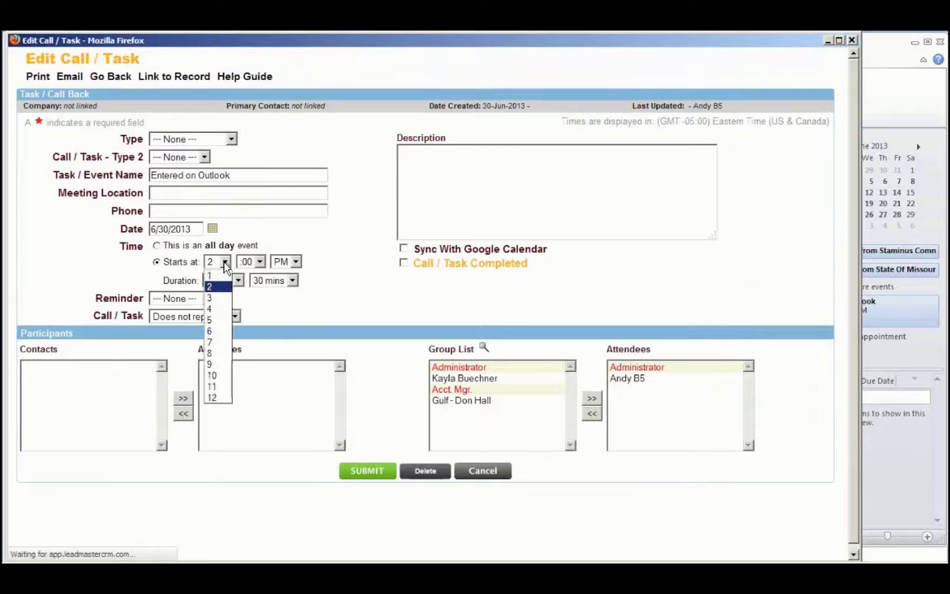
left_click(209, 330)
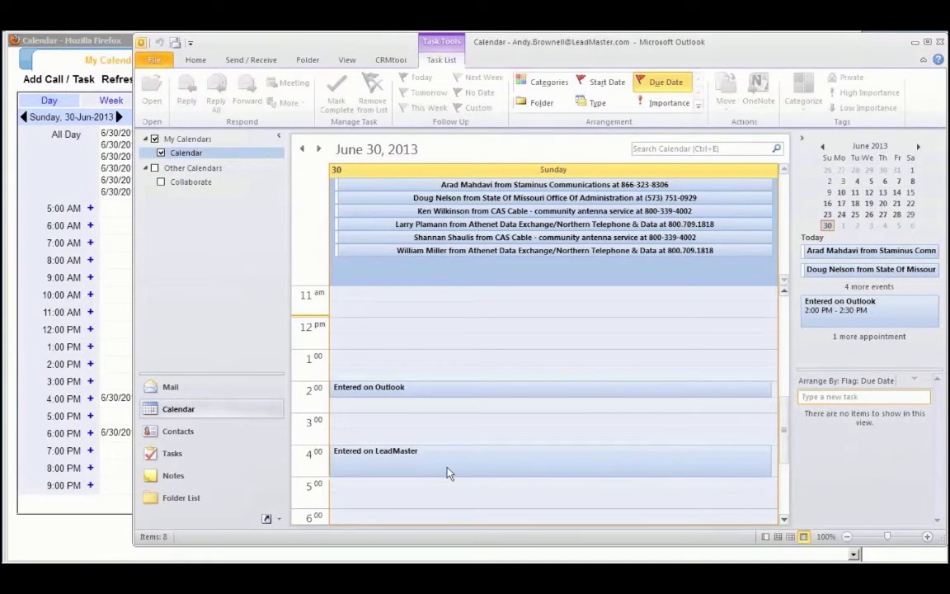
- Reschedule the 'Entered on LeadMaster' appointment to 1:00 PM in Outlook and save it
left_click(375, 450)
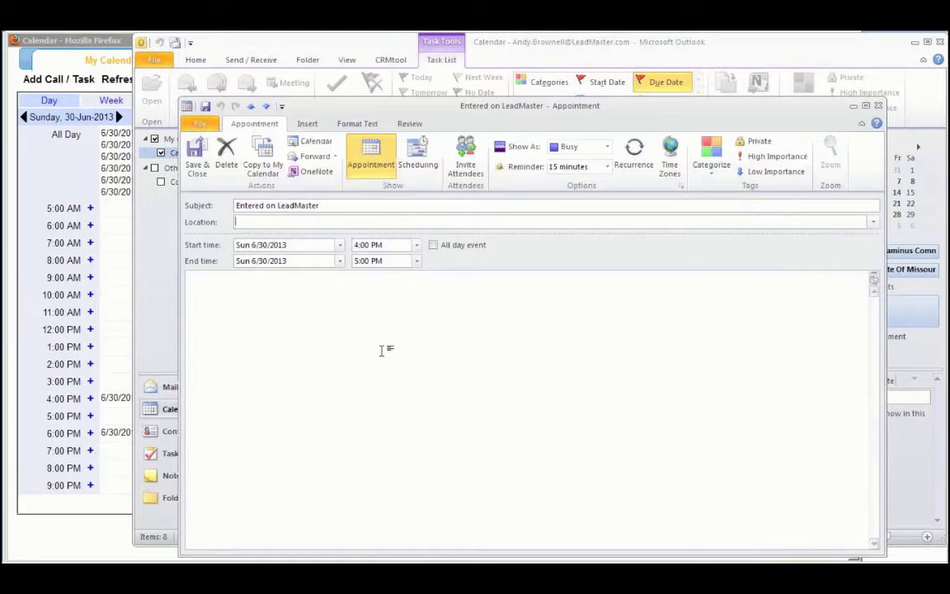
left_click(416, 244)
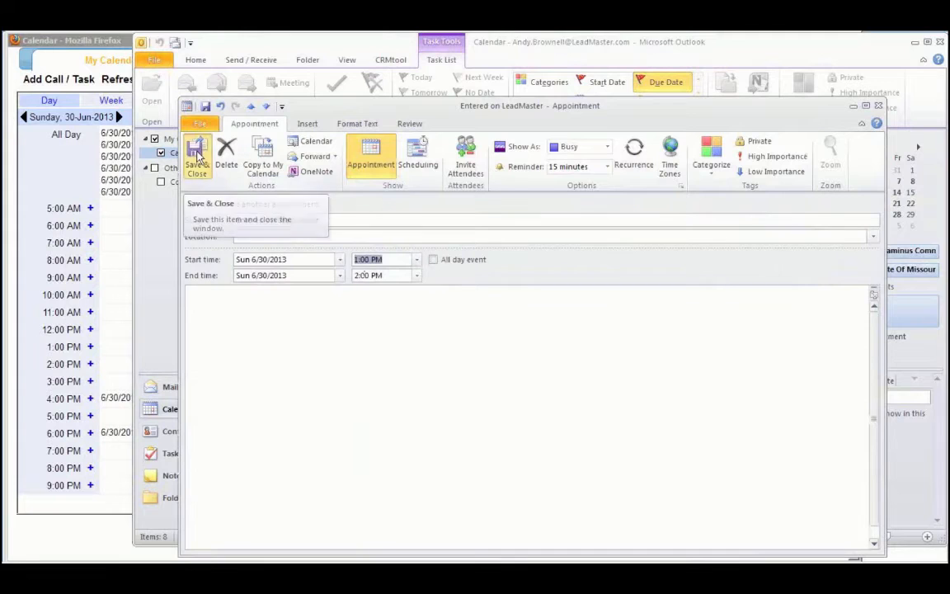
left_click(197, 153)
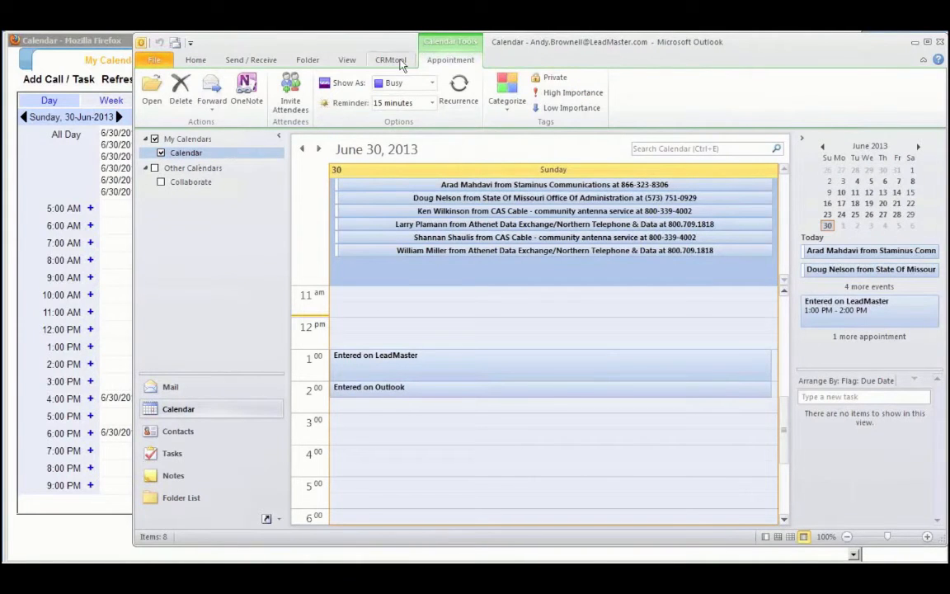
- Show the CRMtool commands and scroll June 30 to view both synced appointments
left_click(390, 59)
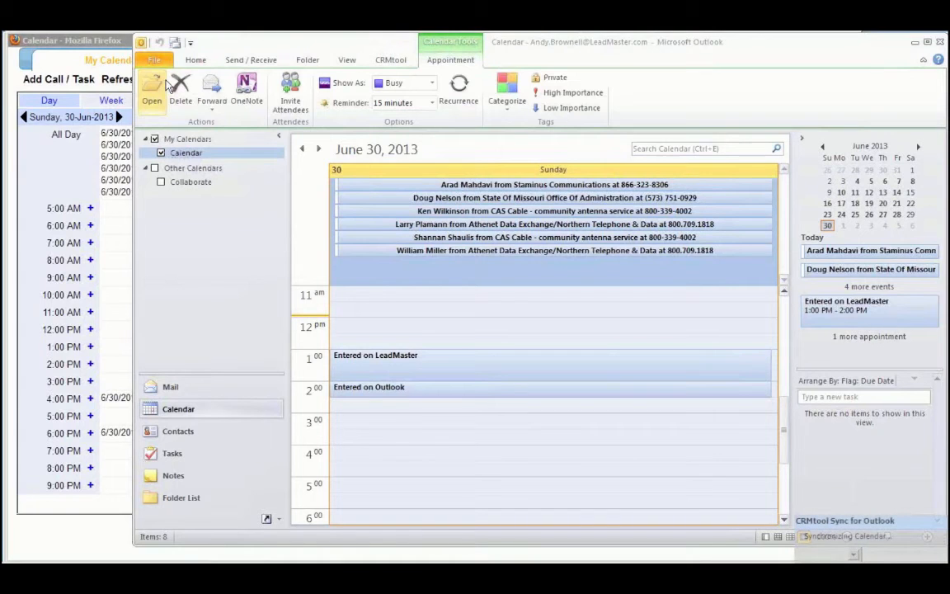
left_click(390, 59)
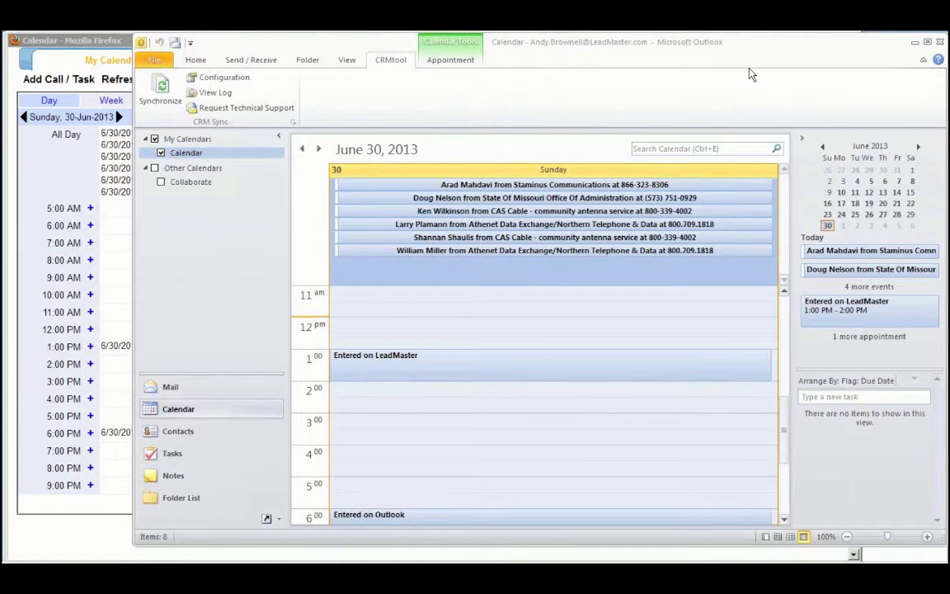
mouse_move(759, 103)
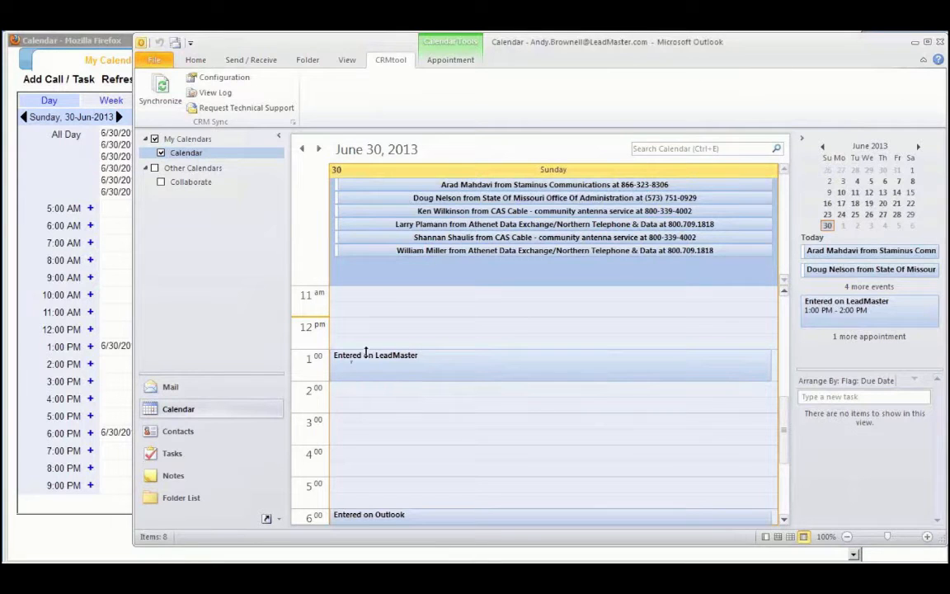
mouse_move(375, 406)
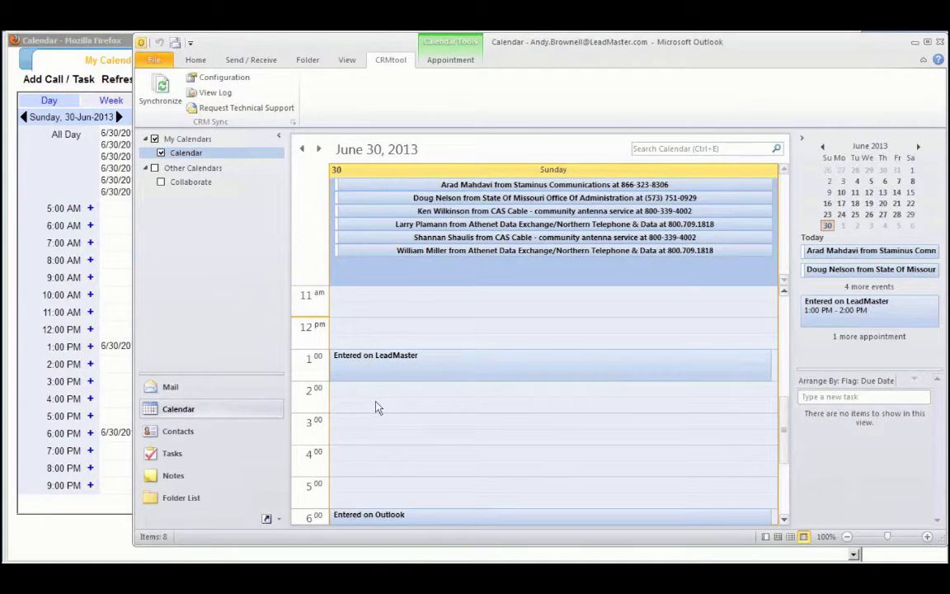
scroll("down", 3)
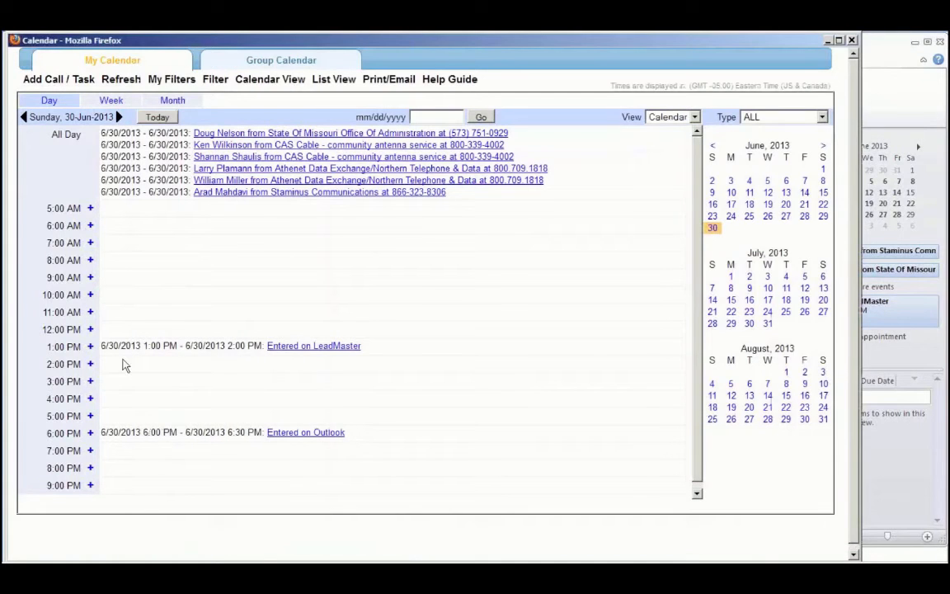
mouse_move(316, 448)
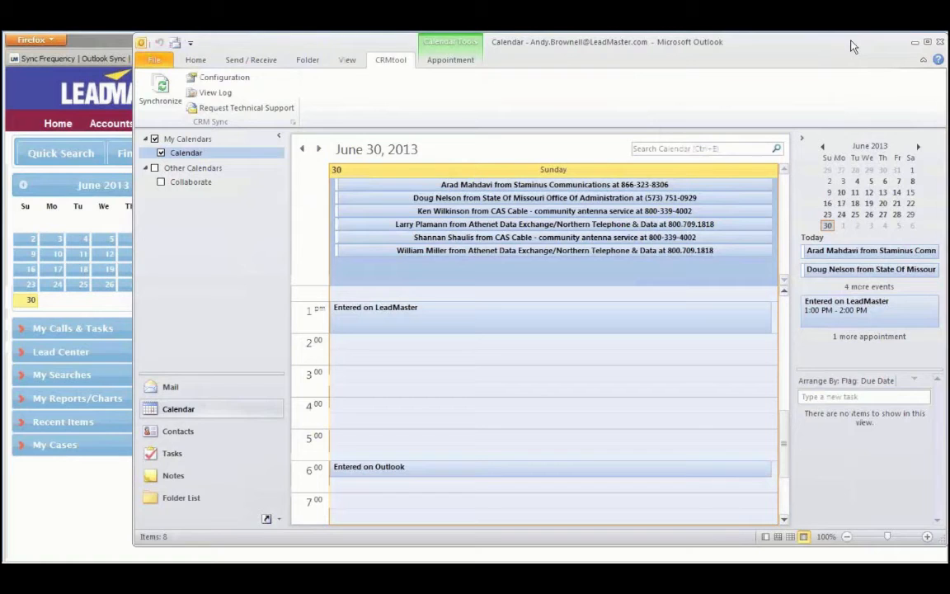
- Switch Outlook to the Mail Inbox and start a new e-mail message
left_click(170, 386)
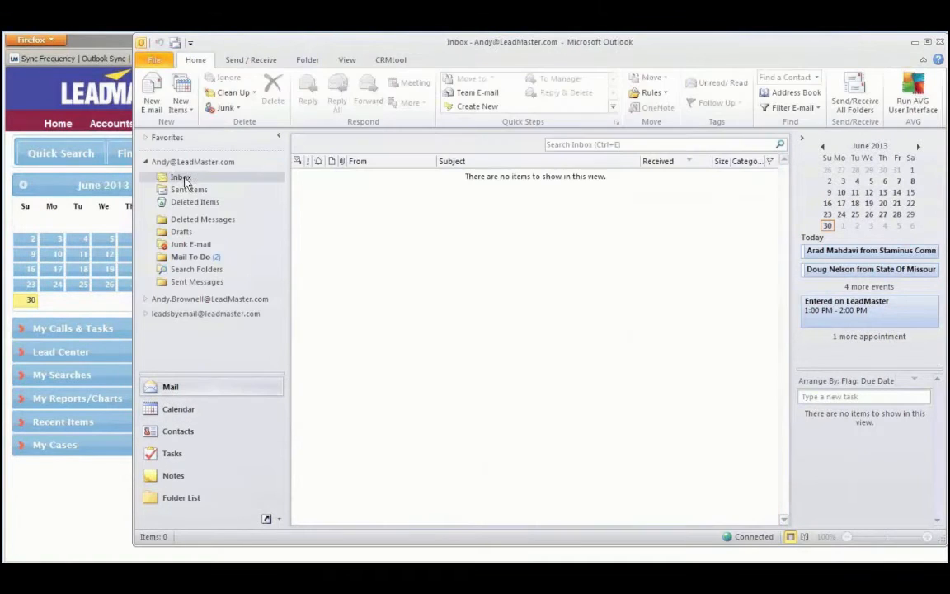
mouse_move(151, 91)
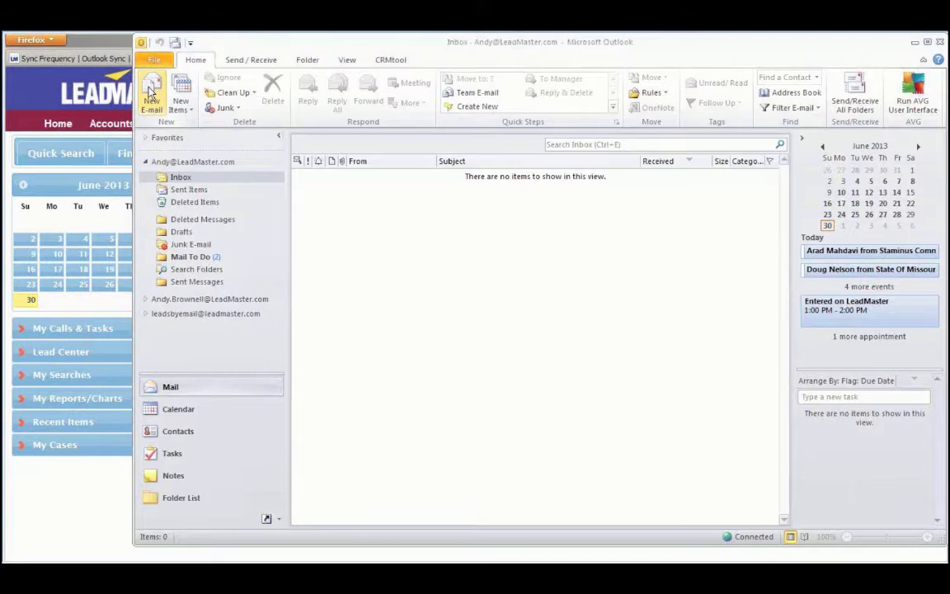
left_click(152, 93)
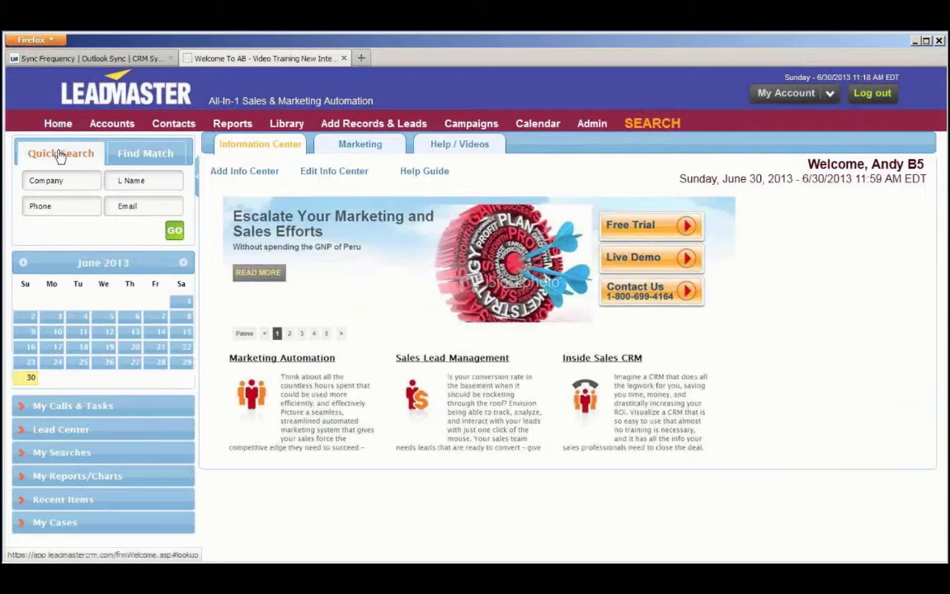
left_click(174, 230)
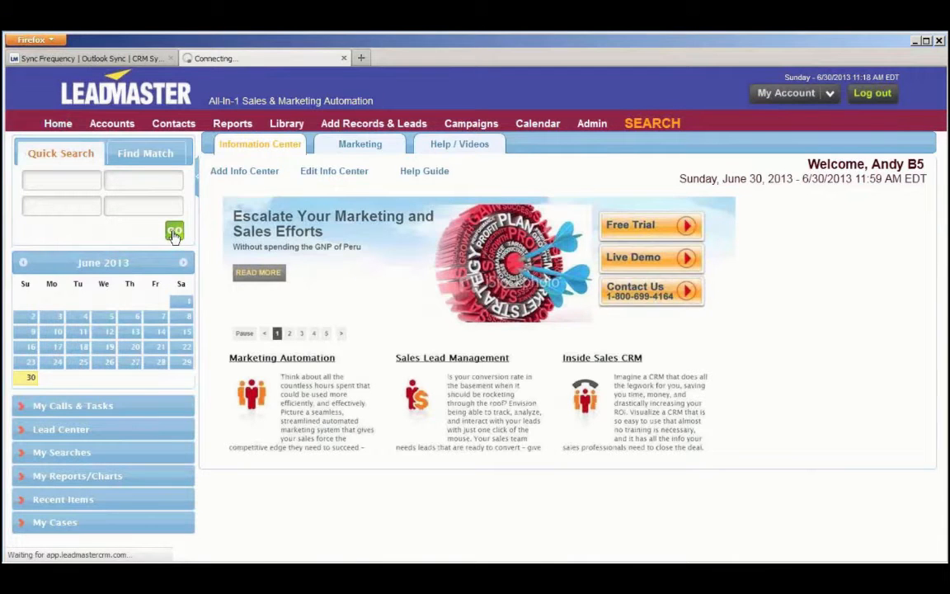
left_click(174, 231)
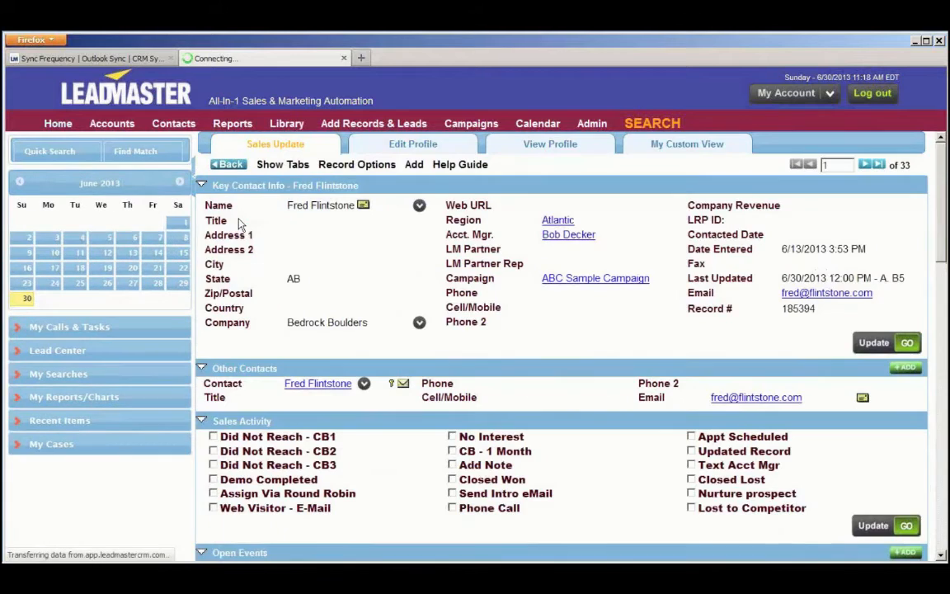
left_click(826, 293)
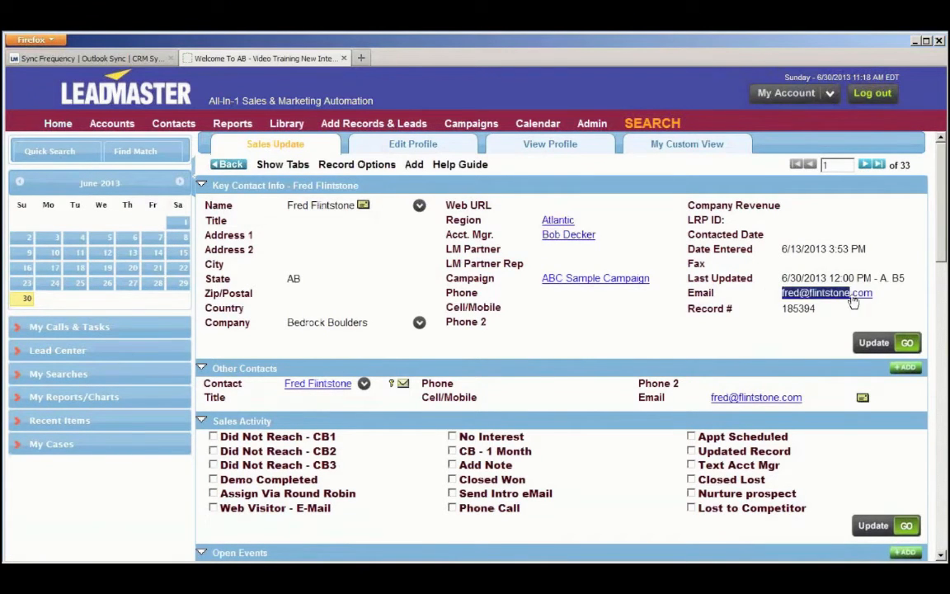
mouse_move(689, 321)
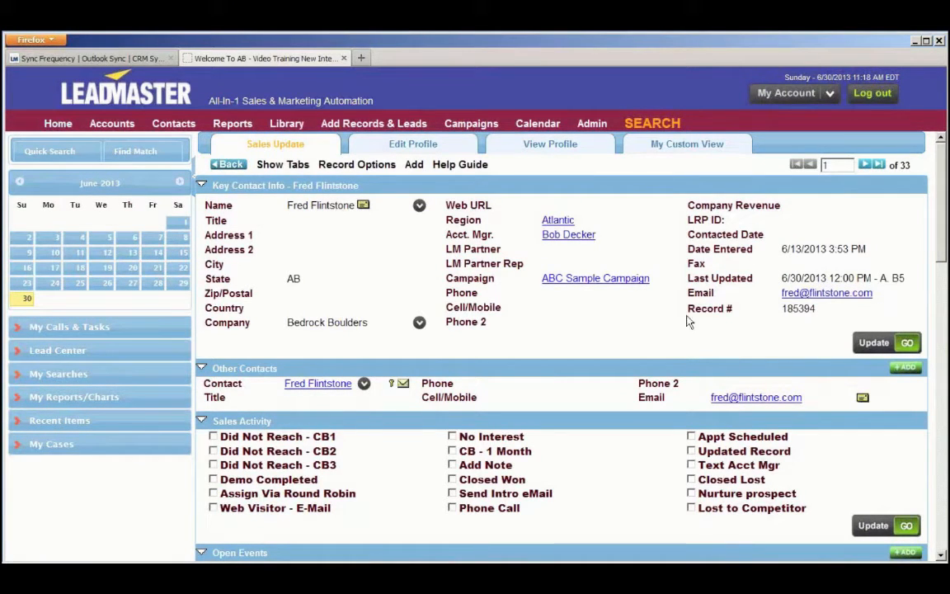
- Open Fred's Update Primary Contact form, cancel without saving, and copy his email address
left_click(362, 205)
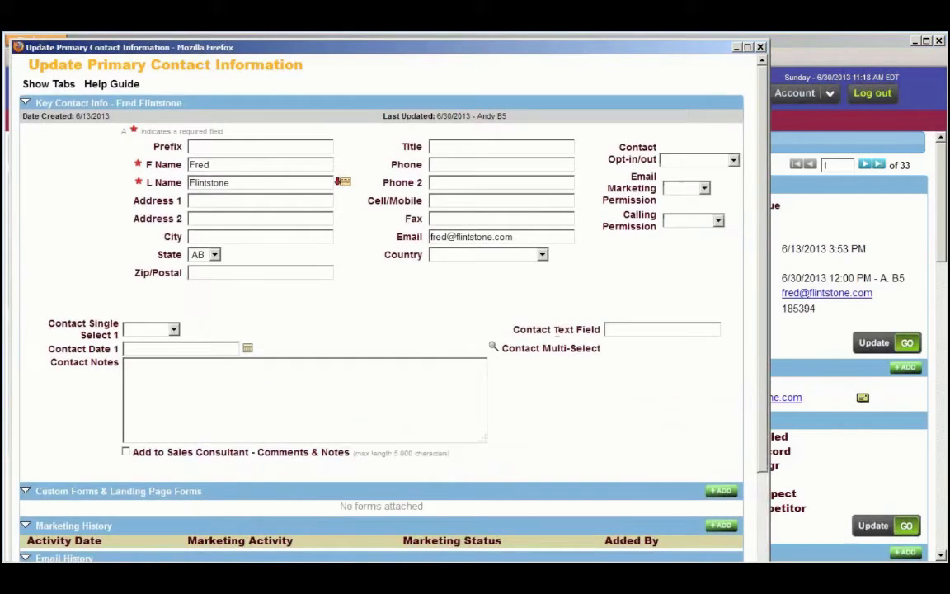
scroll("down", 3)
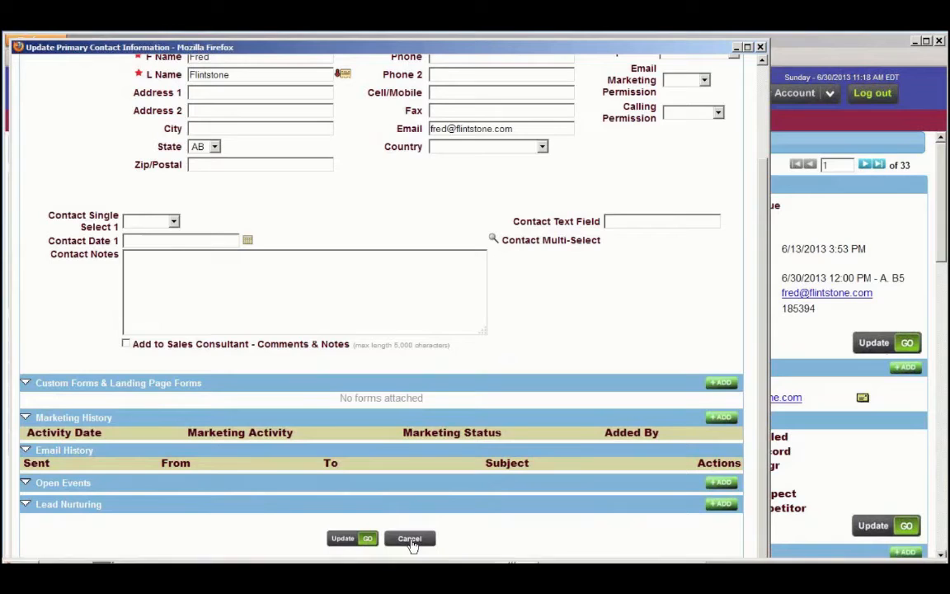
left_click(410, 539)
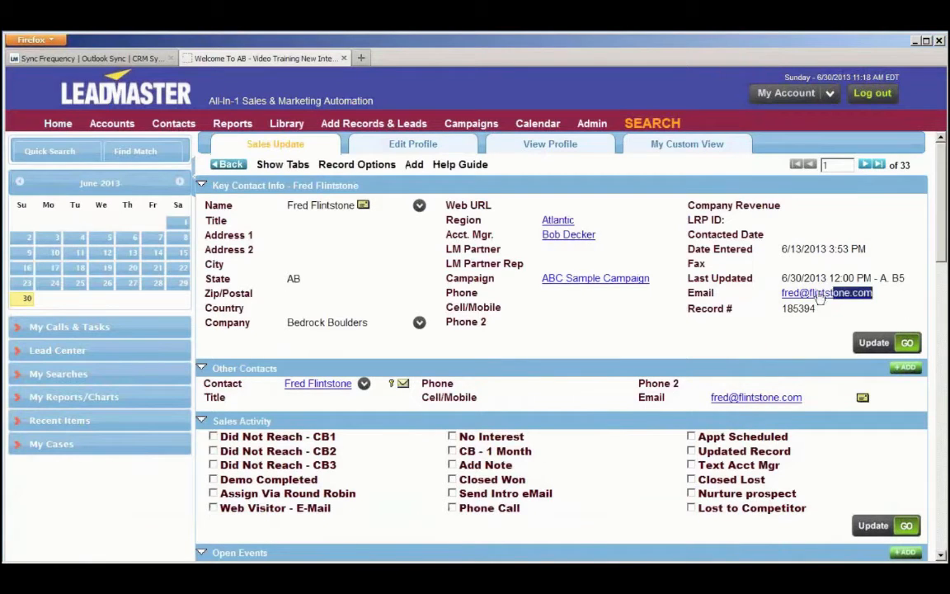
right_click(826, 292)
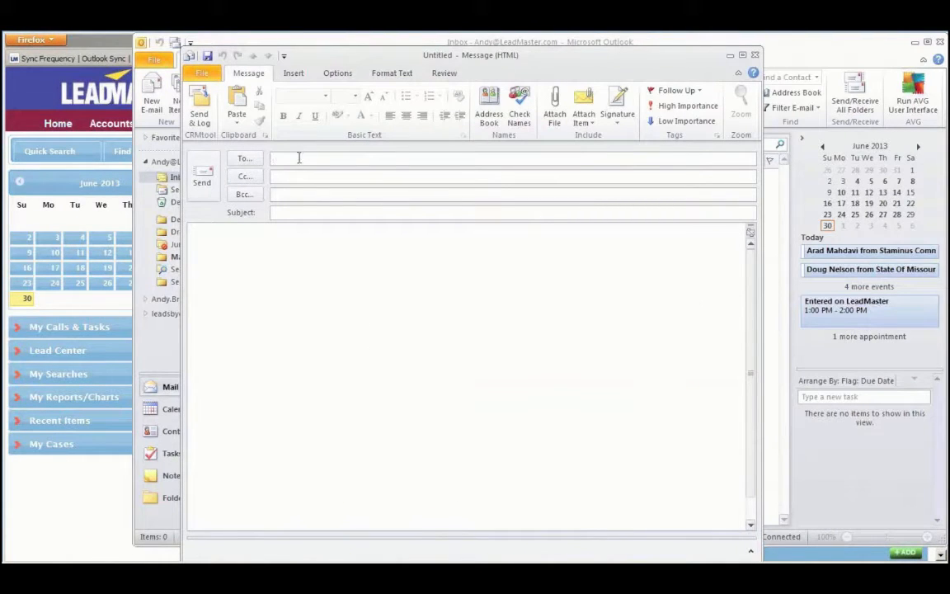
type("fred@flintstone.com")
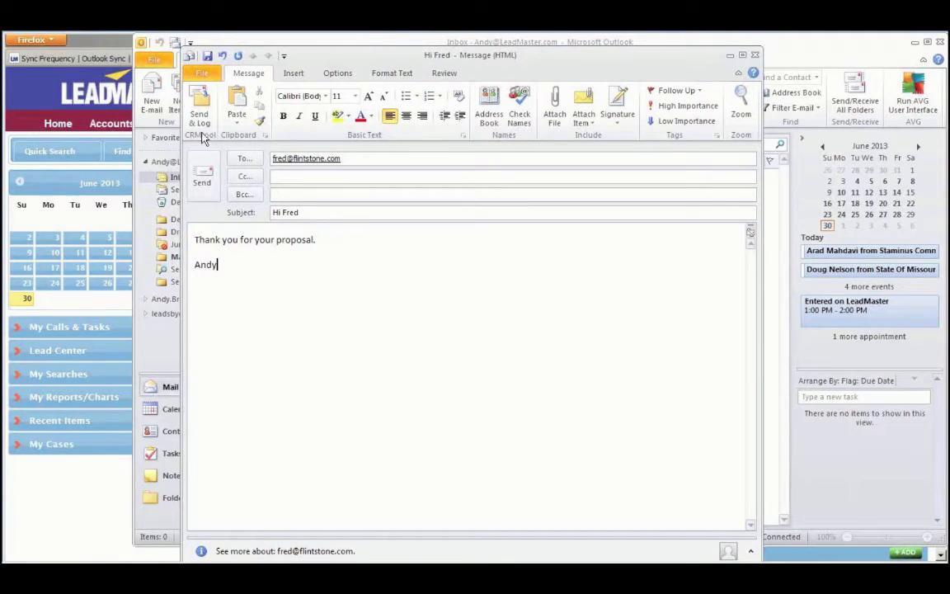
mouse_move(201, 103)
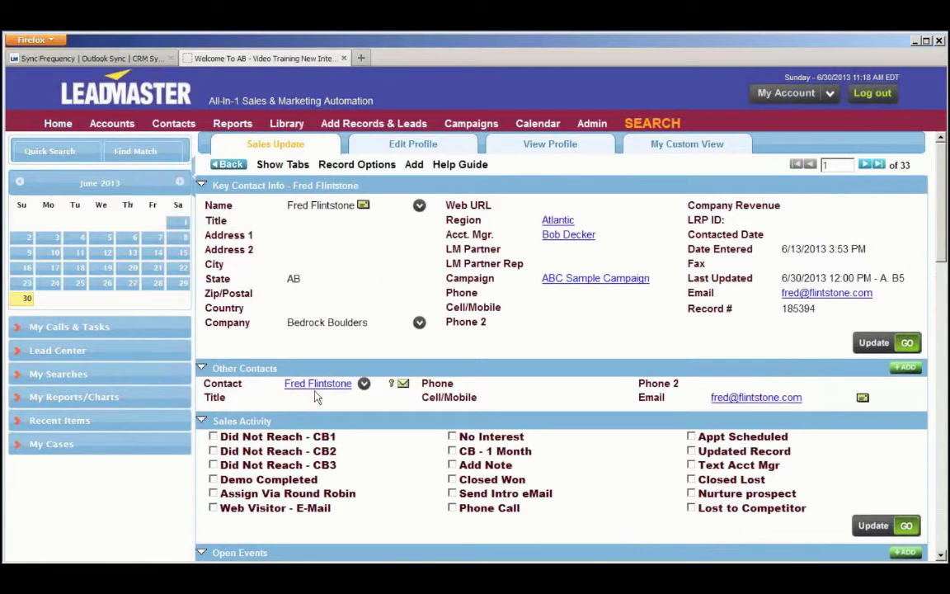
- Open the 'Hi Fred' entry in Fred Flintstone's Email History to show the thank-you message
left_click(363, 205)
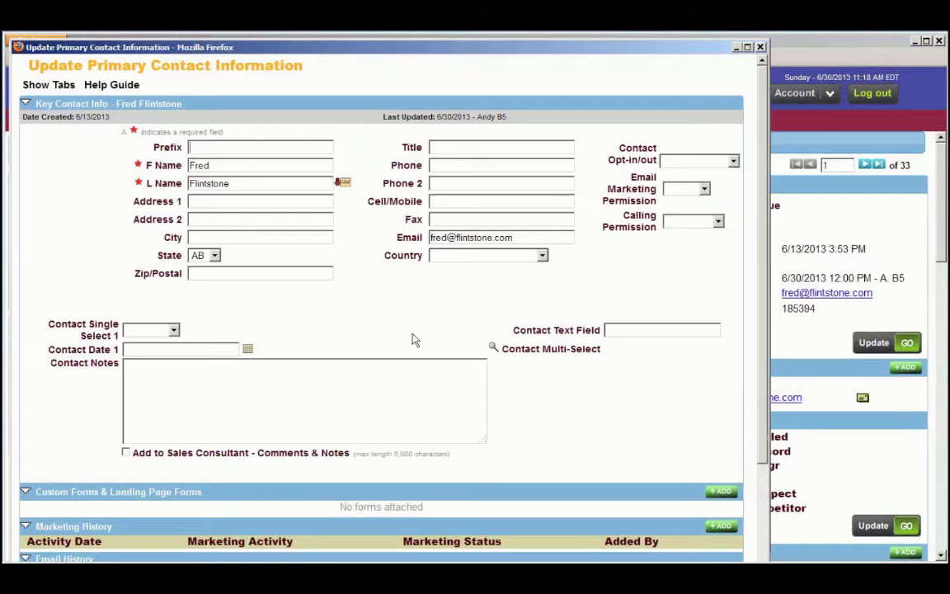
scroll("down", 3)
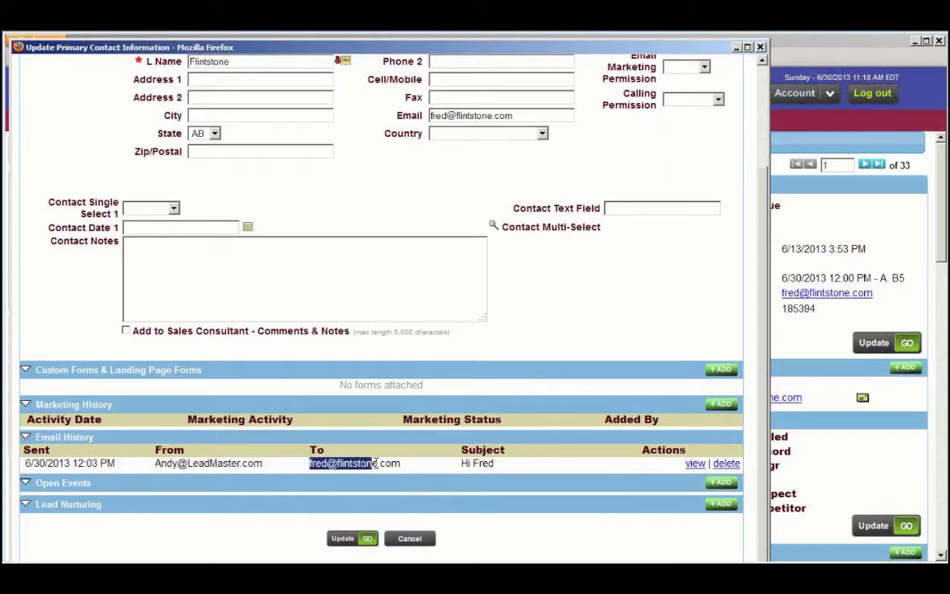
left_click(695, 462)
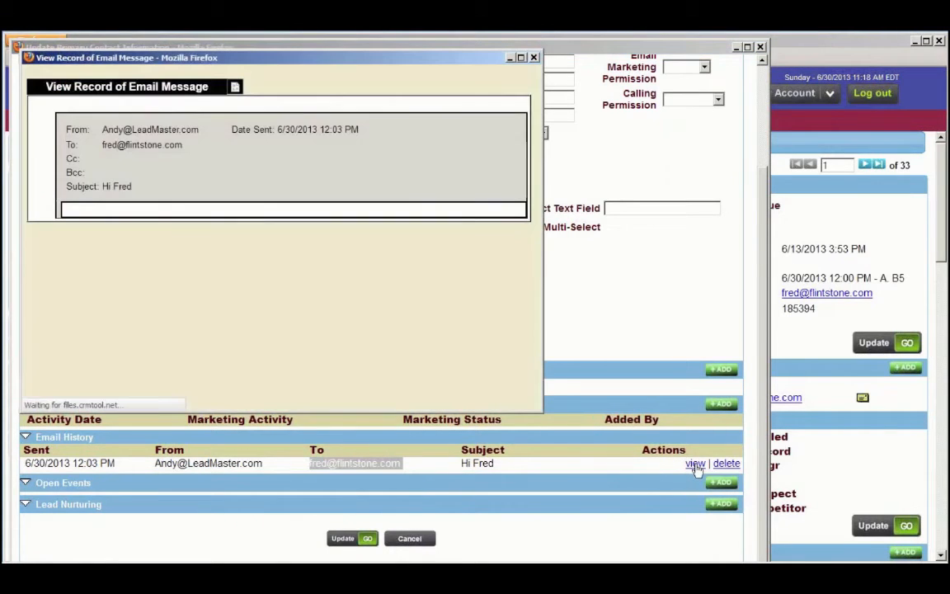
left_click(695, 463)
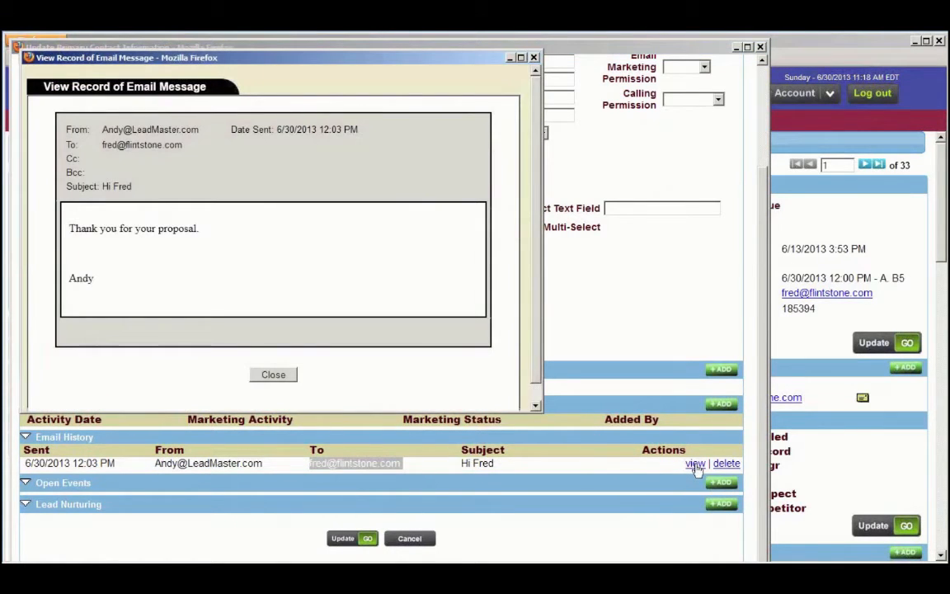
mouse_move(510, 159)
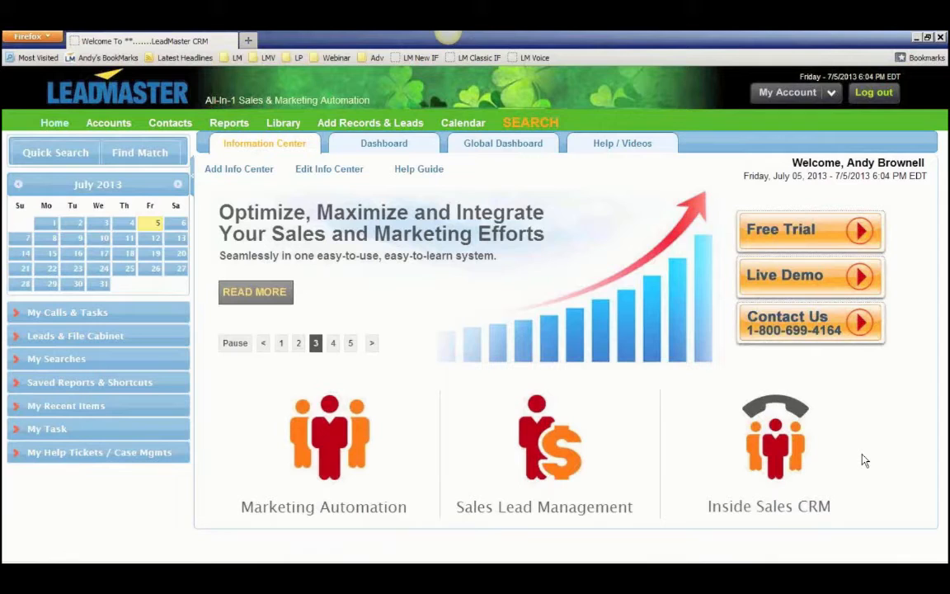
mouse_move(131, 357)
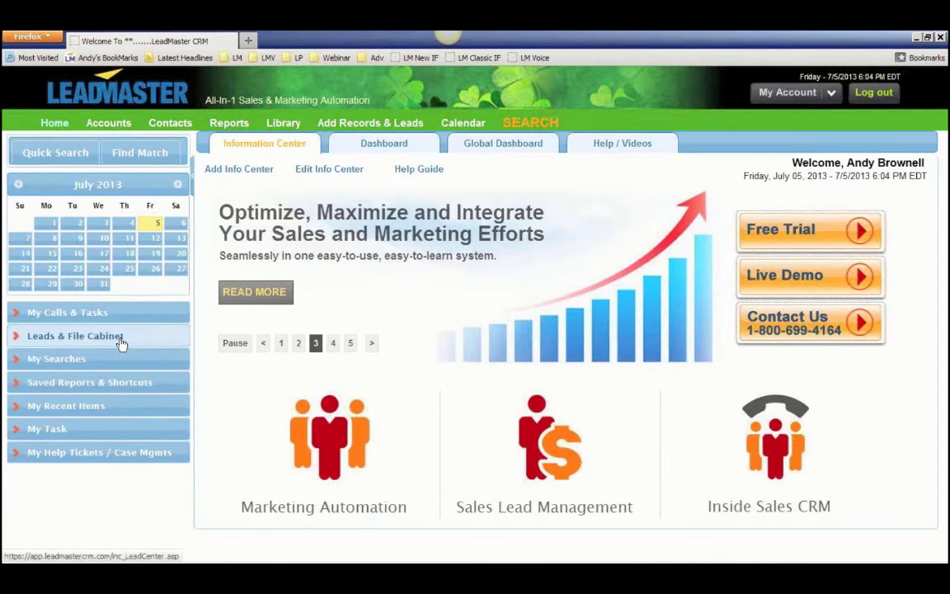
- Expand Leads & File Cabinet and open 'Filing Cabinet - Email History (2 emails)'
left_click(75, 335)
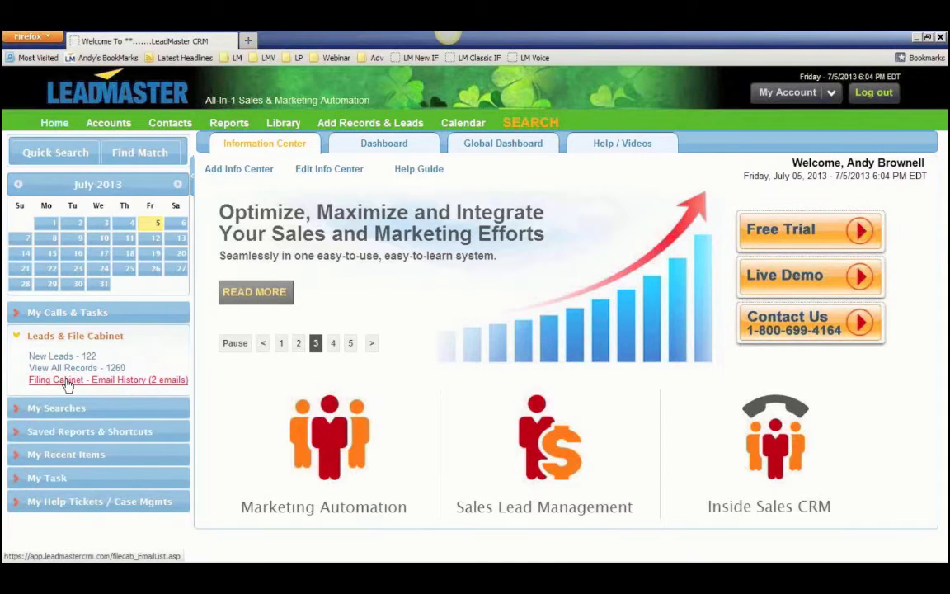
left_click(108, 380)
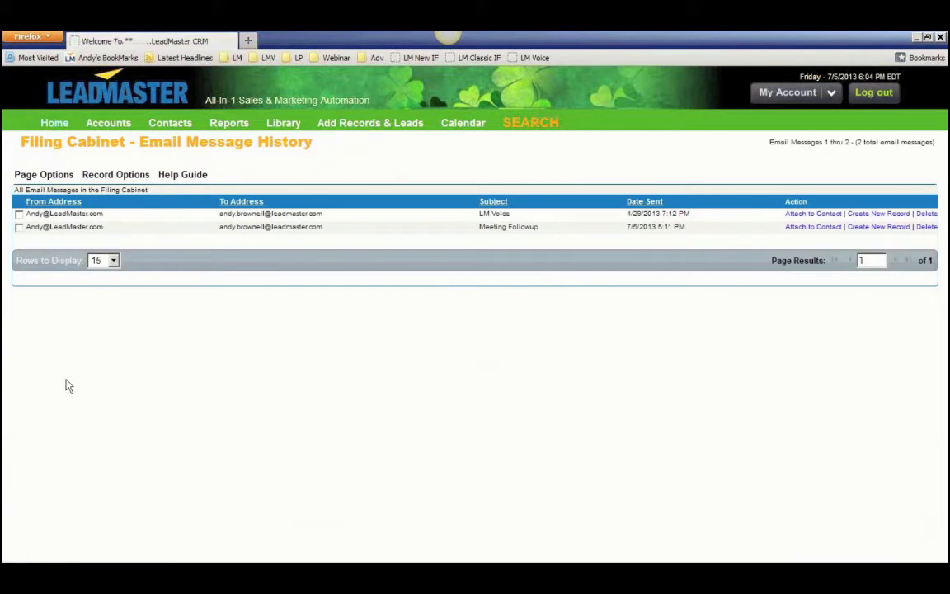
mouse_move(311, 229)
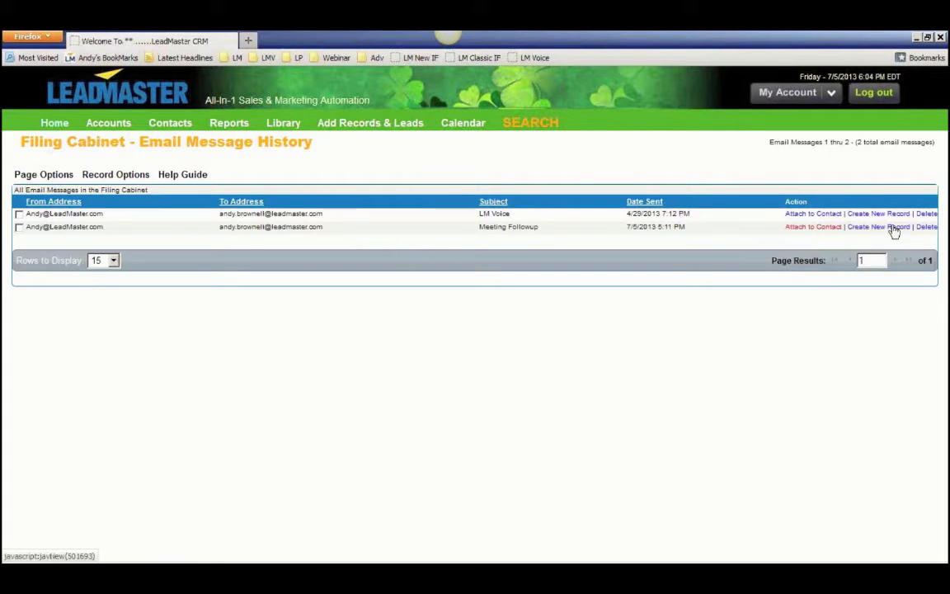
mouse_move(925, 227)
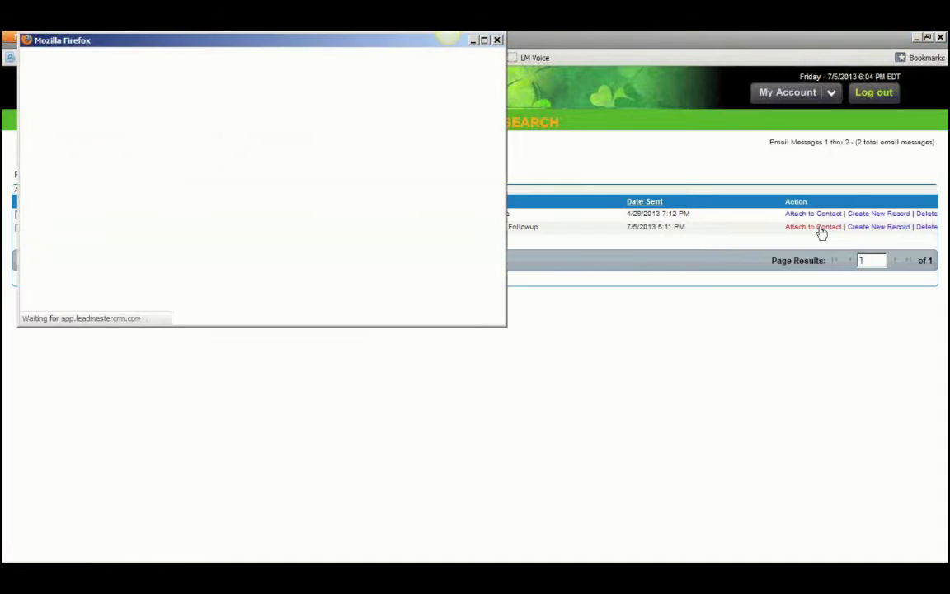
- Search contacts at company LeadMaster and attach the email to the chosen contact
left_click(812, 227)
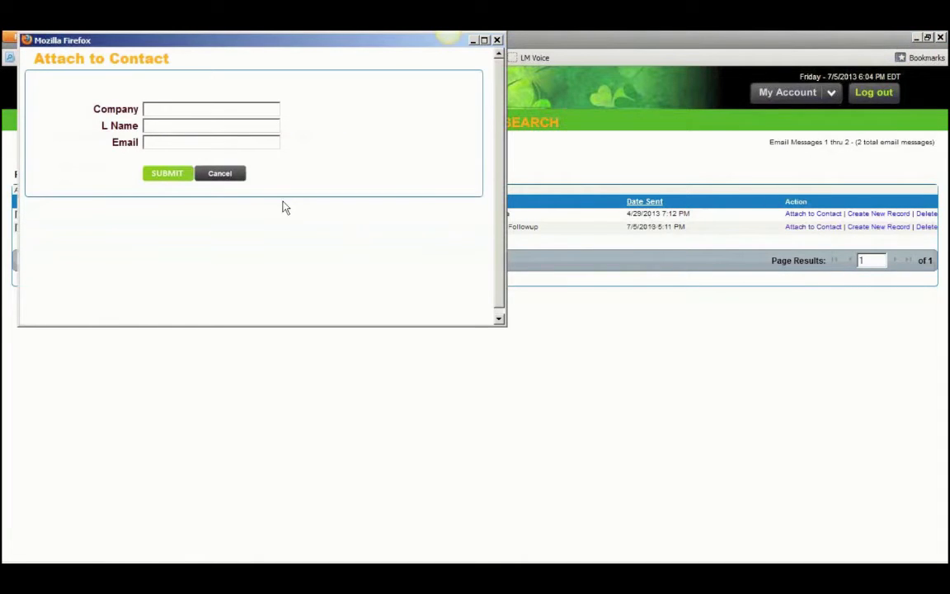
type("Lea")
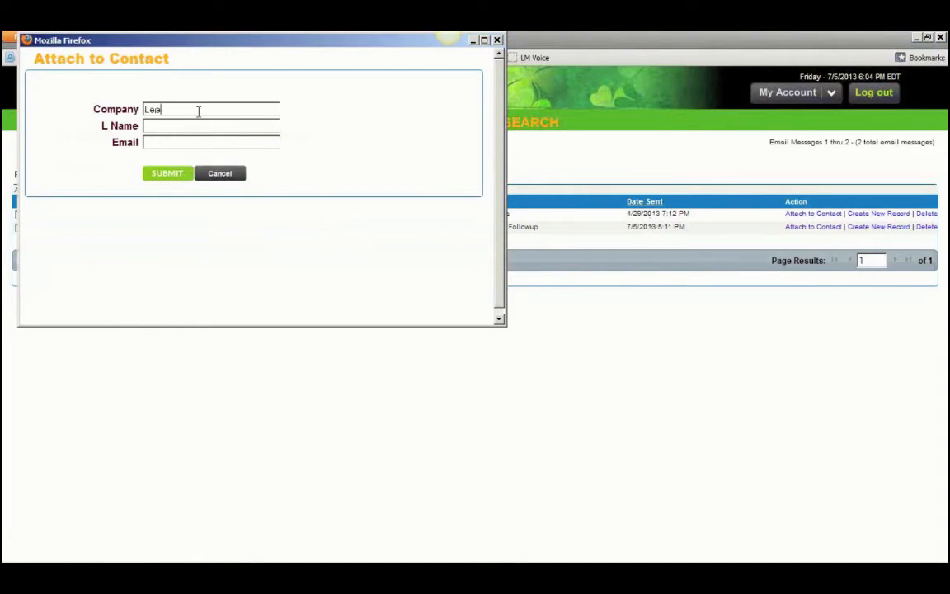
type("dMaster")
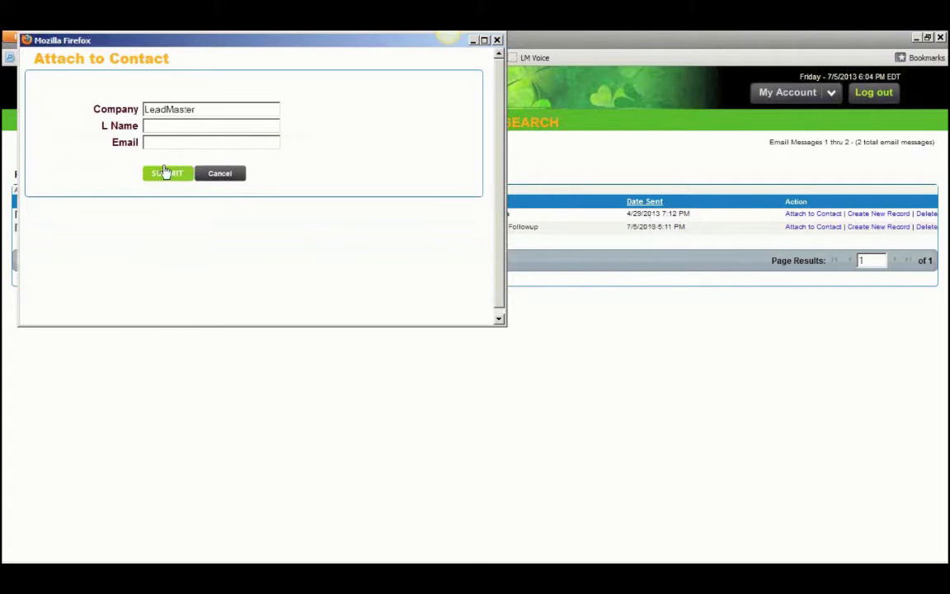
left_click(167, 173)
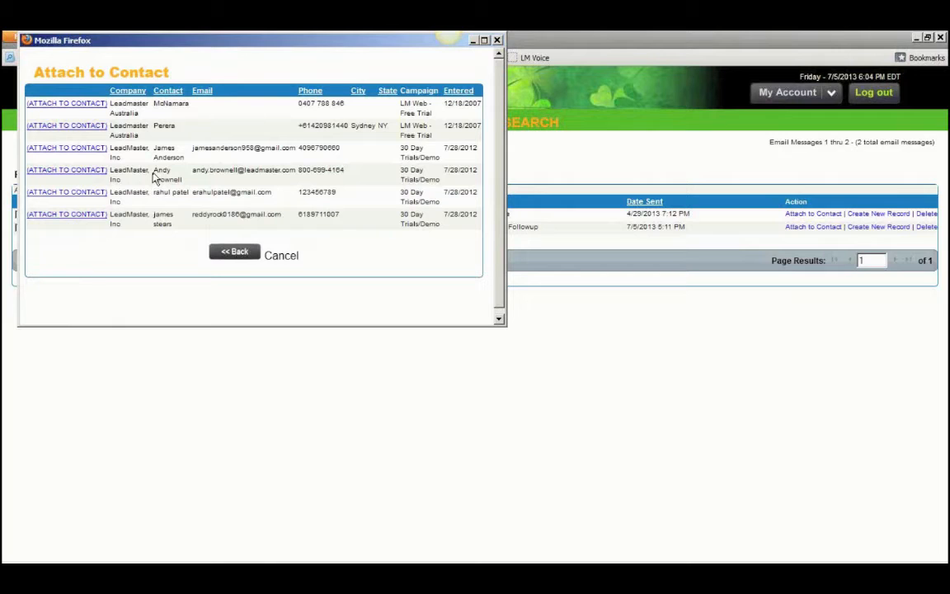
left_click(66, 170)
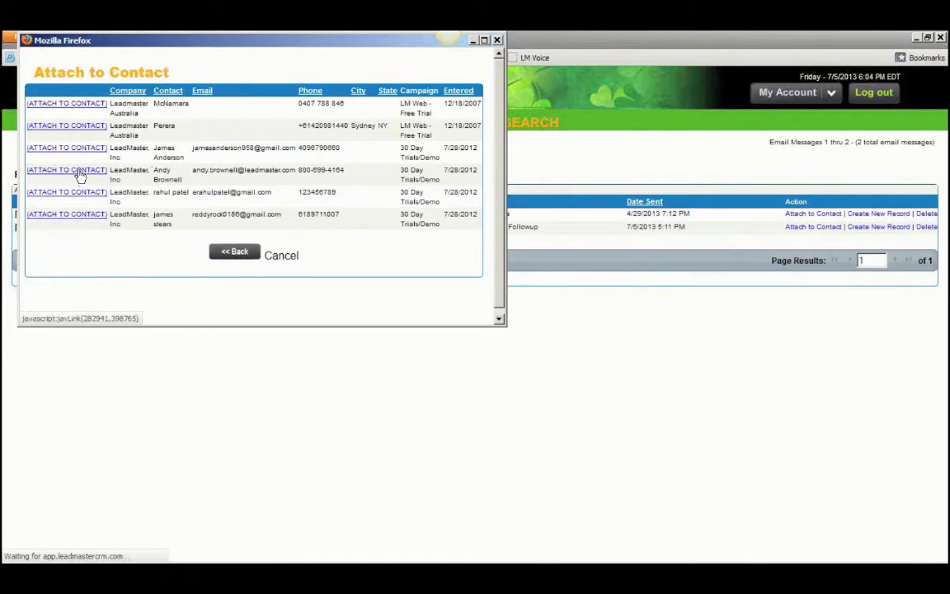
left_click(66, 170)
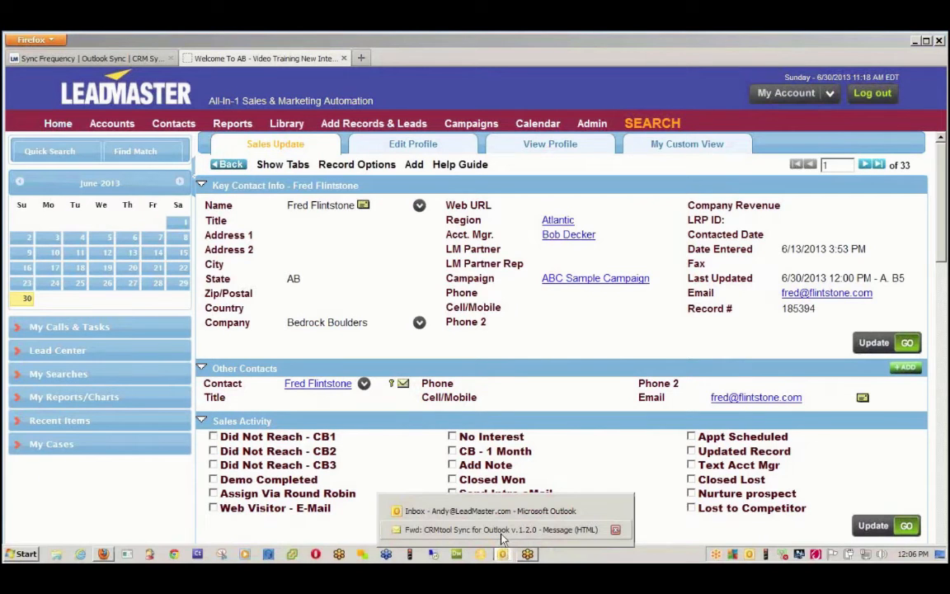
- Browse to C:\Program Files (x86)\CRMtool\Sync and bring up the CrmSynchAddIn.dll config file's context menu
left_click(488, 511)
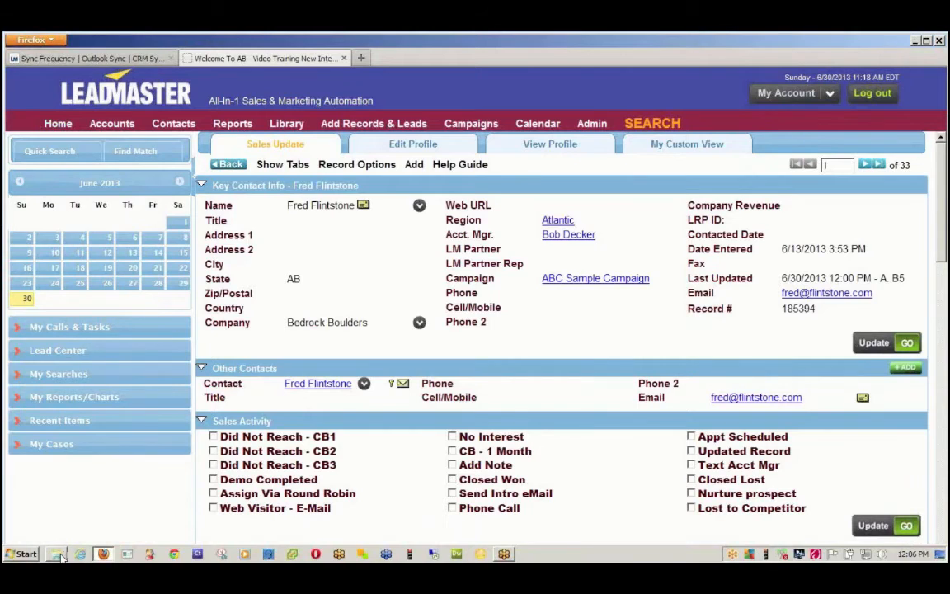
left_click(56, 553)
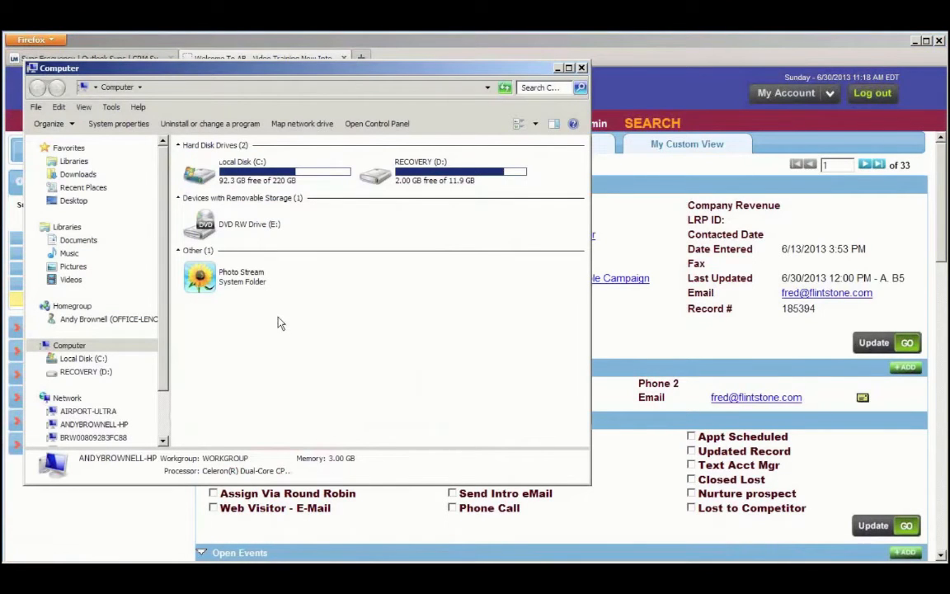
left_click(264, 170)
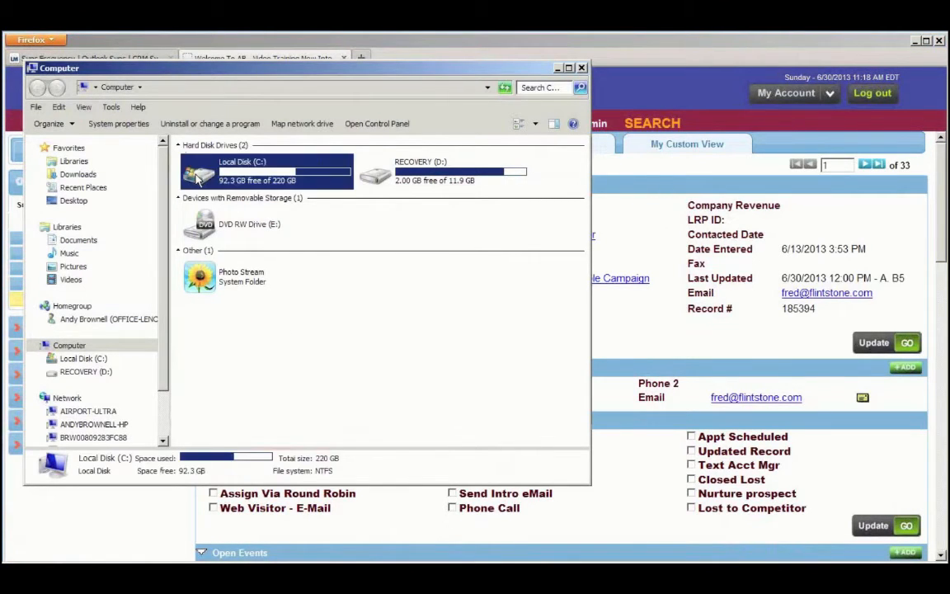
double_click(242, 170)
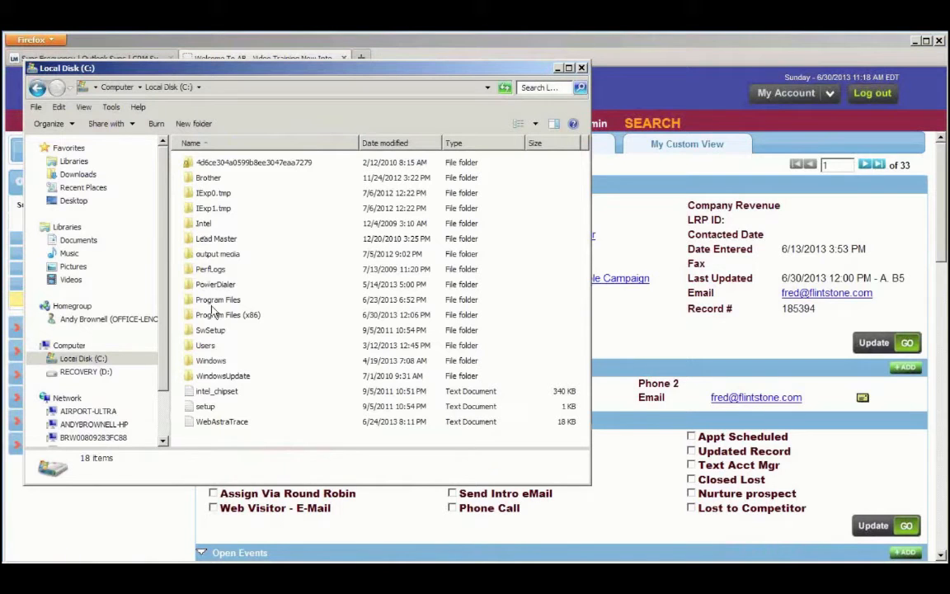
double_click(228, 314)
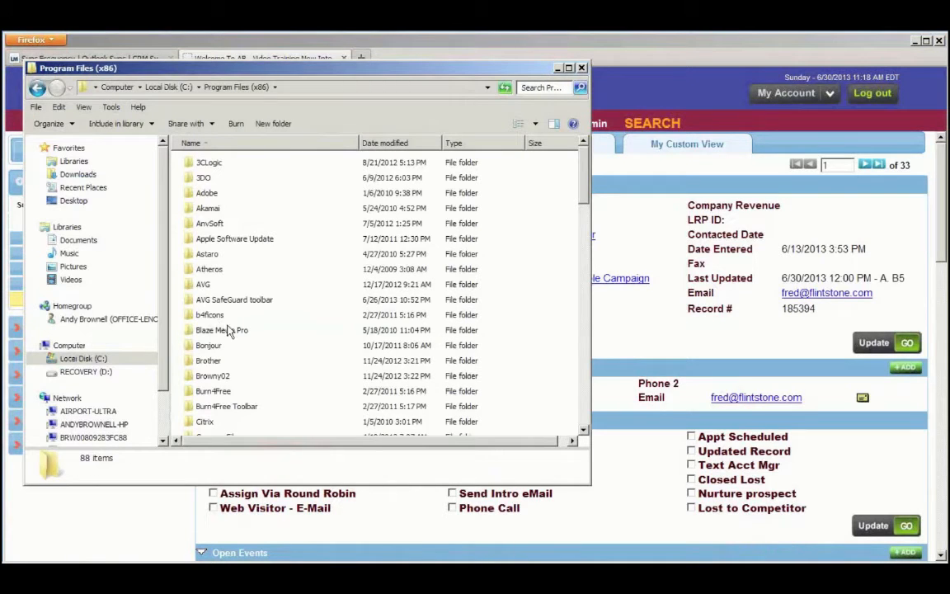
scroll("down", 3)
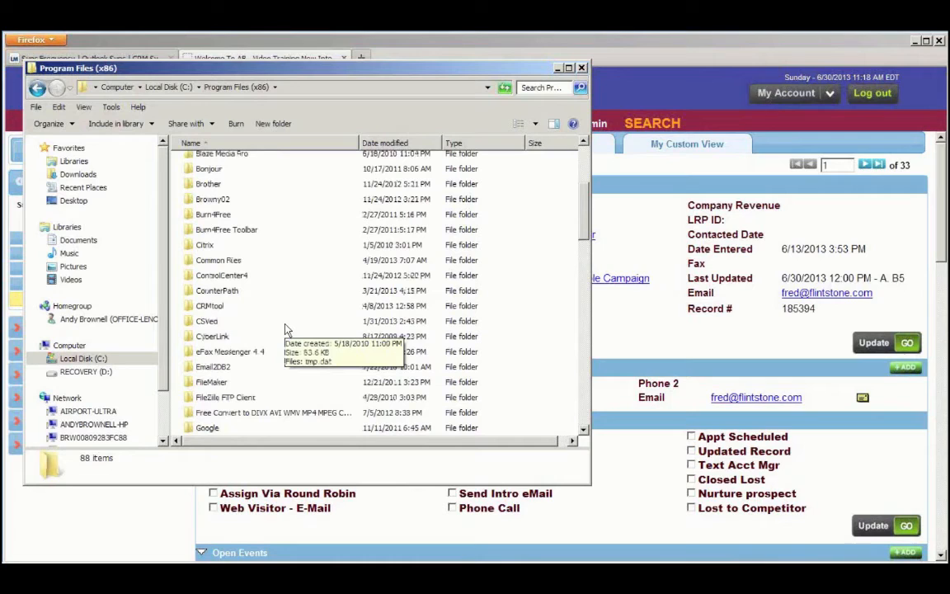
double_click(209, 305)
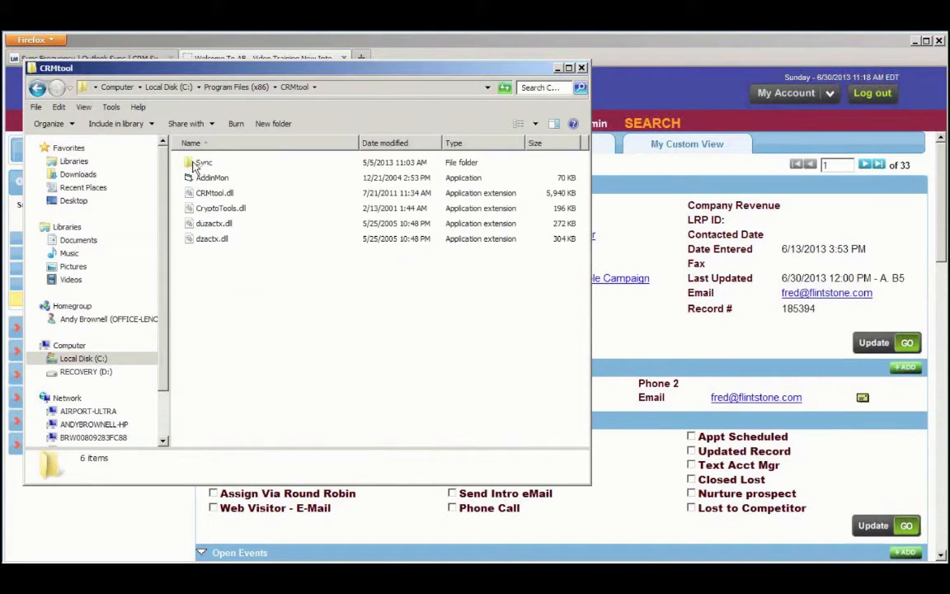
double_click(203, 162)
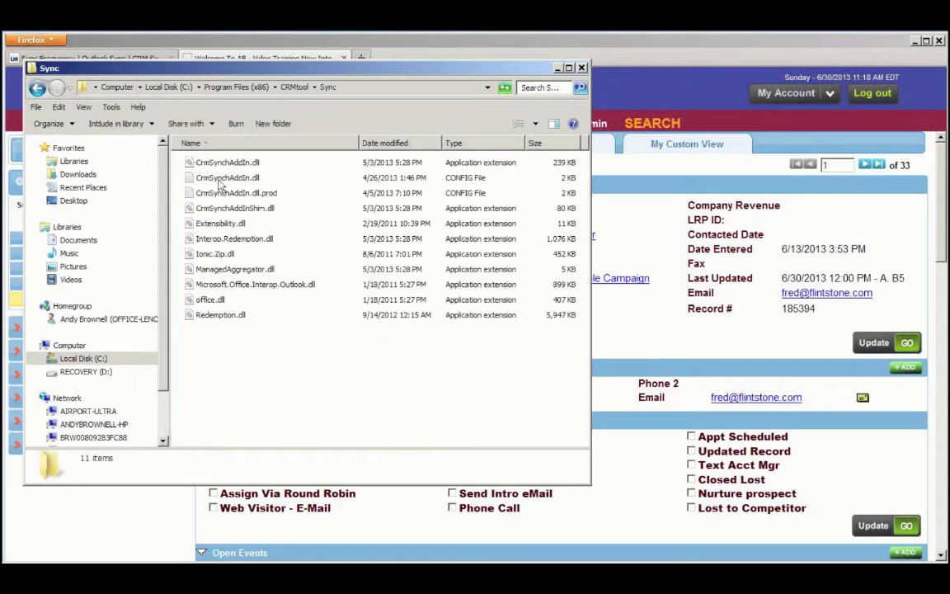
mouse_move(347, 186)
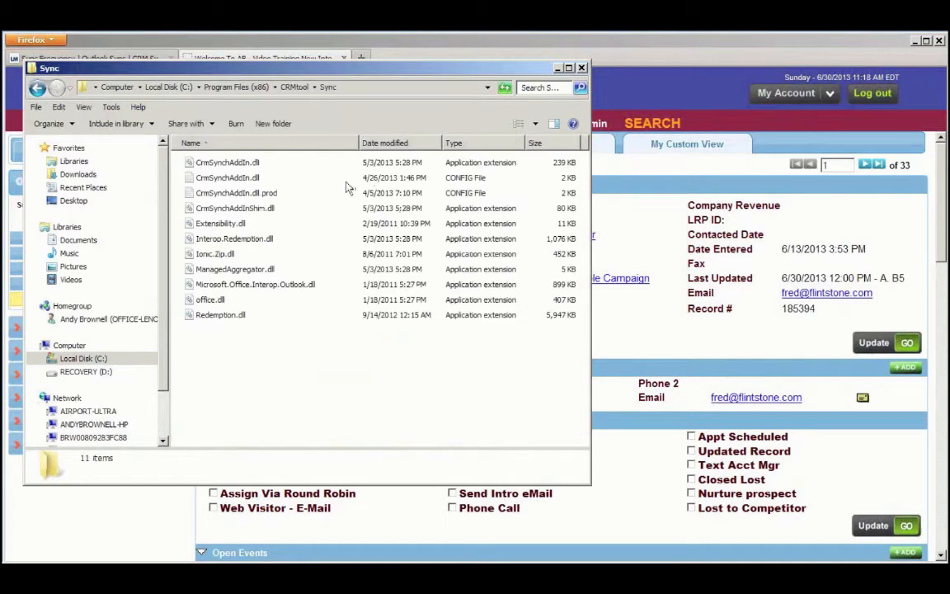
mouse_move(227, 177)
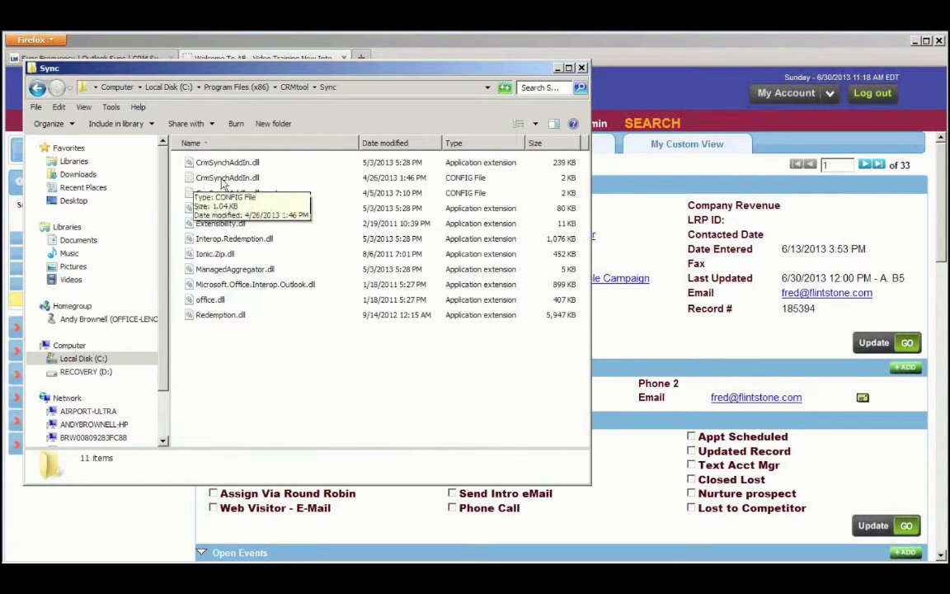
right_click(227, 177)
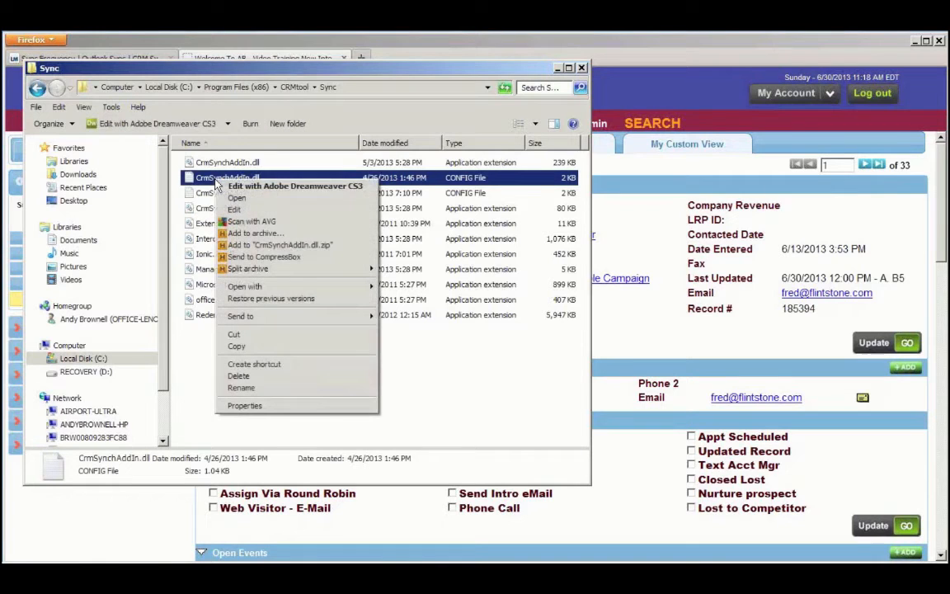
- Edit the CrmSynchAddIn config in Notepad, changing SyncContacts from False to True, and save
left_click(234, 209)
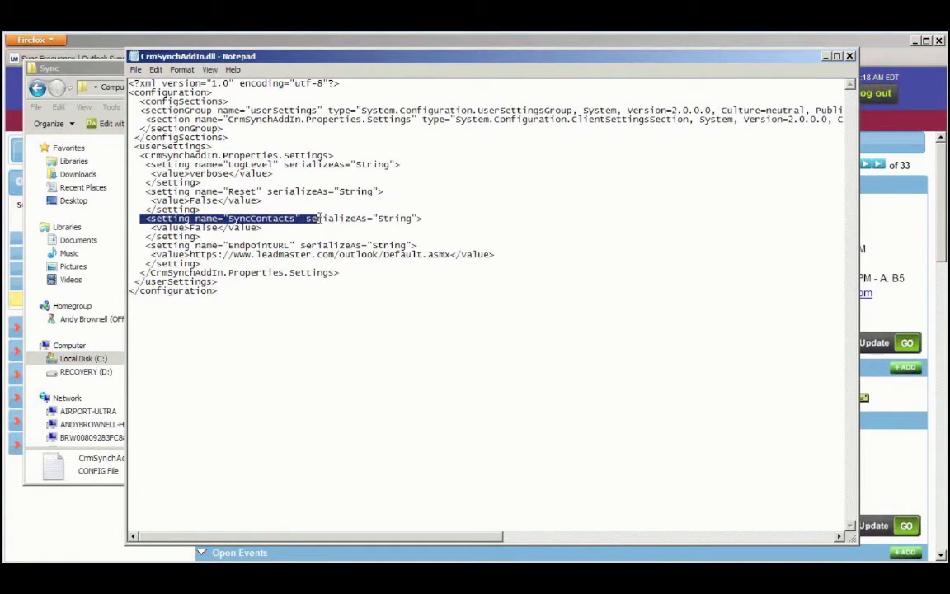
left_click(206, 226)
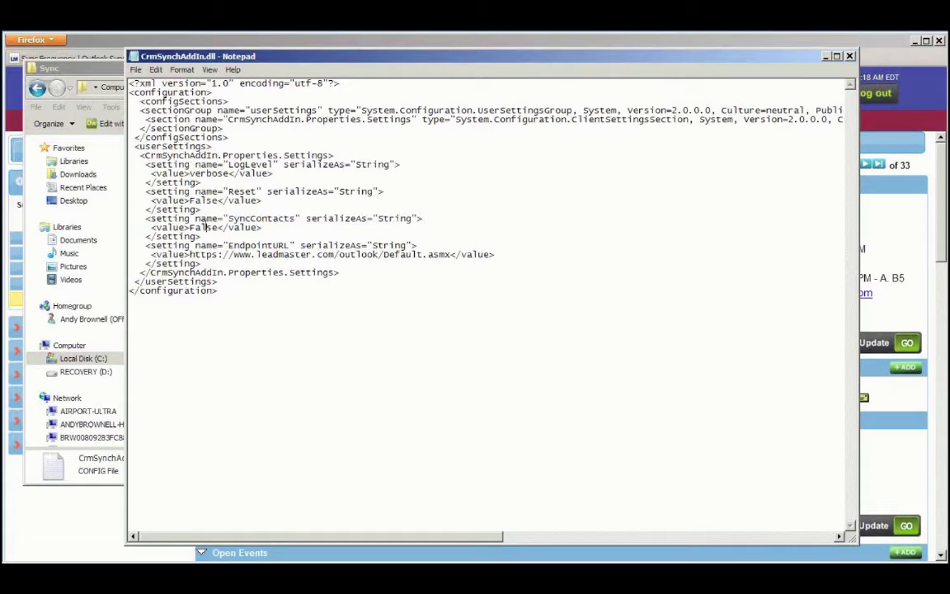
double_click(199, 227)
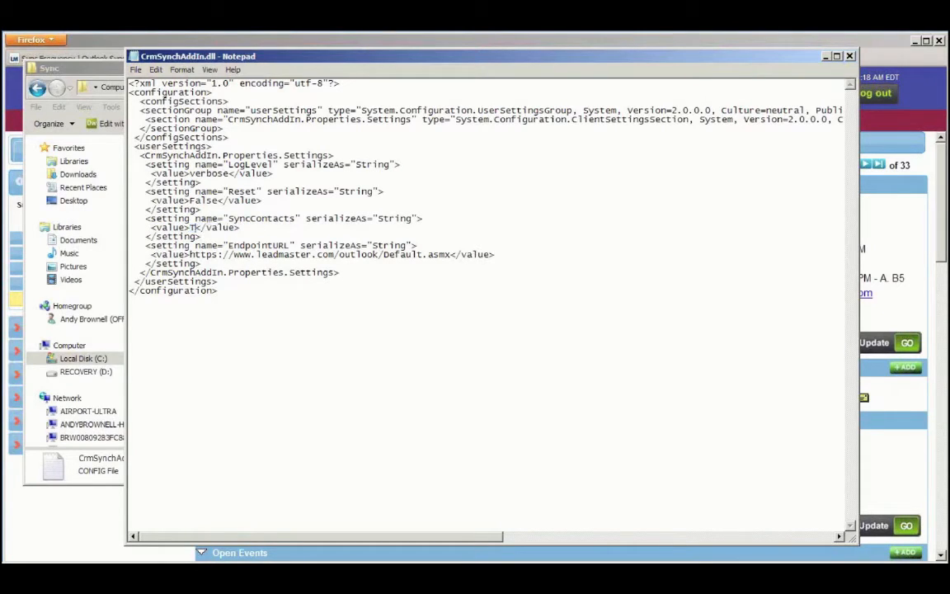
type("rue")
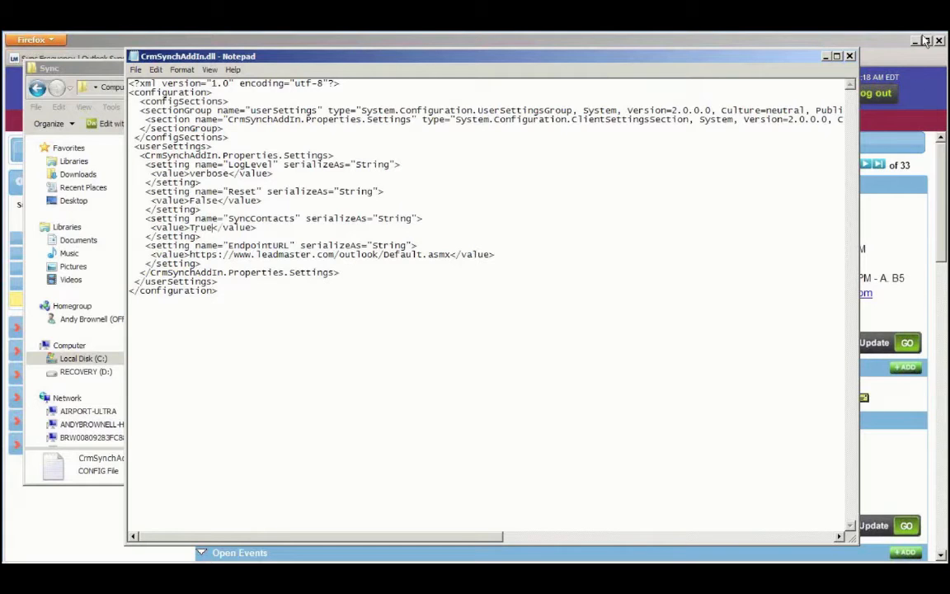
left_click(849, 55)
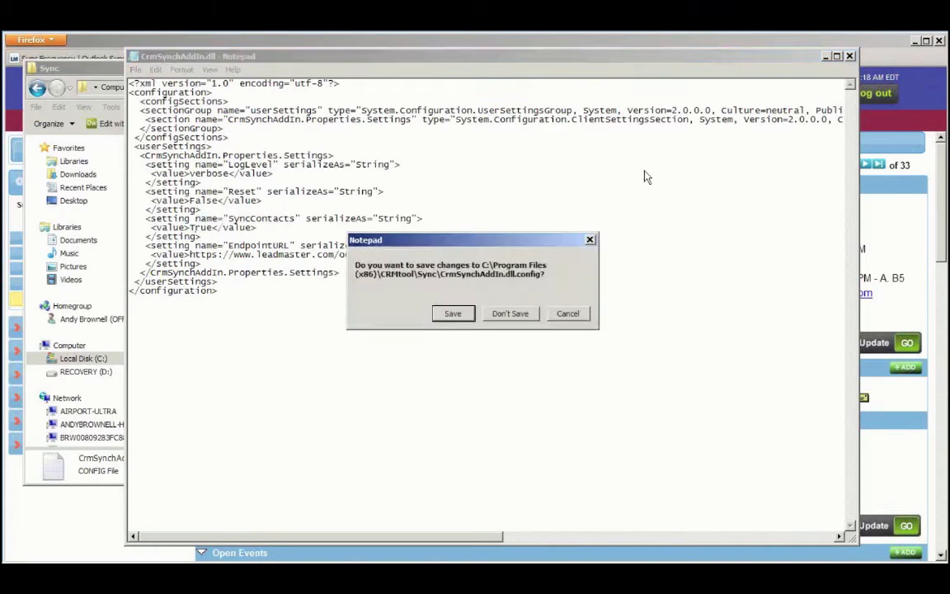
left_click(509, 313)
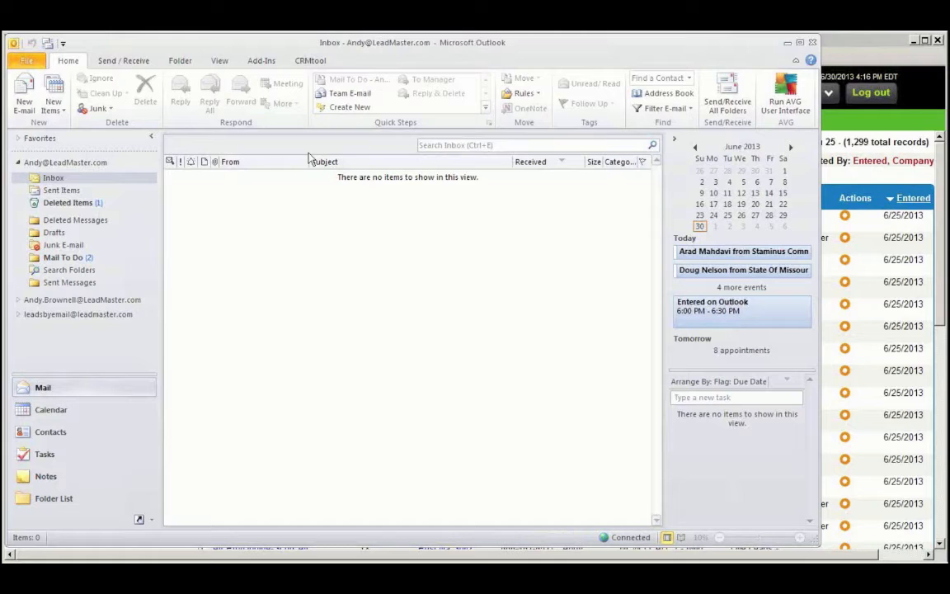
- In CRMtool Configuration, keep contacts on 'Just sync with existing Outlook contacts' and confirm with OK
left_click(310, 60)
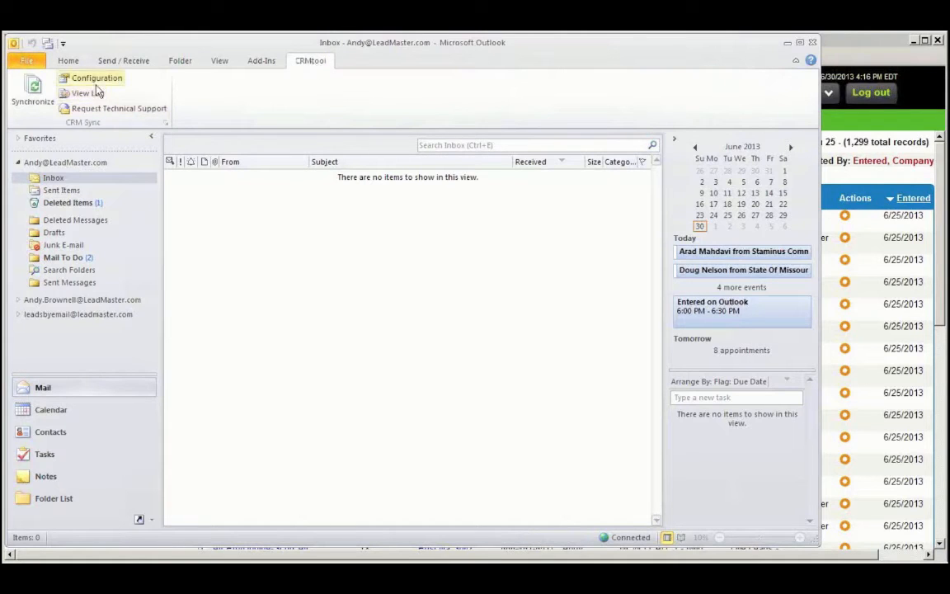
left_click(96, 77)
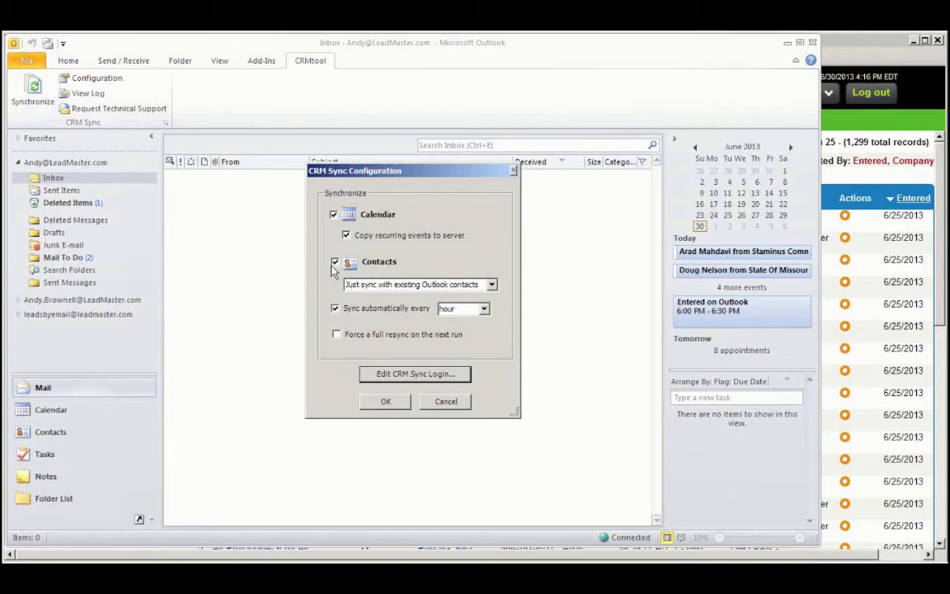
mouse_move(329, 283)
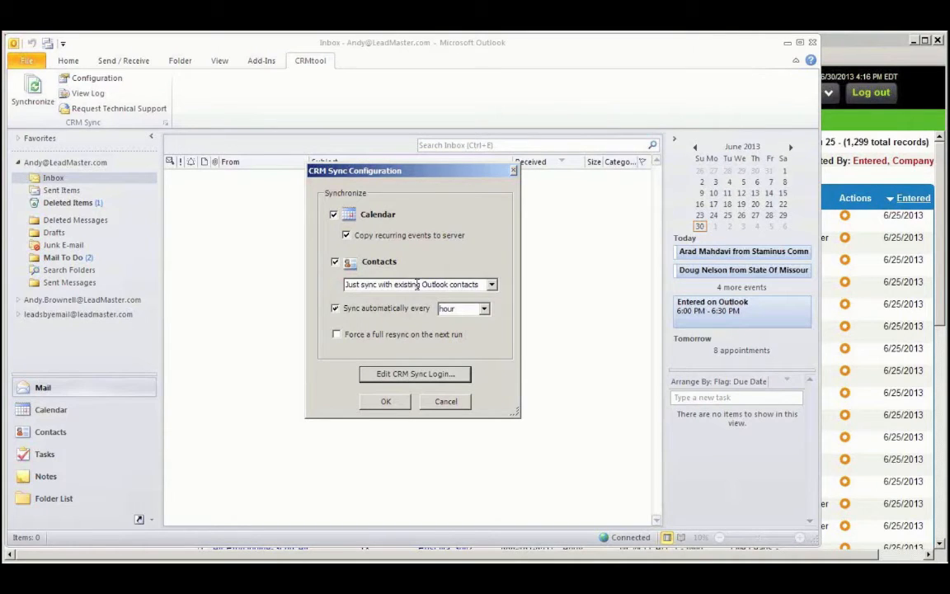
left_click(492, 283)
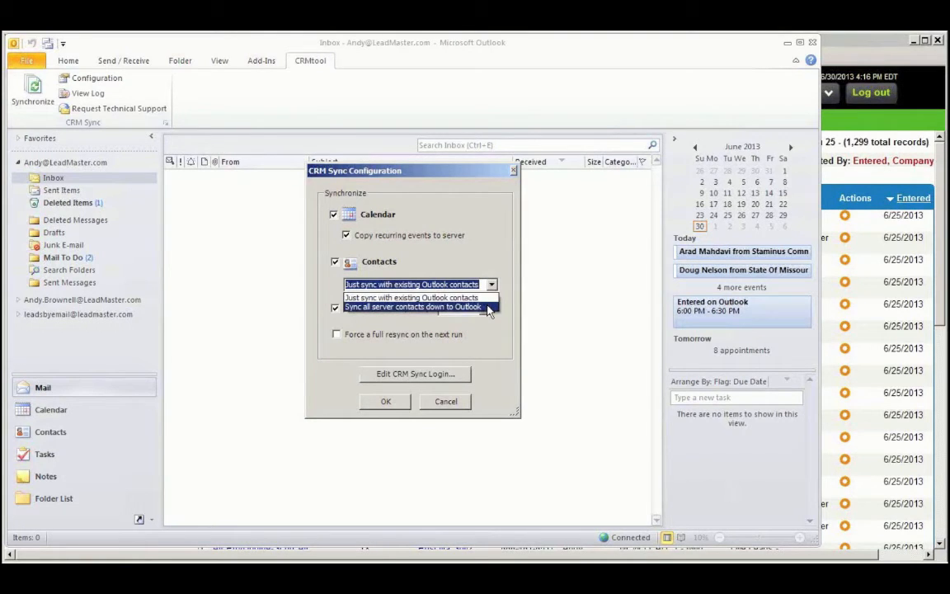
left_click(412, 306)
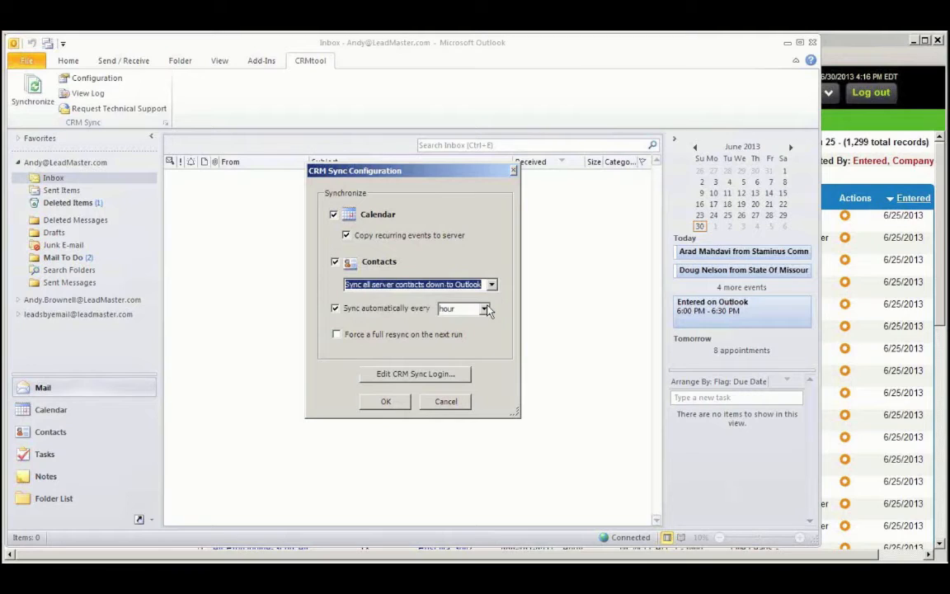
left_click(490, 284)
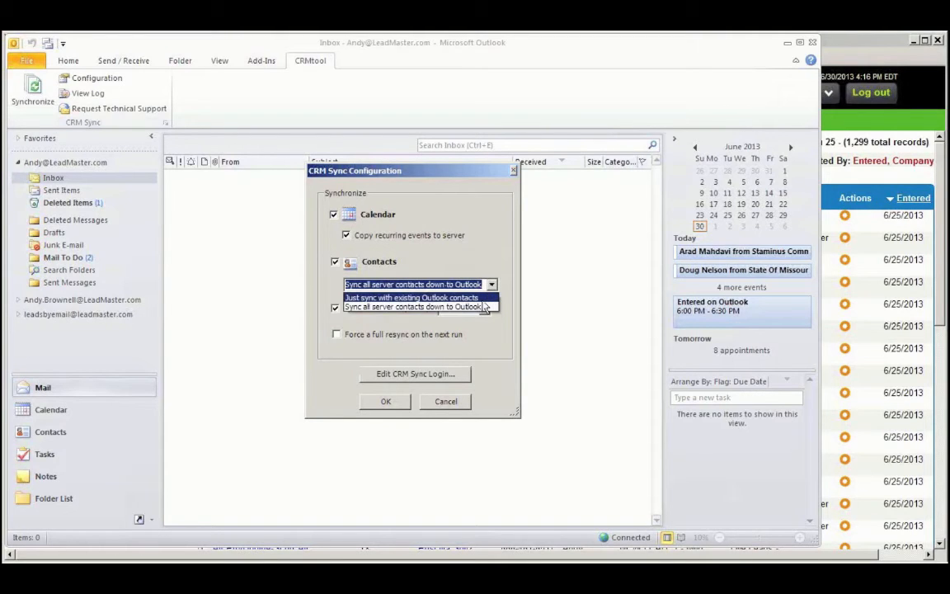
left_click(411, 297)
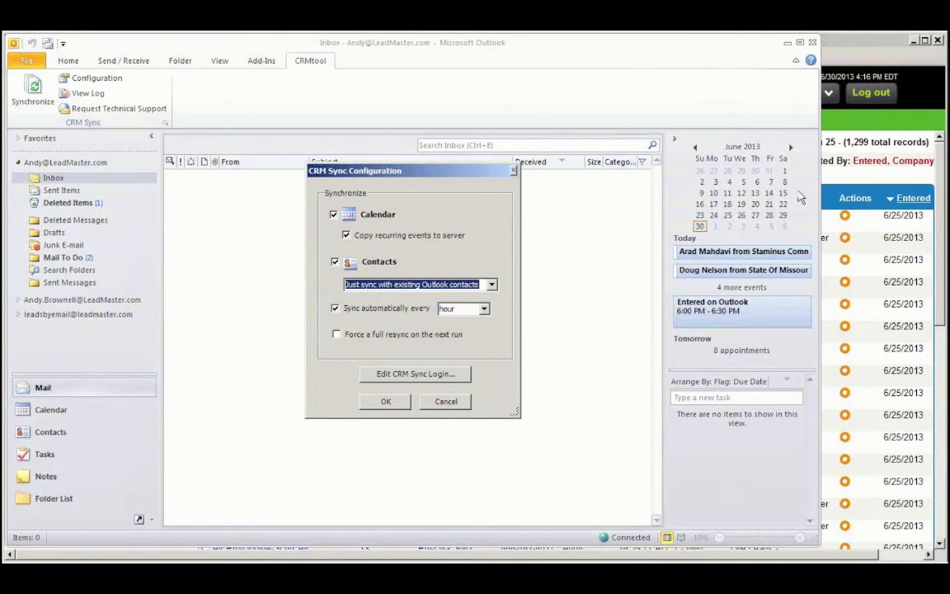
mouse_move(847, 142)
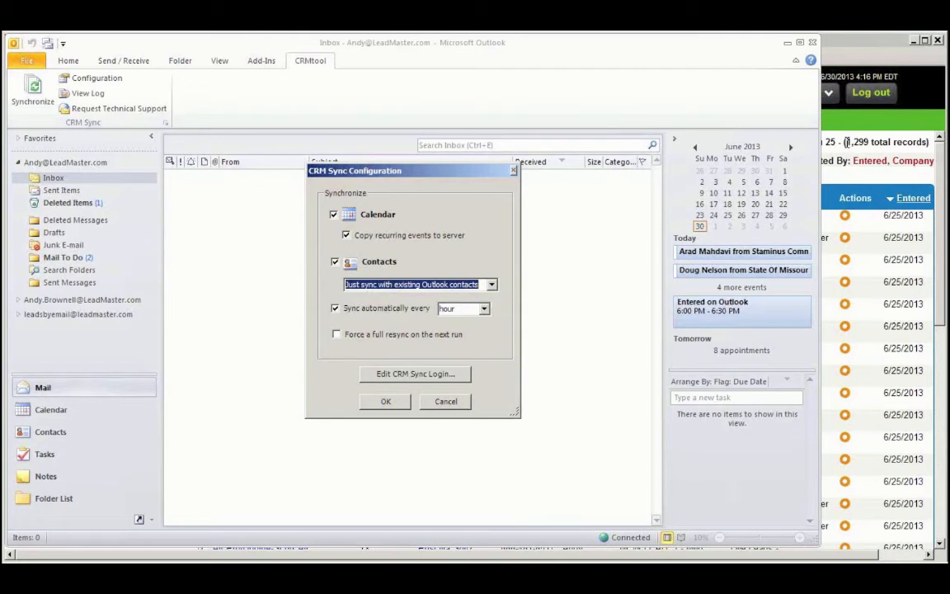
mouse_move(606, 384)
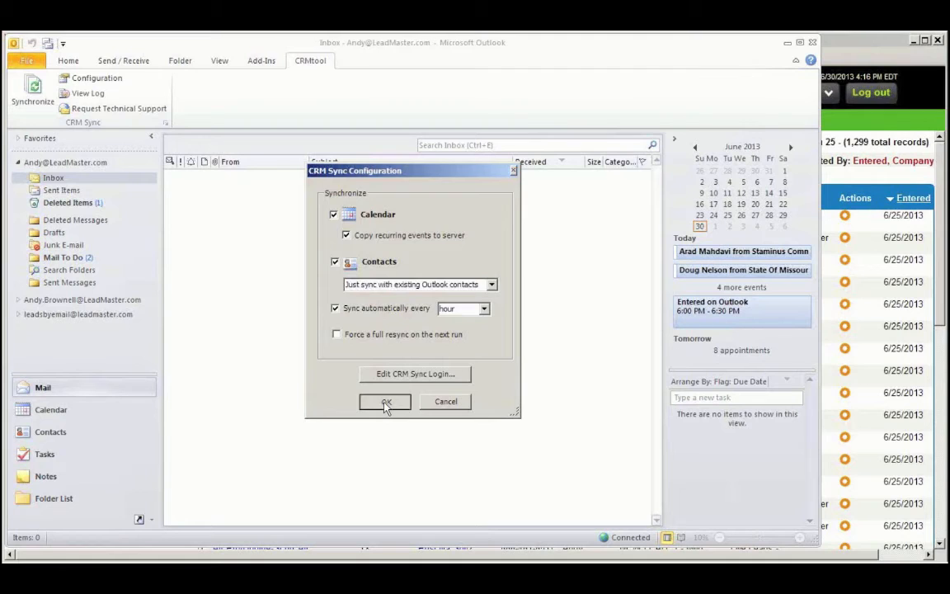
left_click(384, 401)
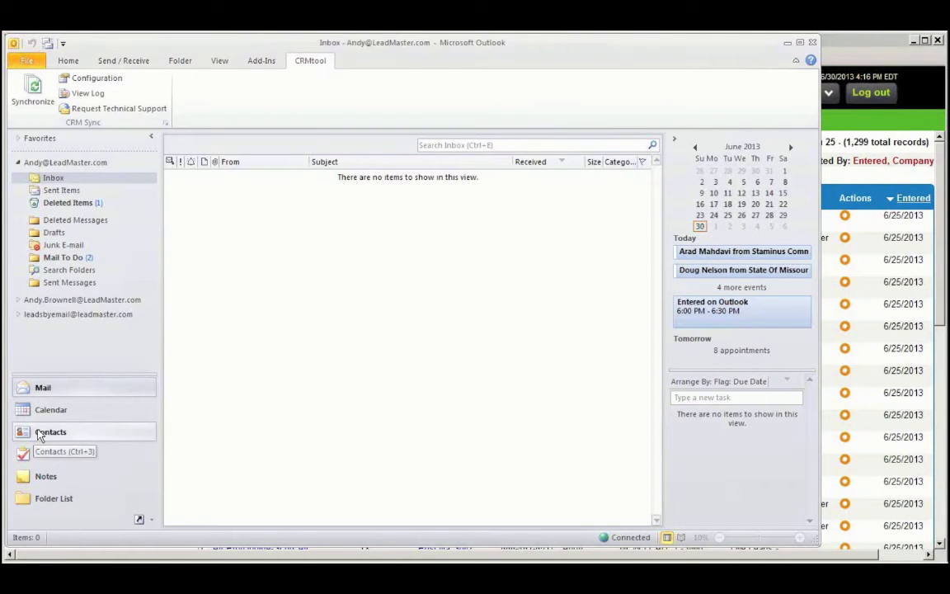
left_click(50, 431)
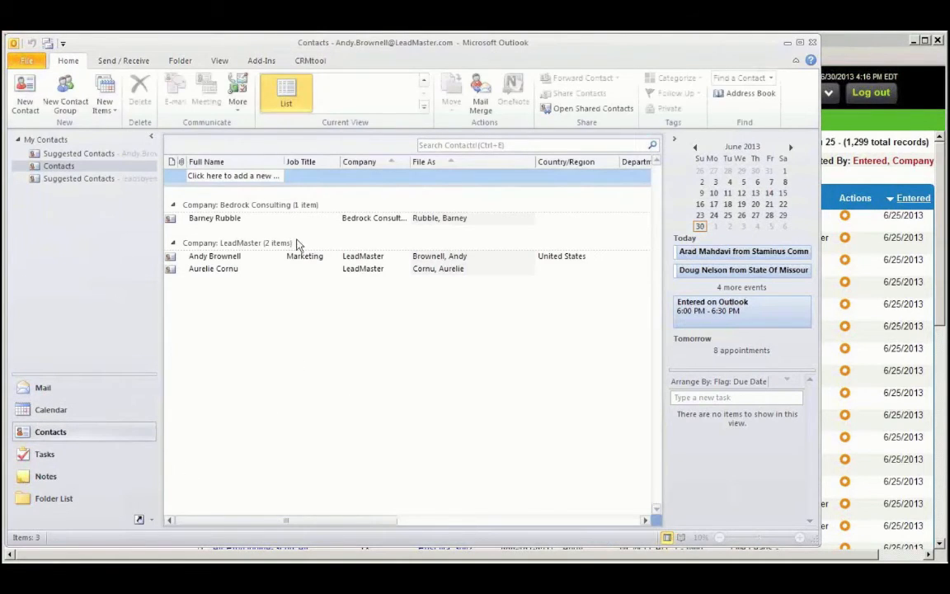
mouse_move(229, 236)
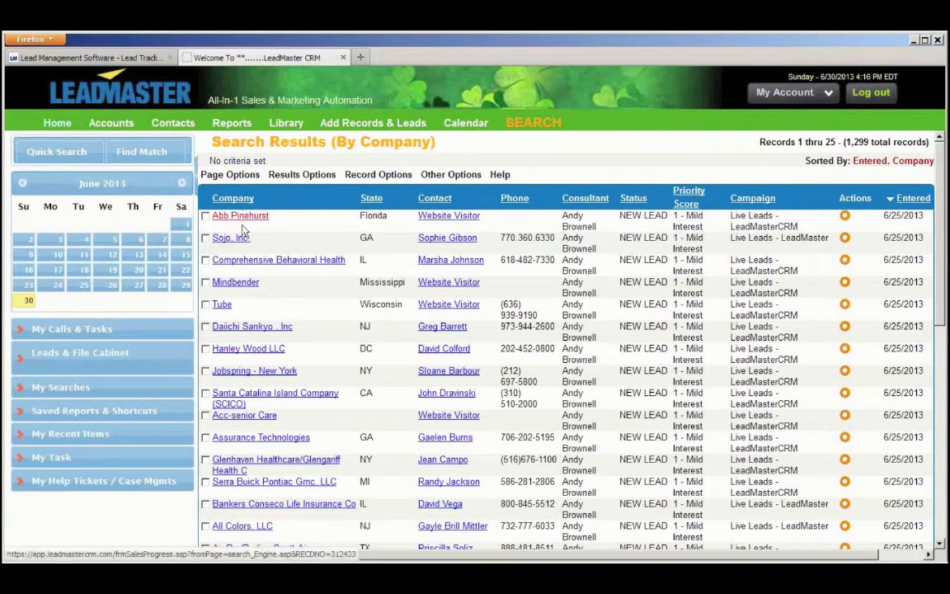
left_click(56, 151)
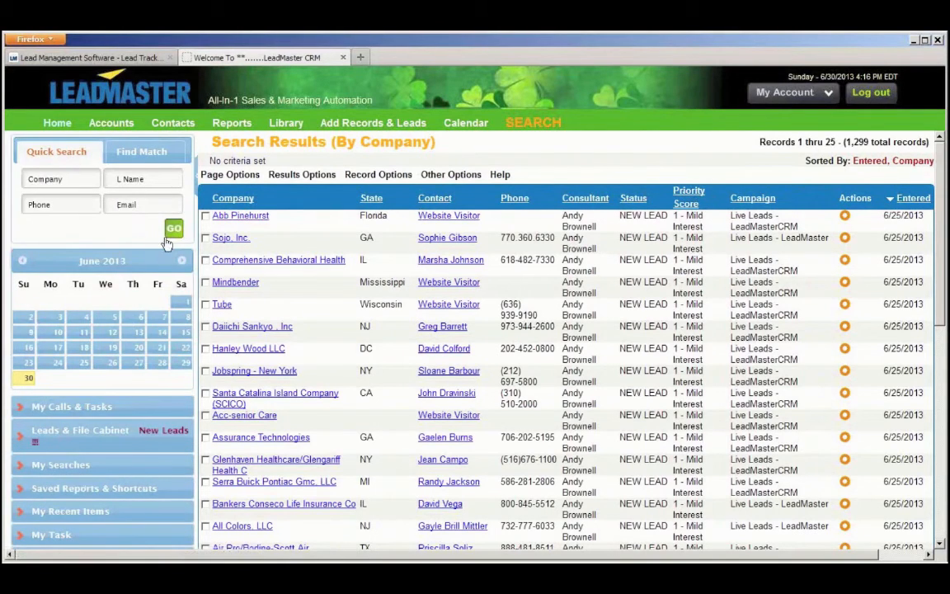
left_click(173, 228)
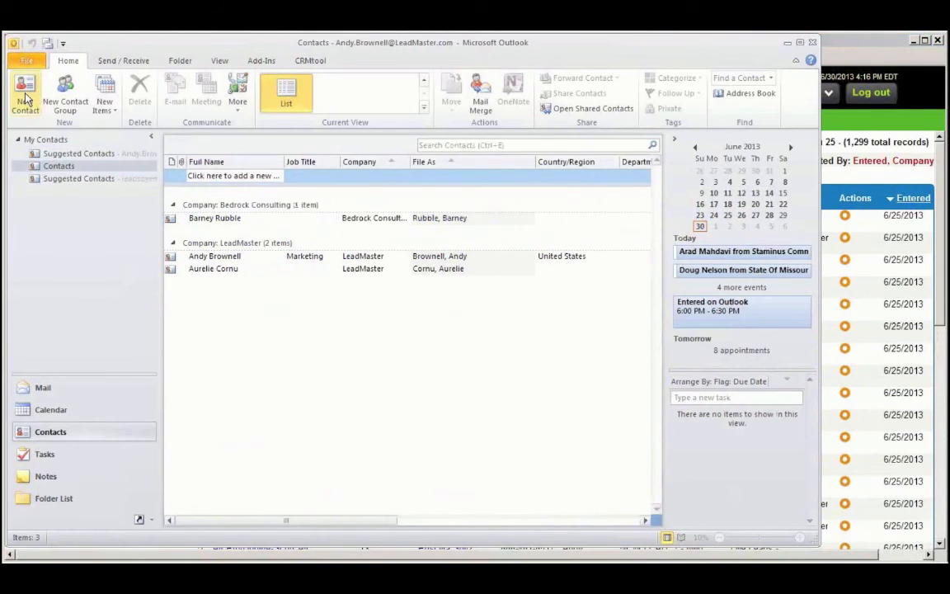
left_click(310, 60)
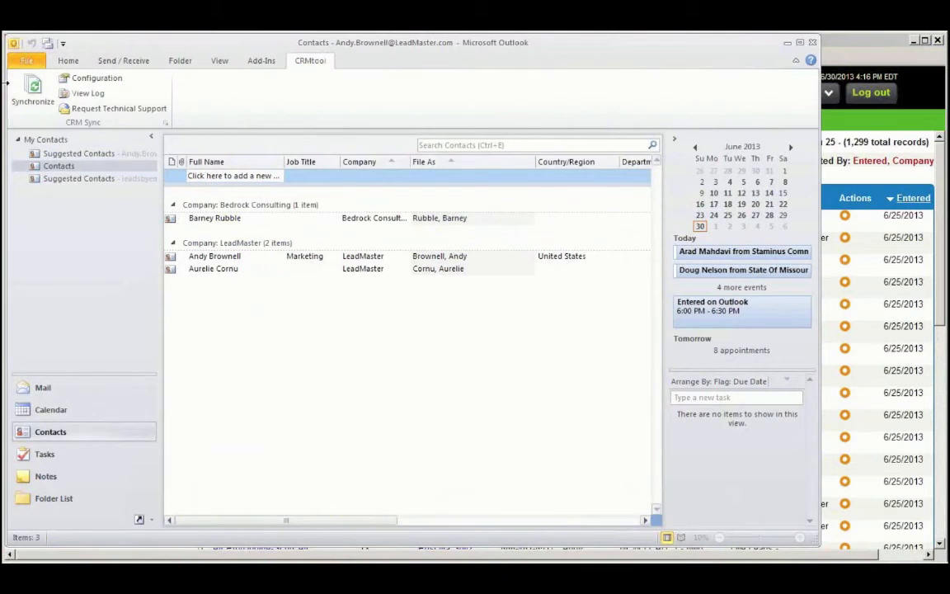
left_click(33, 87)
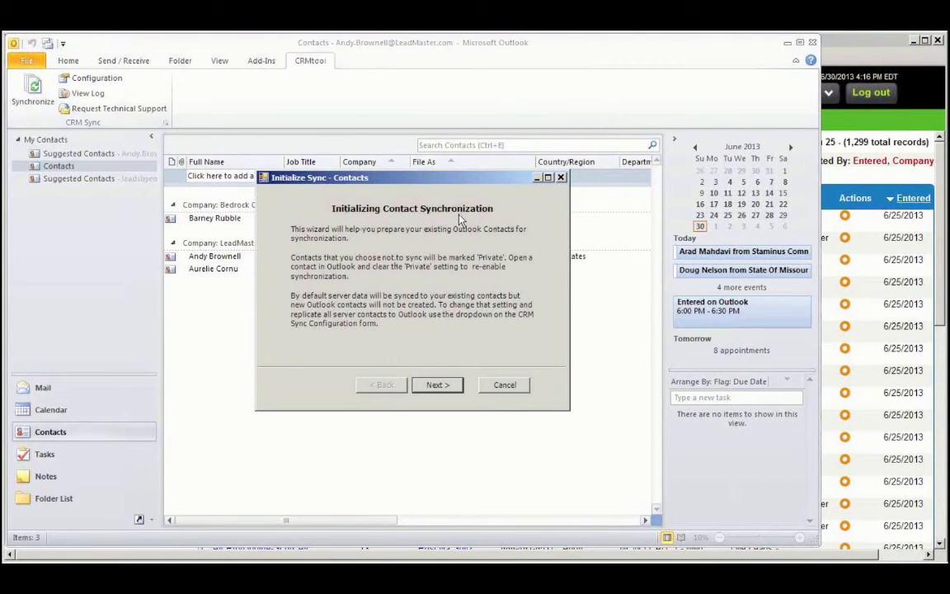
mouse_move(377, 239)
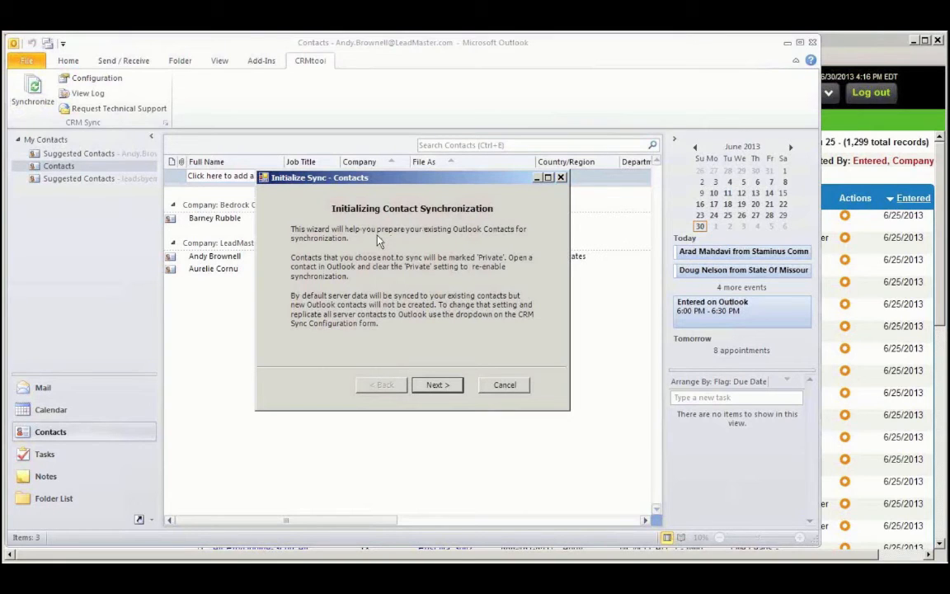
mouse_move(470, 266)
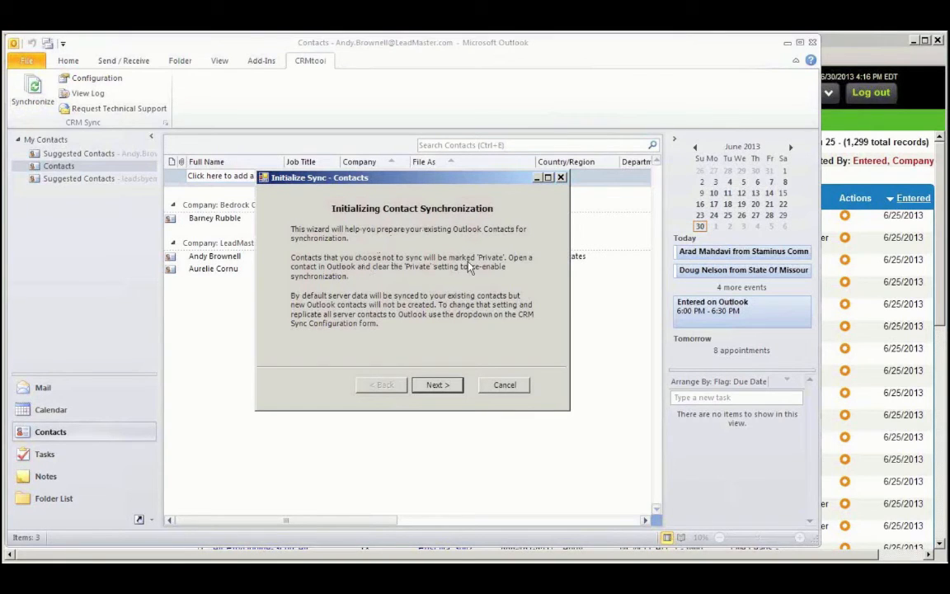
mouse_move(414, 278)
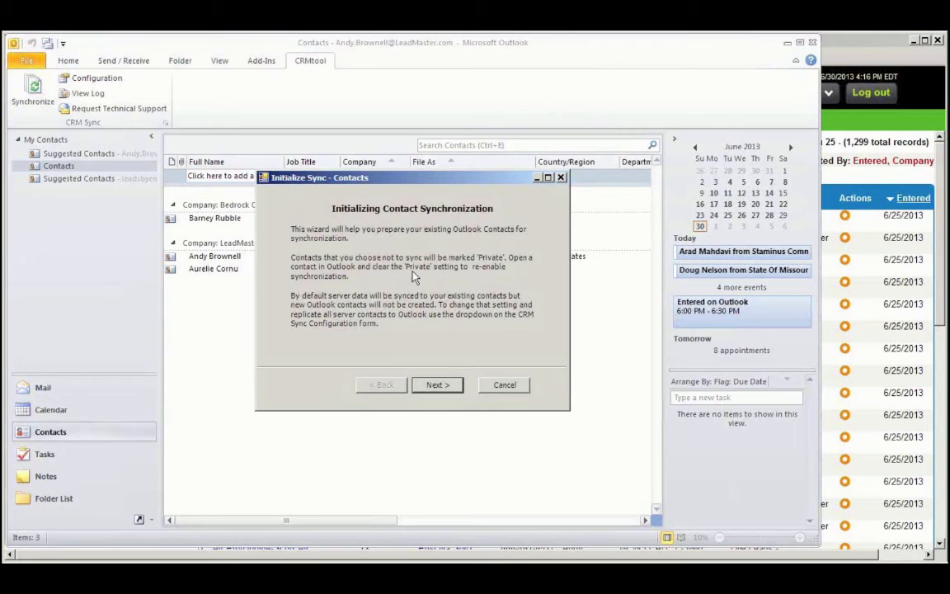
mouse_move(420, 334)
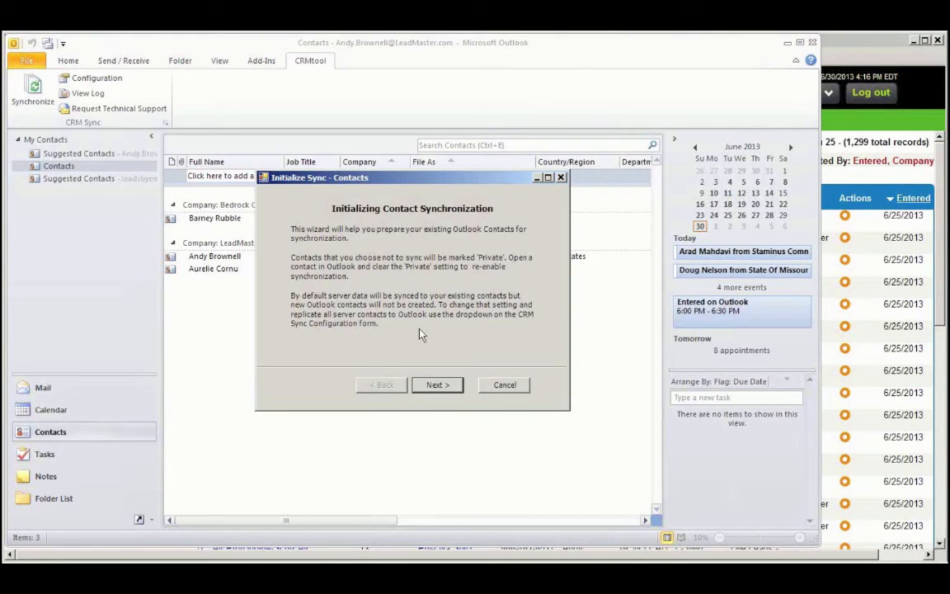
left_click(437, 384)
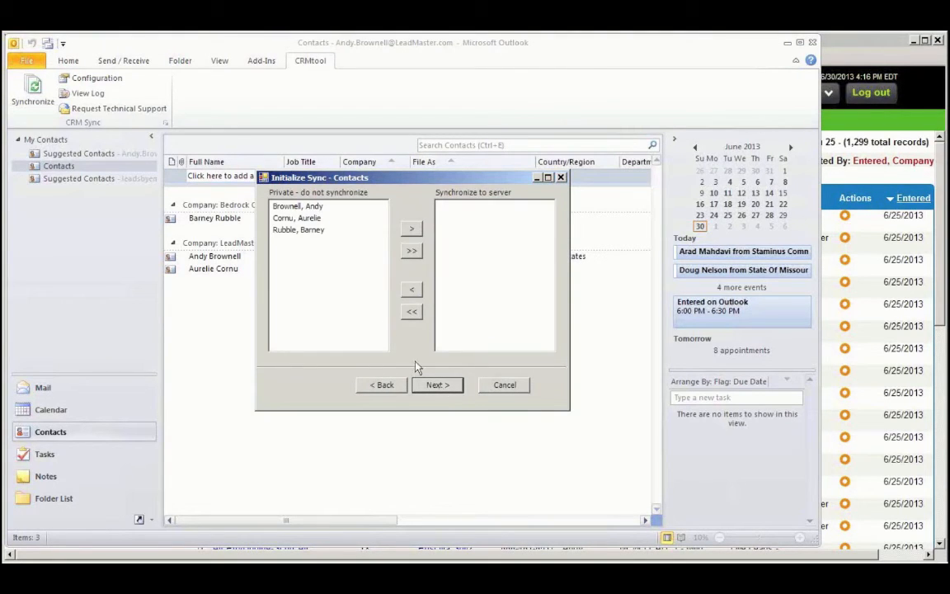
left_click(411, 250)
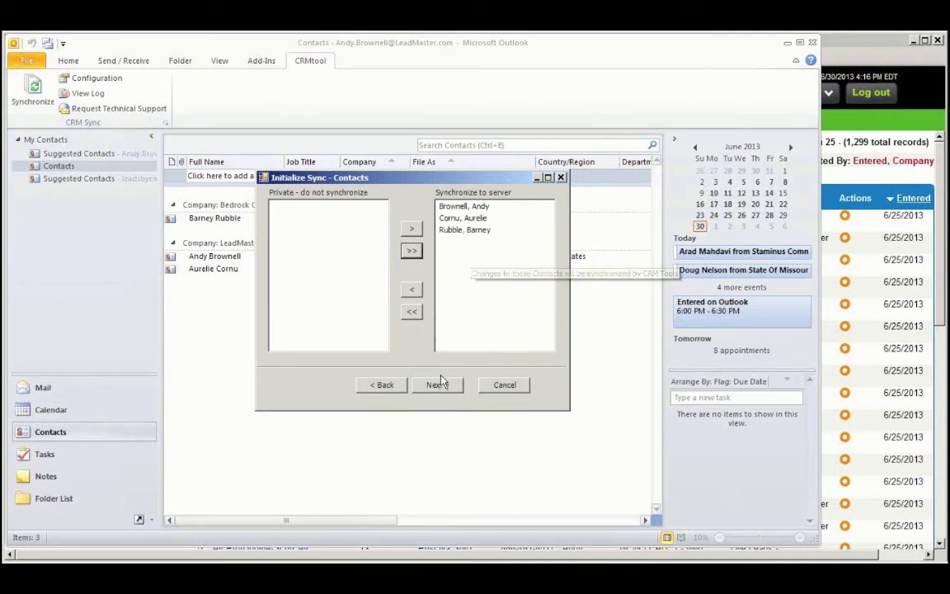
left_click(434, 385)
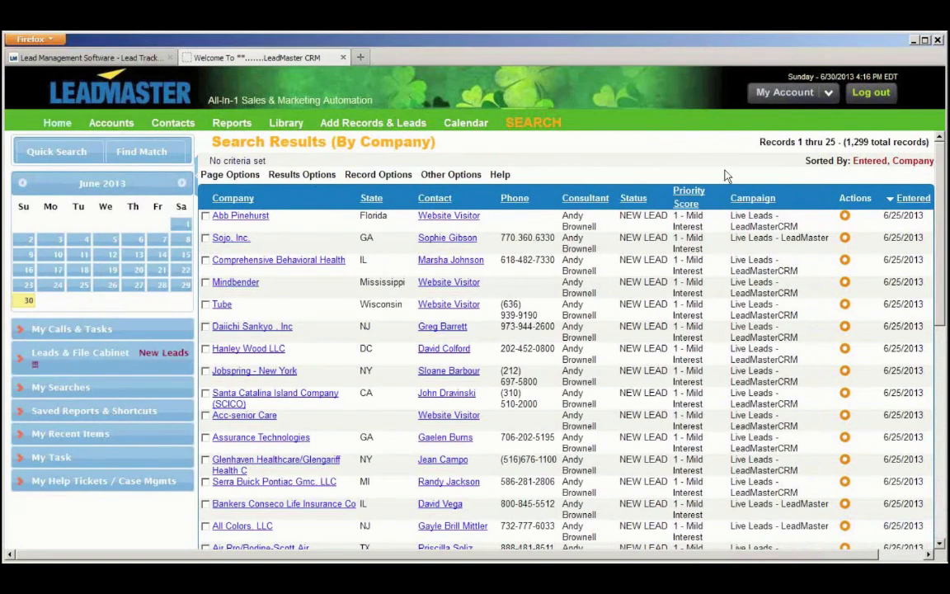
- Reload the LeadMaster search results to show Bedrock Consulting / Barney Rubble, totalling 1,300
left_click(56, 151)
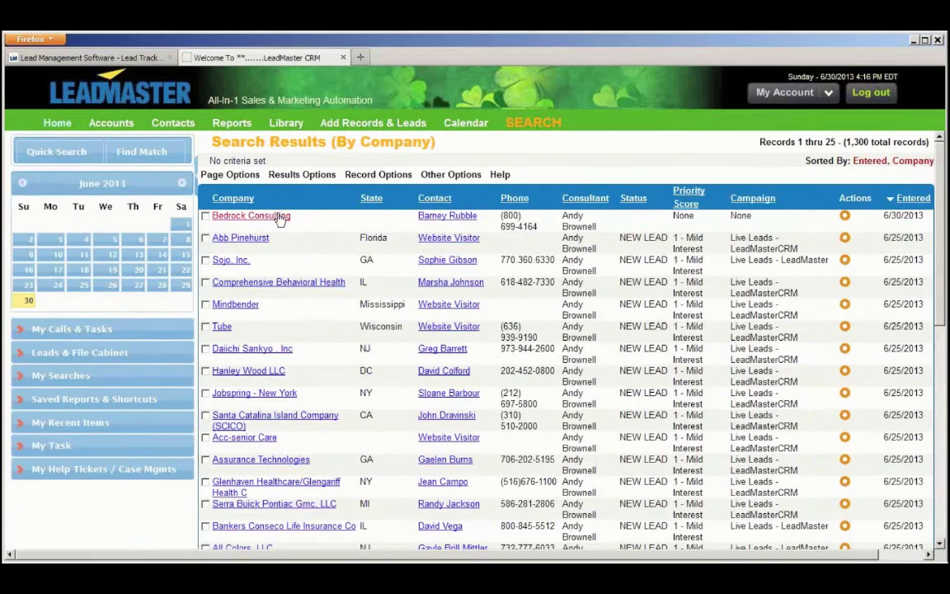
mouse_move(250, 215)
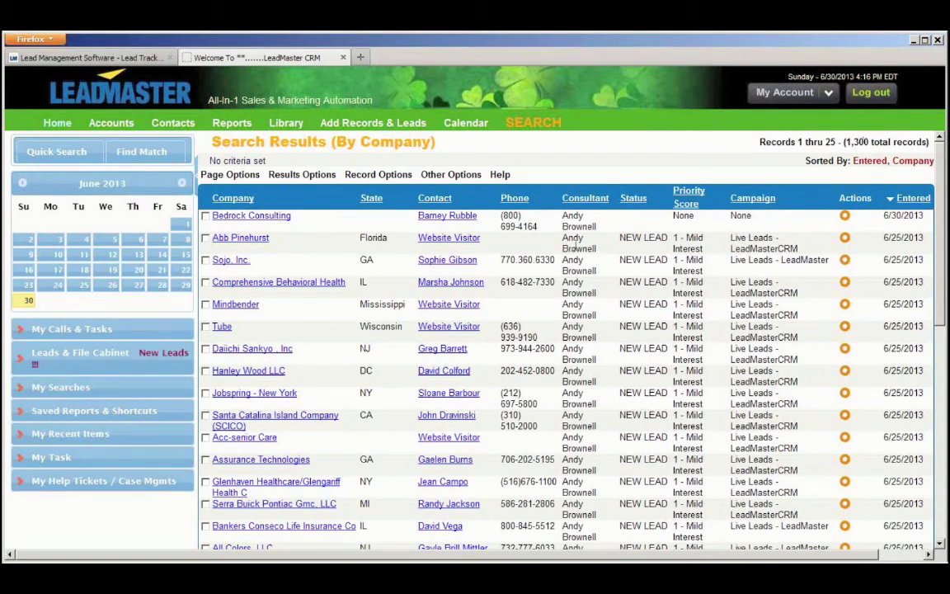
mouse_move(553, 321)
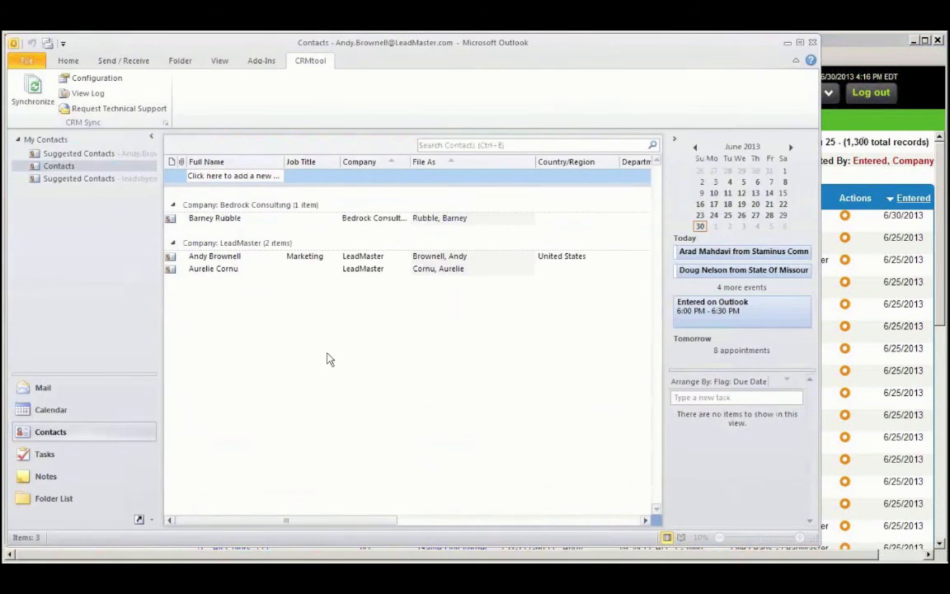
mouse_move(244, 354)
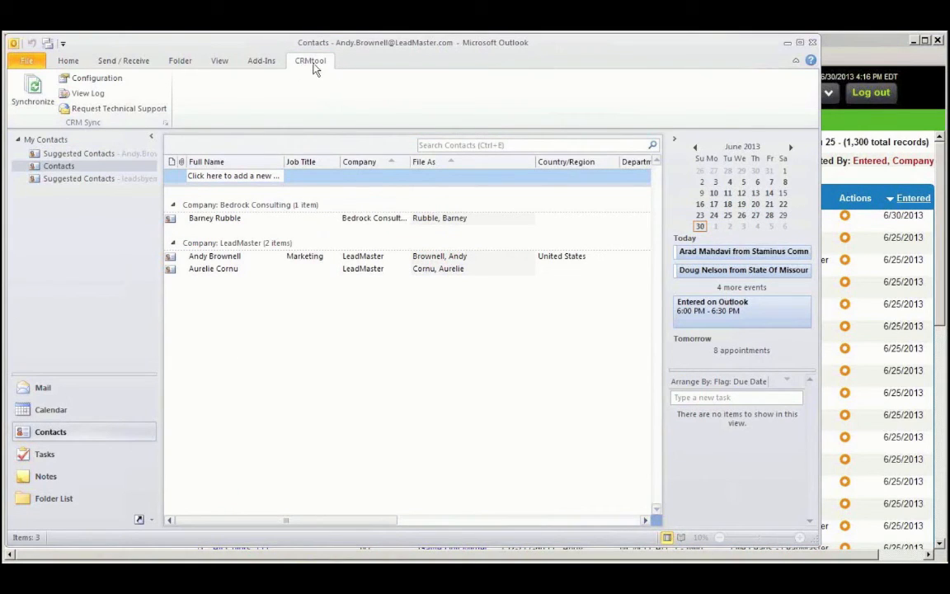
left_click(26, 60)
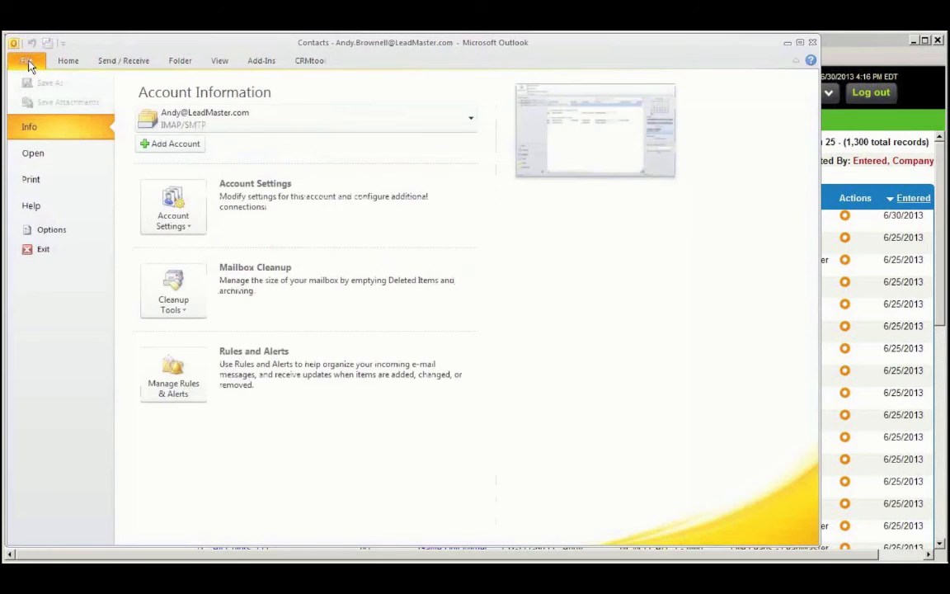
mouse_move(51, 229)
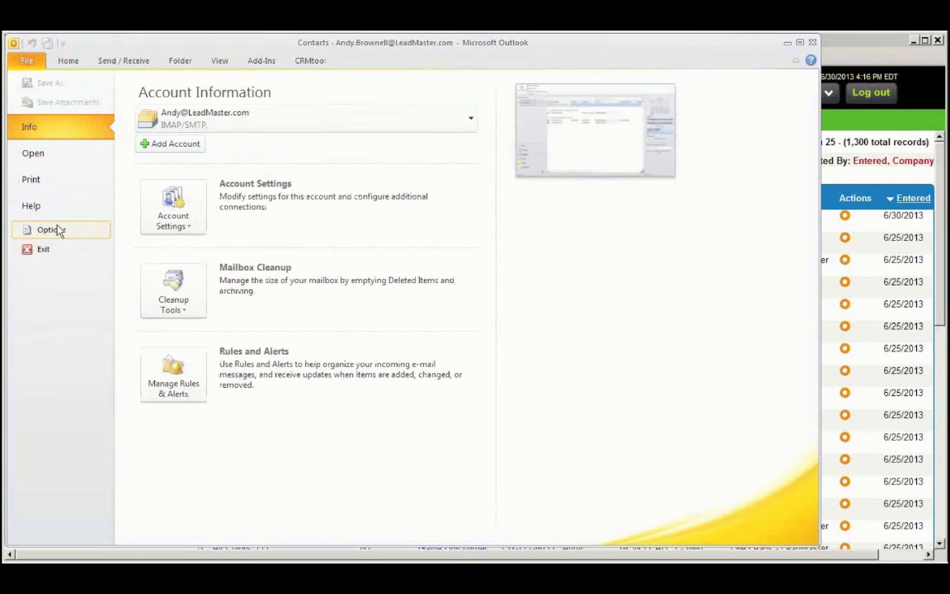
left_click(51, 229)
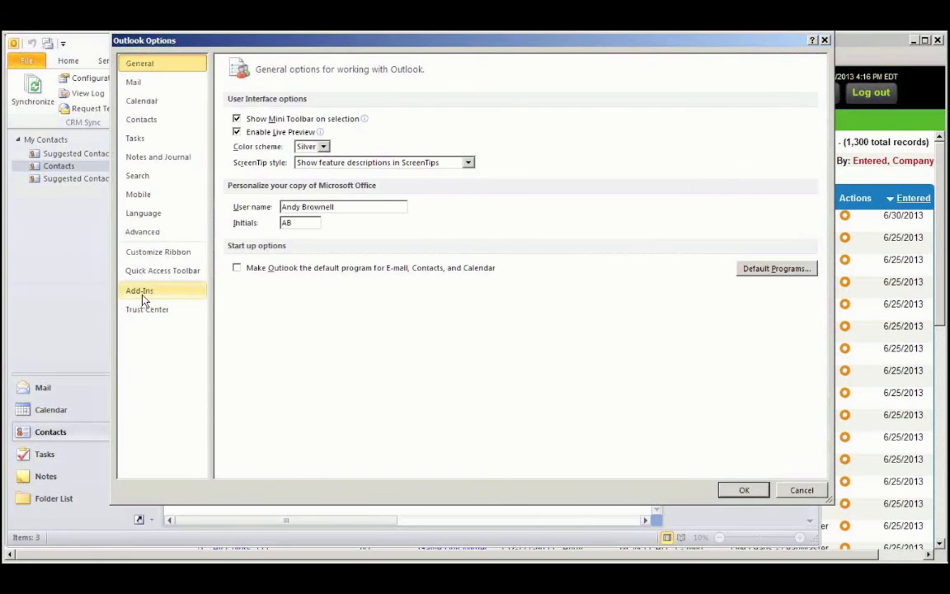
left_click(139, 291)
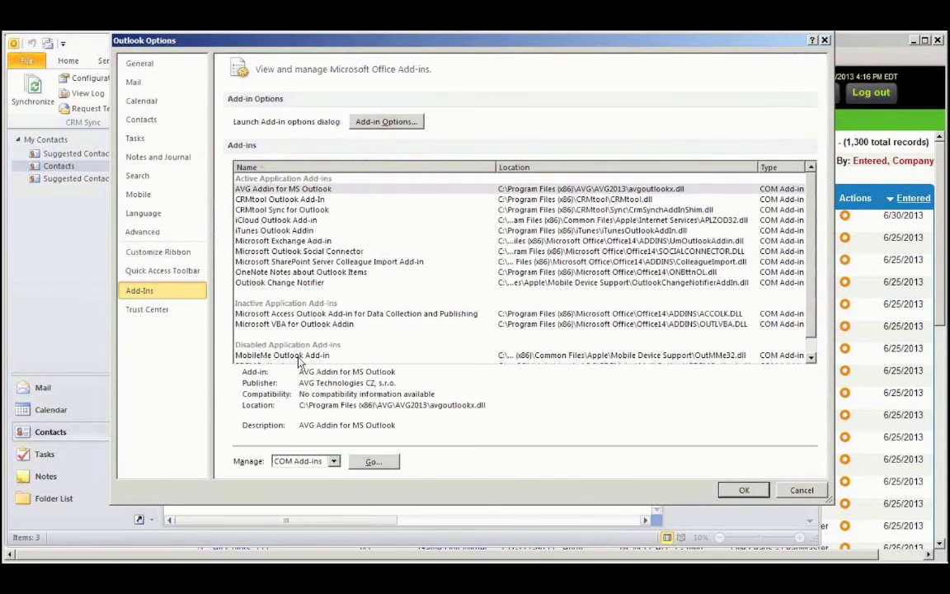
scroll("down", 3)
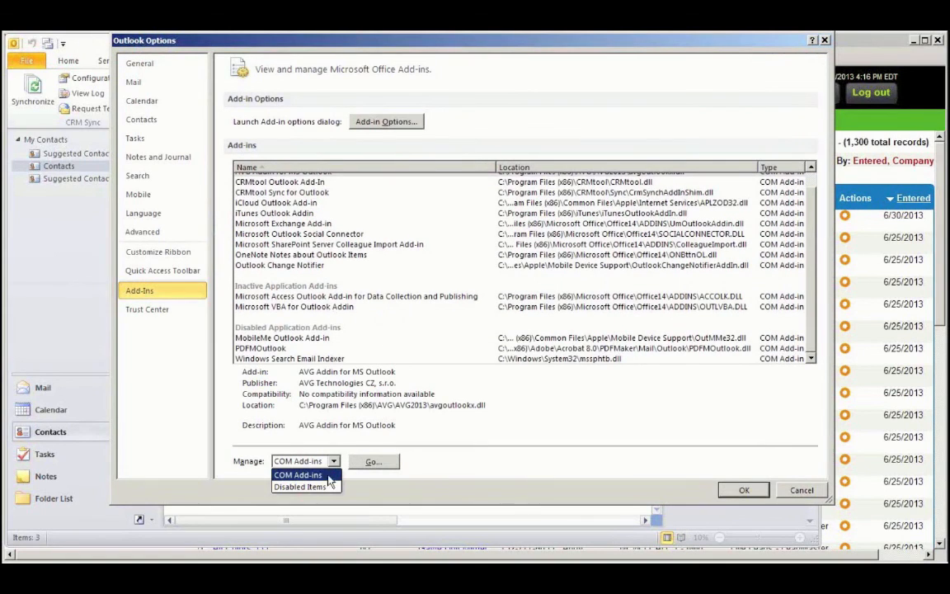
left_click(298, 486)
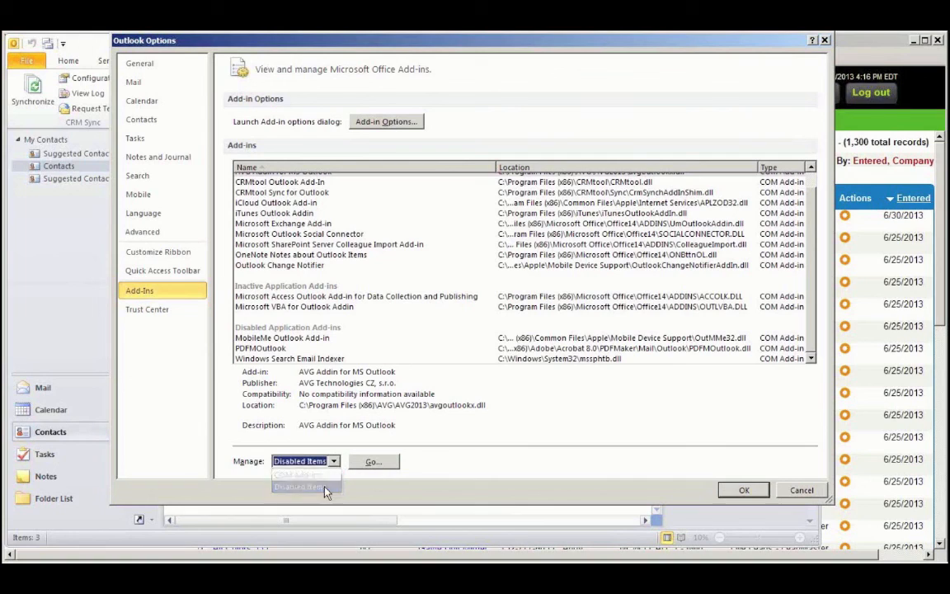
left_click(373, 461)
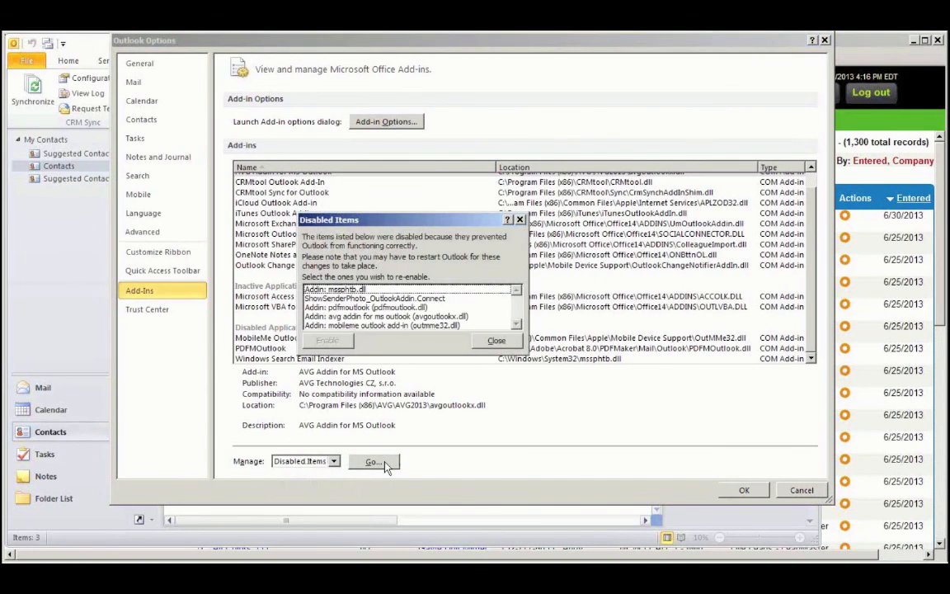
mouse_move(379, 312)
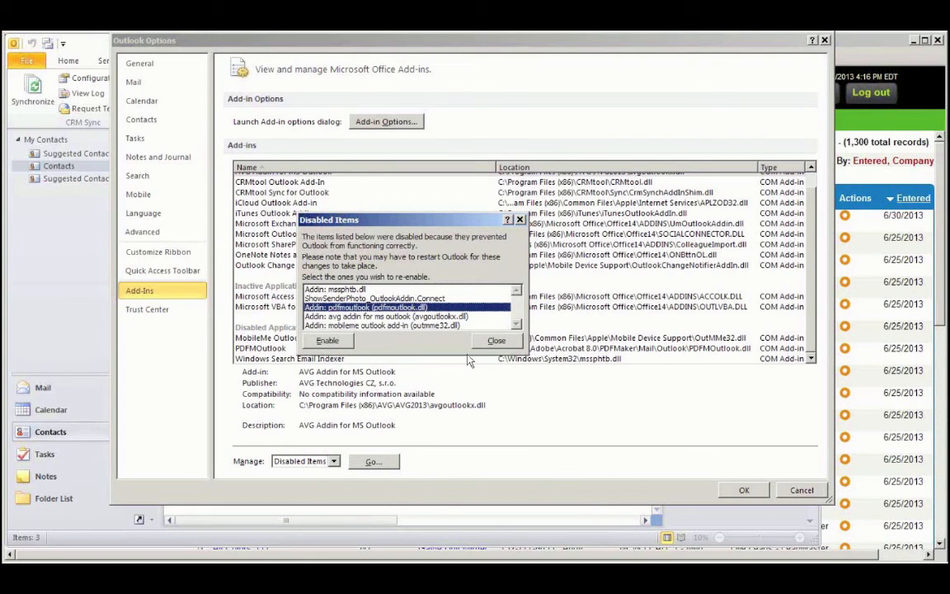
left_click(495, 339)
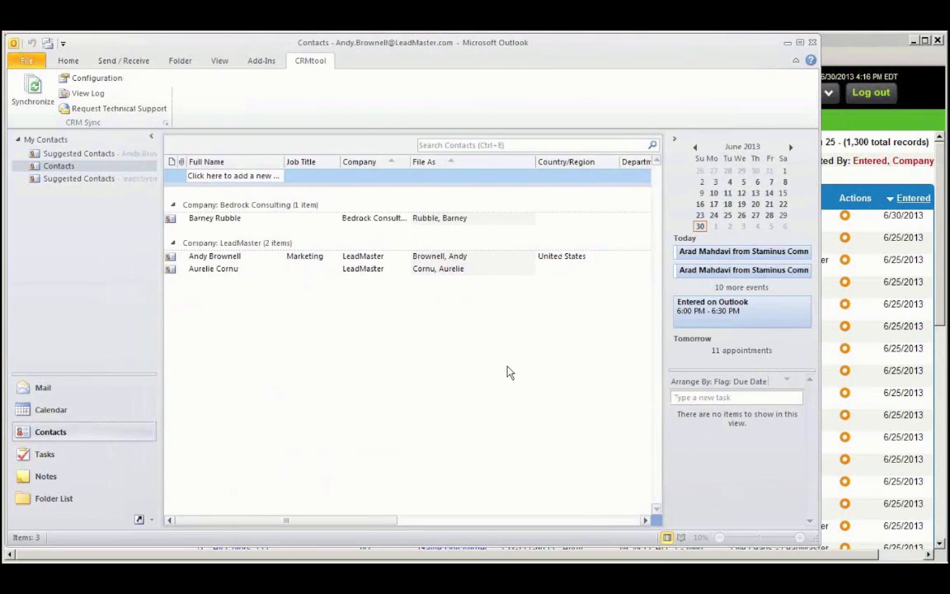
mouse_move(503, 367)
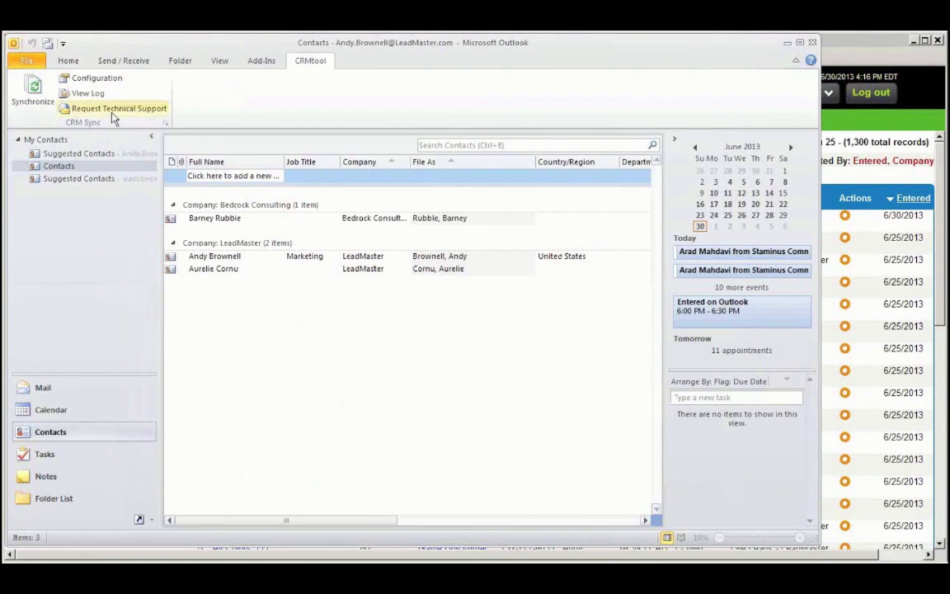
mouse_move(110, 108)
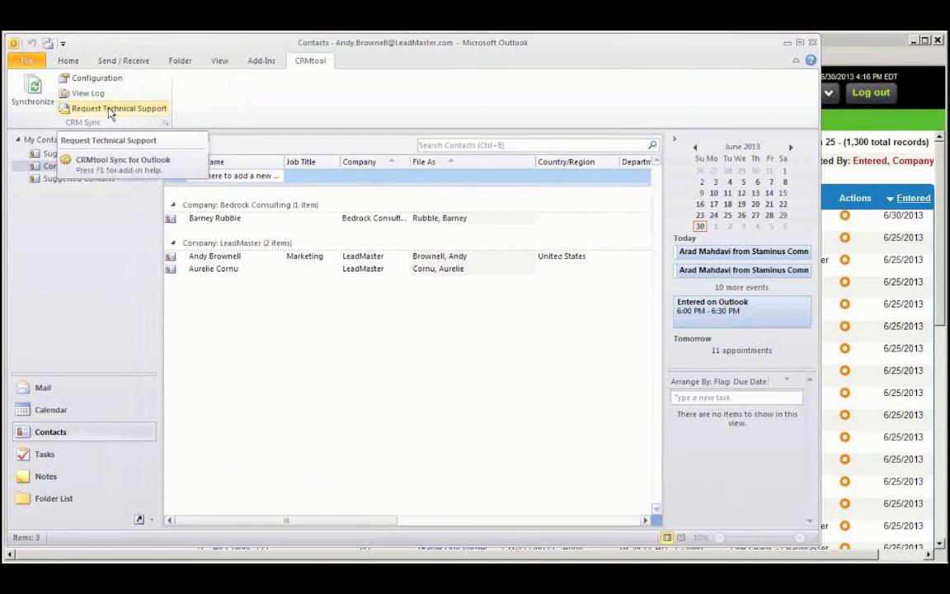
left_click(119, 108)
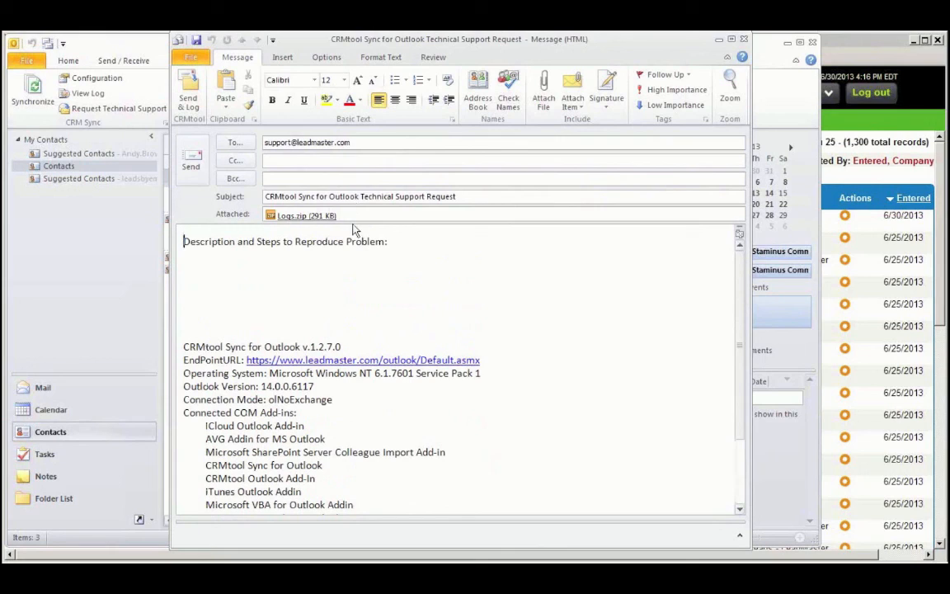
left_click(288, 307)
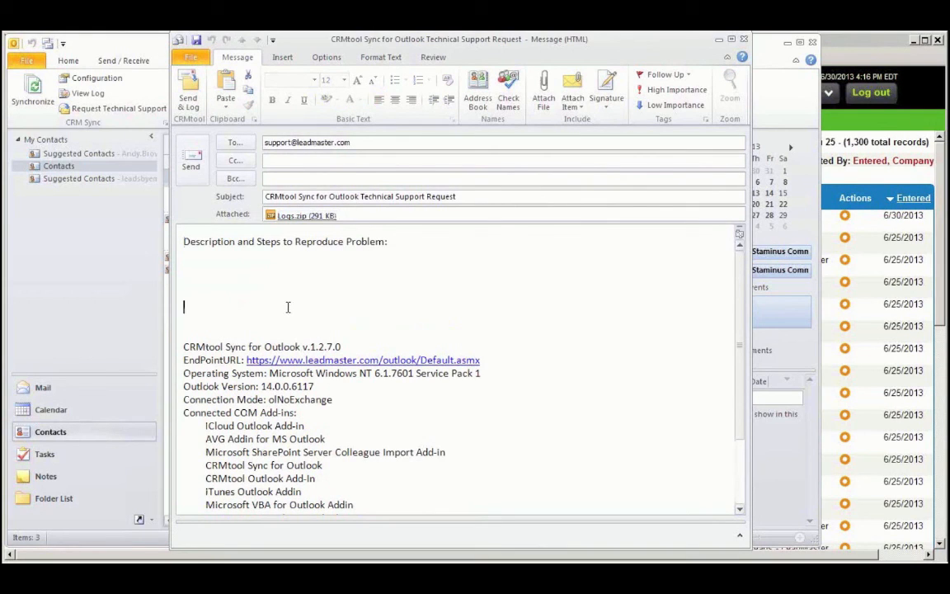